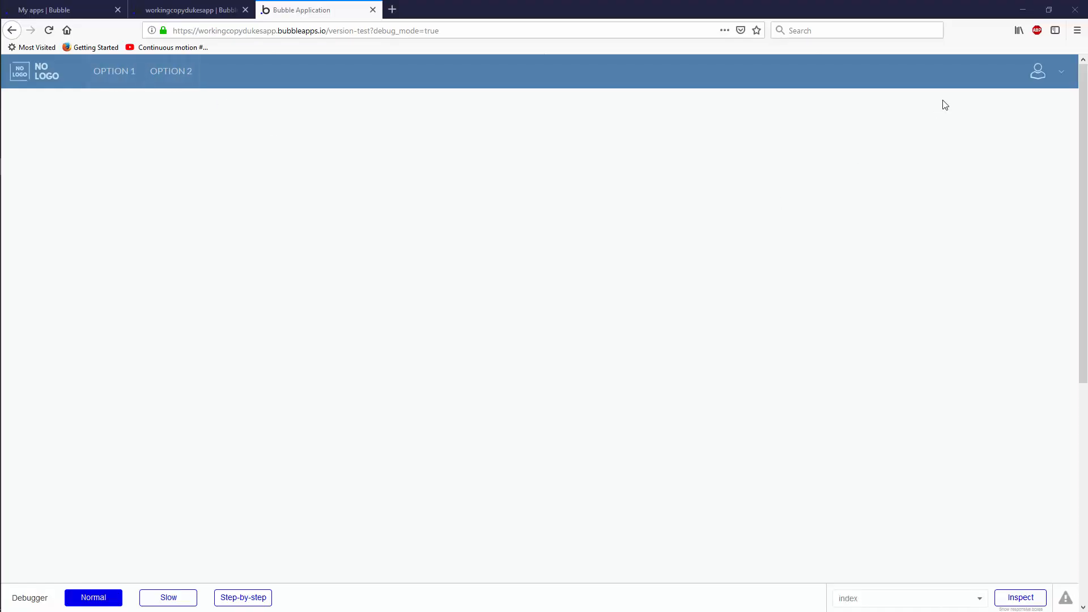
Test the preview at a narrow width and try the first user-menu entry.
left_click(1037, 71)
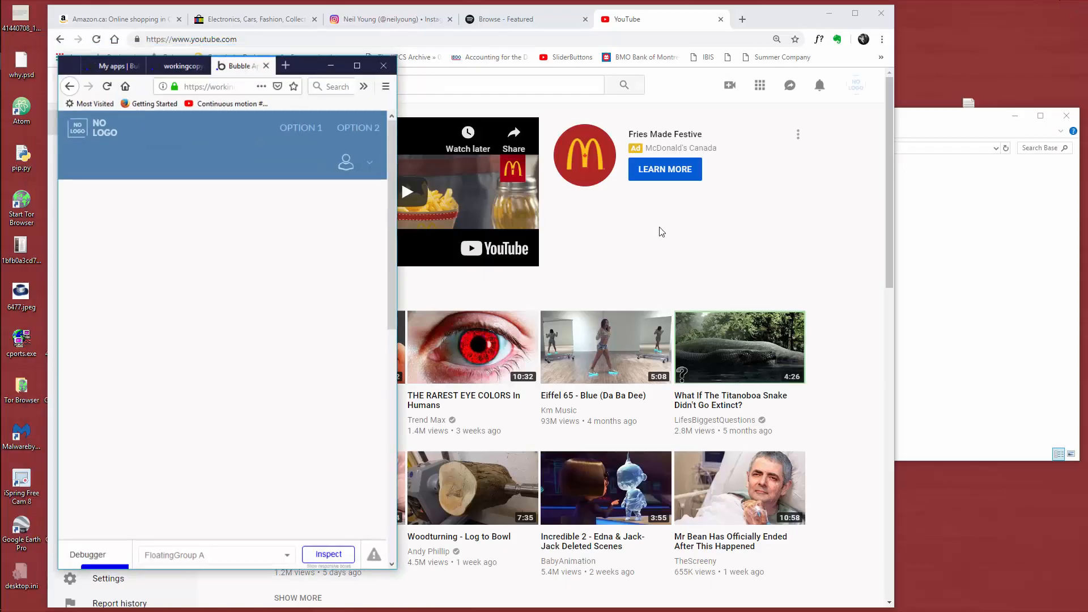
left_click(345, 162)
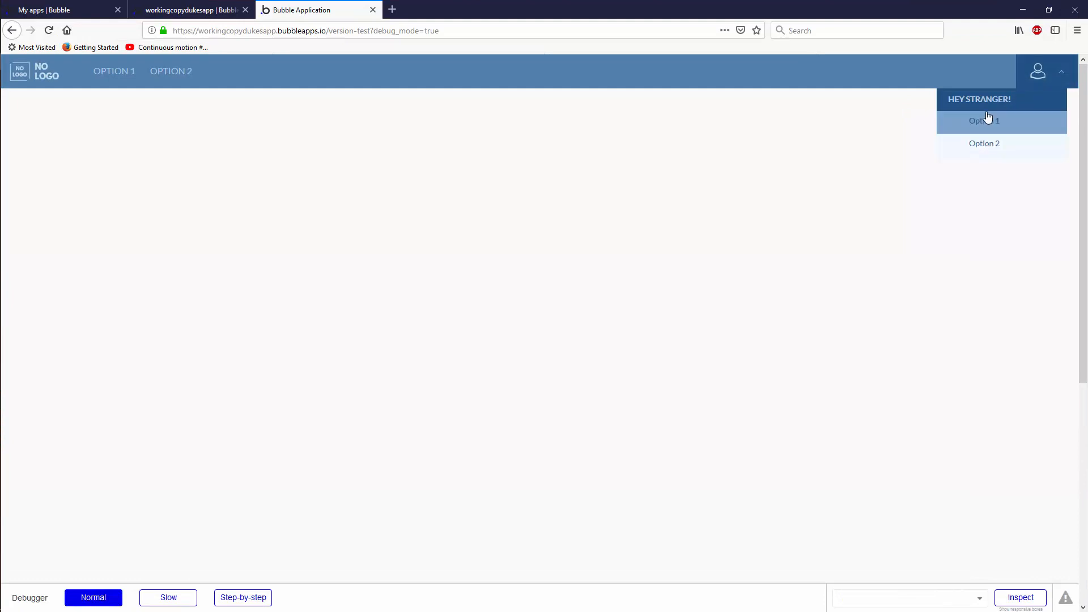
left_click(191, 10)
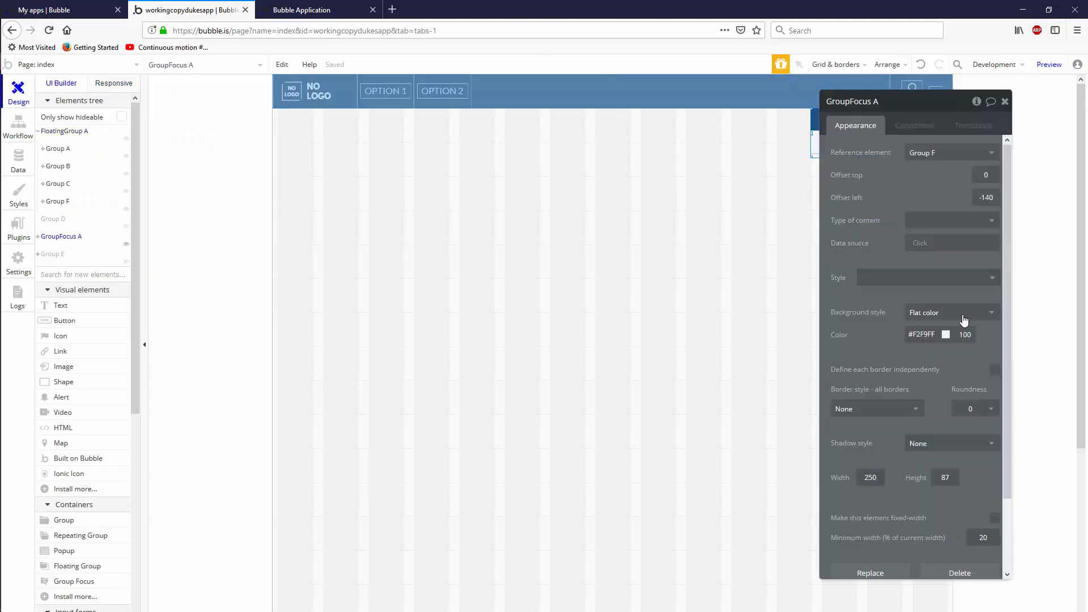
Return to the Bubble editor and inspect the GroupFocus A and Group F properties.
left_click(994, 518)
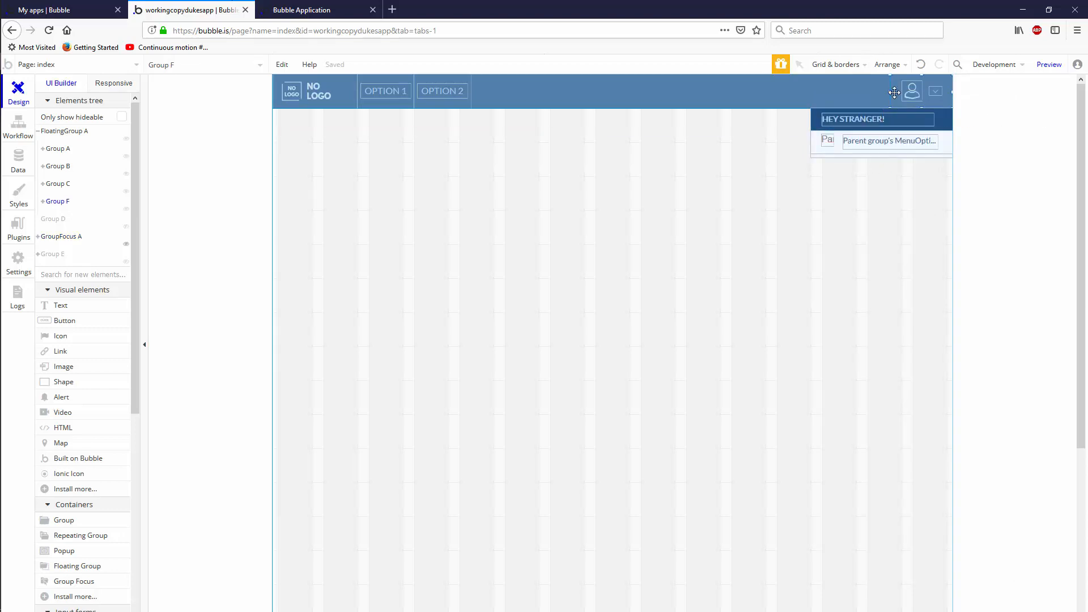
left_click(895, 91)
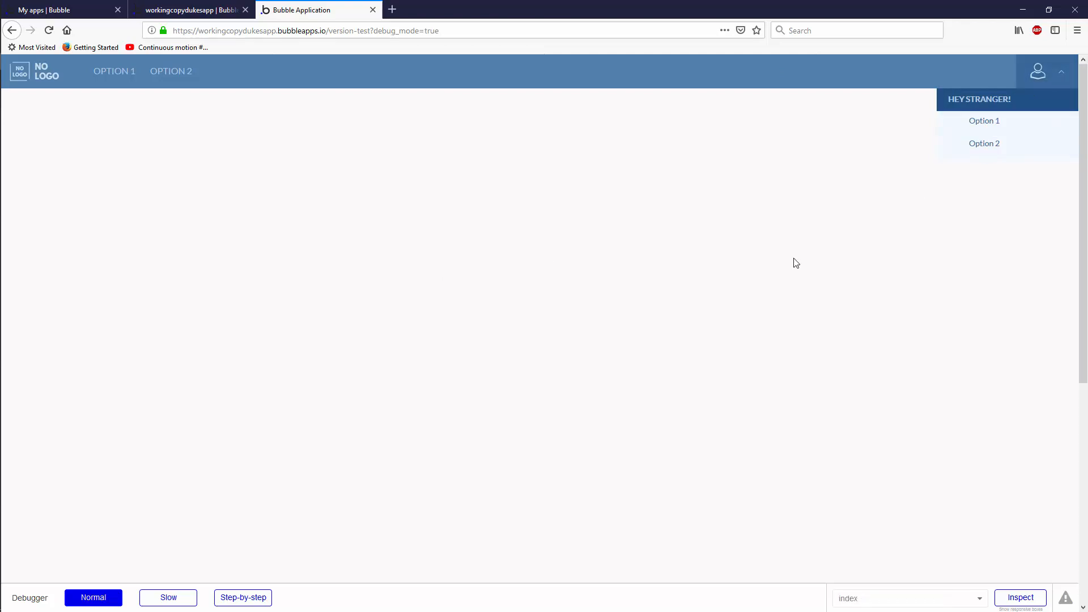
mouse_move(607, 300)
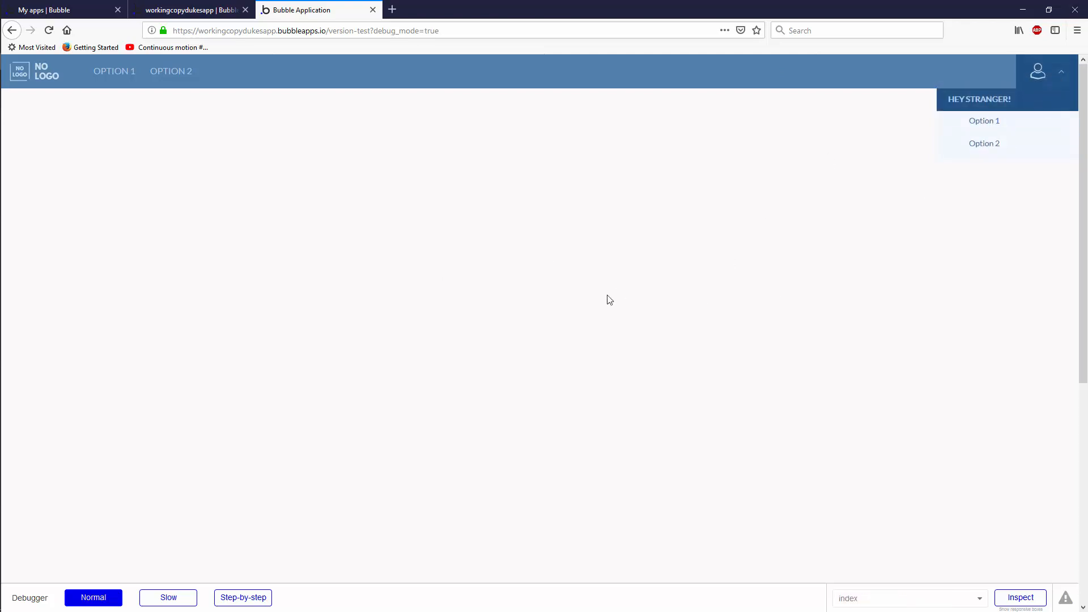
Close the open user menu in the app preview.
left_click(1037, 70)
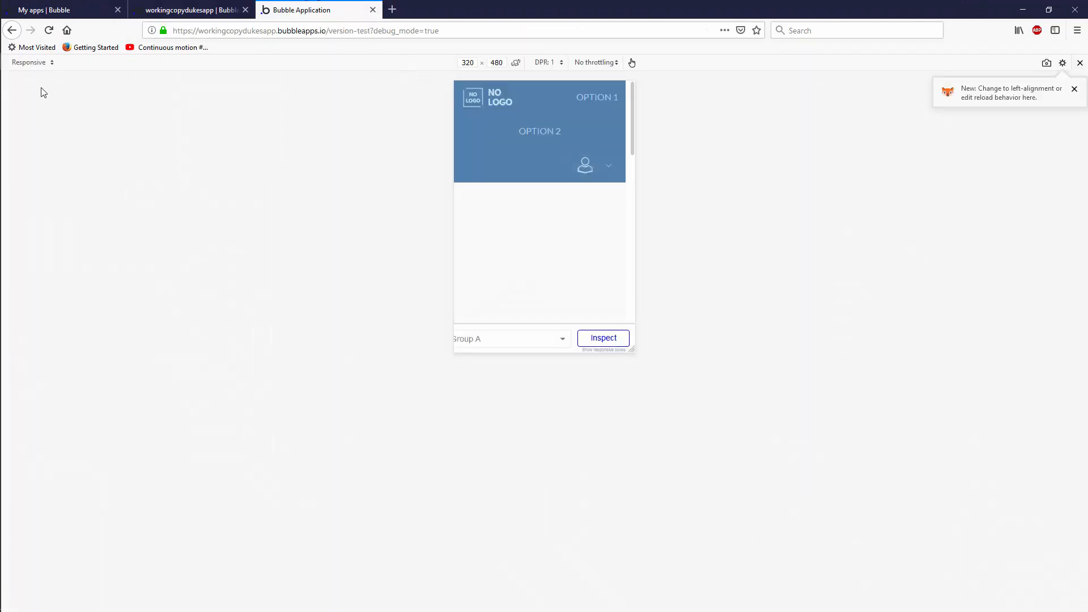
Simulate the page at iPhone X/XS size and open then close the user menu.
left_click(29, 61)
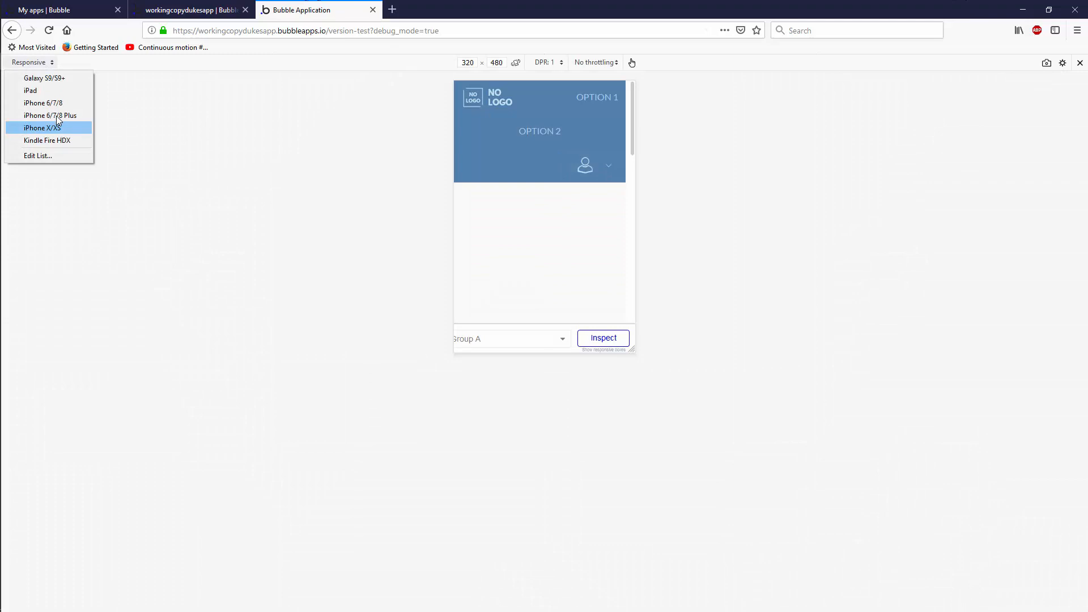
mouse_move(75, 130)
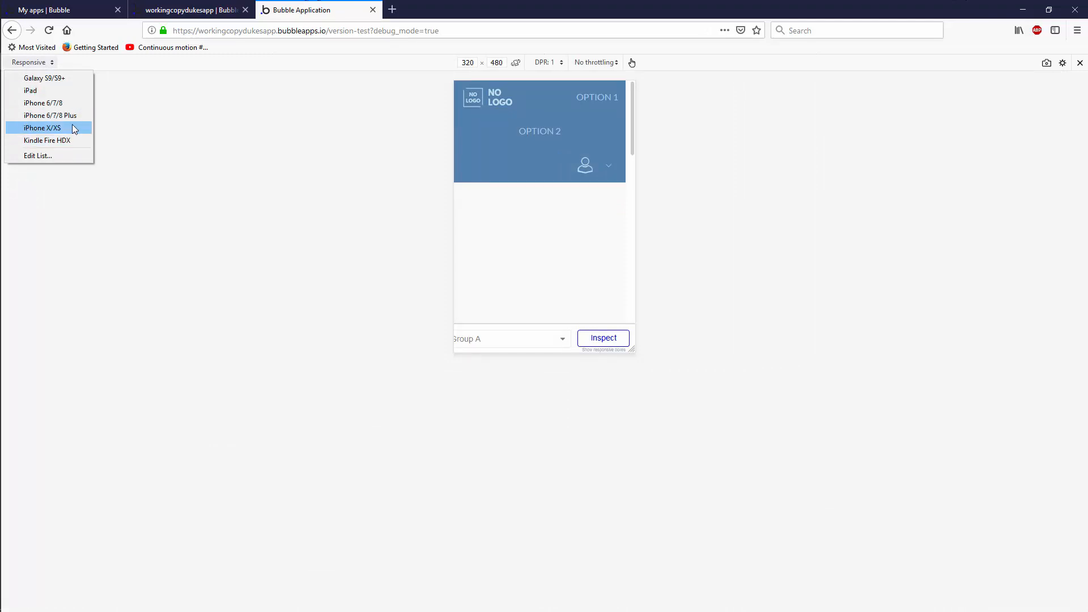
left_click(42, 129)
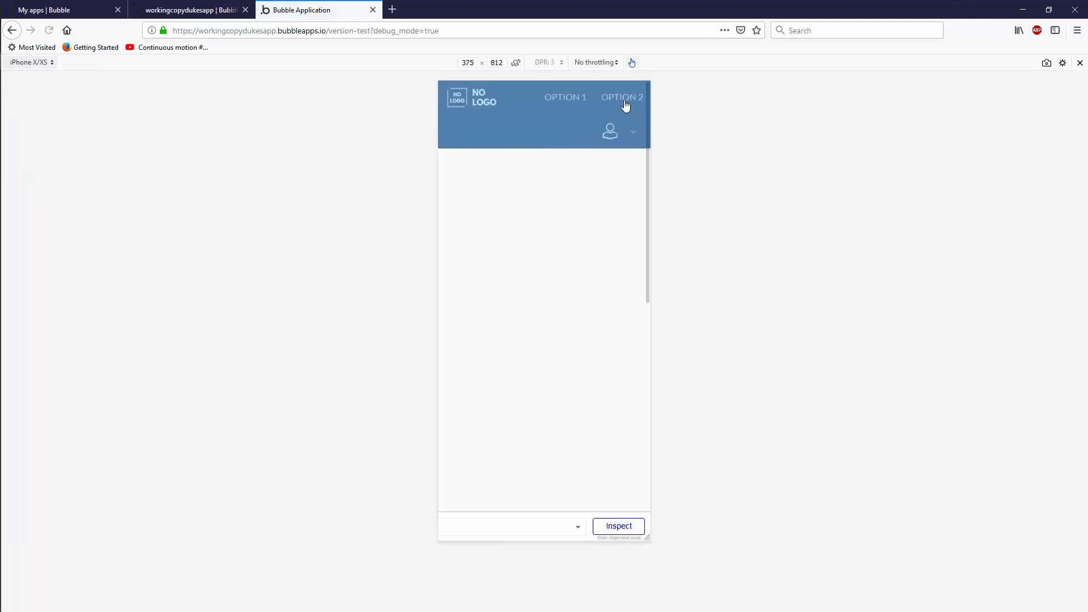
left_click(610, 131)
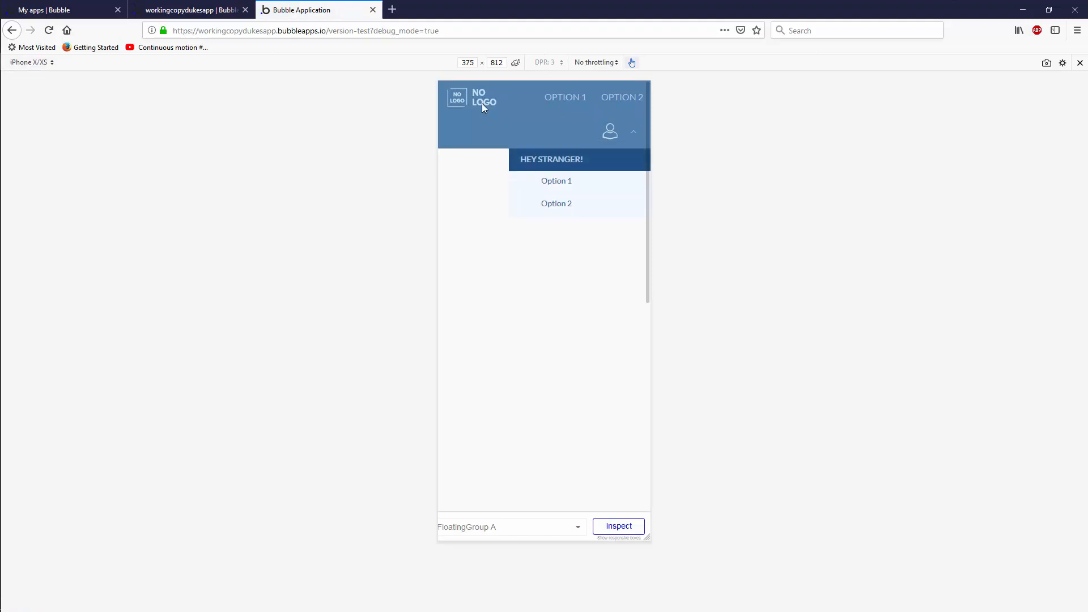
left_click(610, 131)
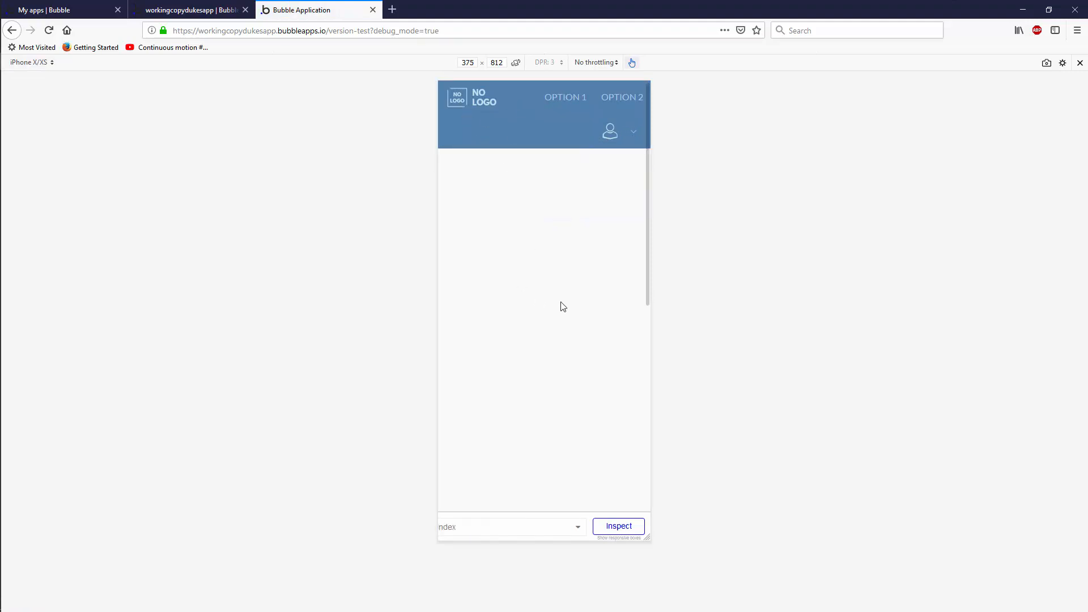
mouse_move(586, 129)
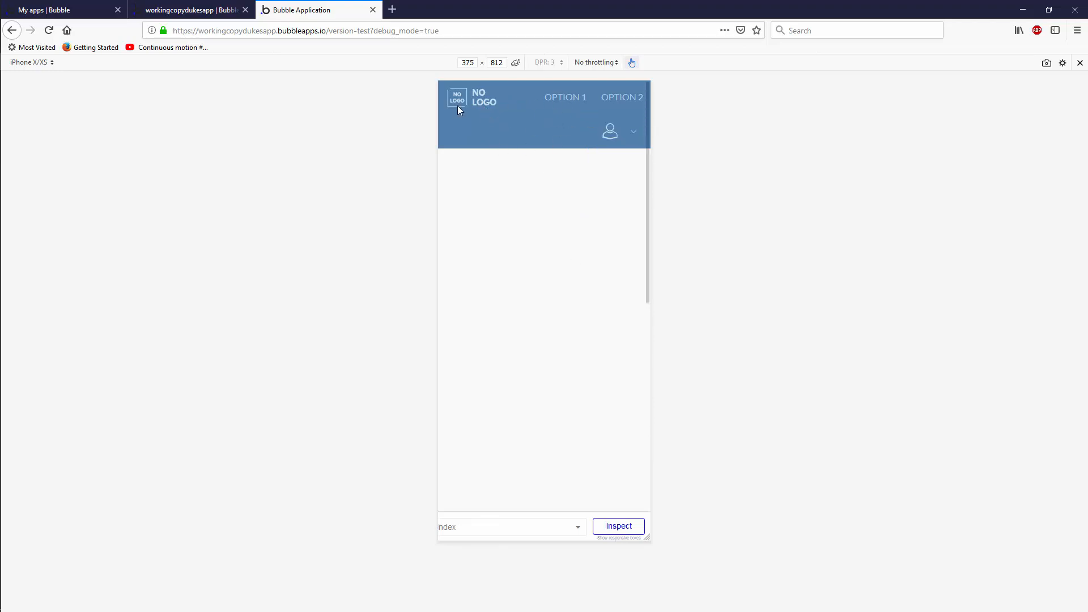
mouse_move(641, 109)
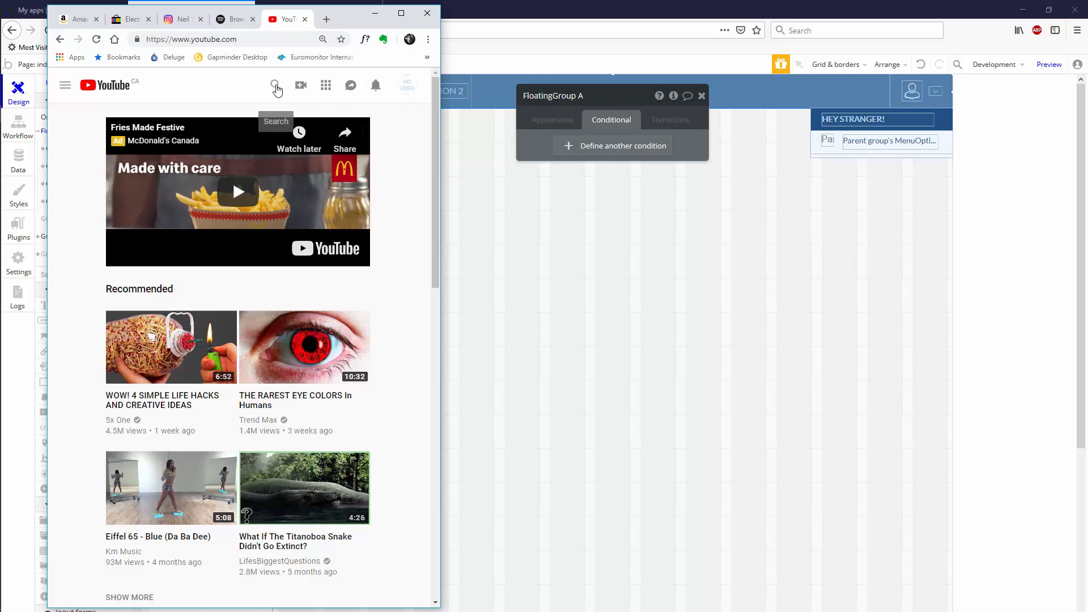
Look at the Instagram page in Chrome for reference, then return to the Bubble editor.
left_click(275, 86)
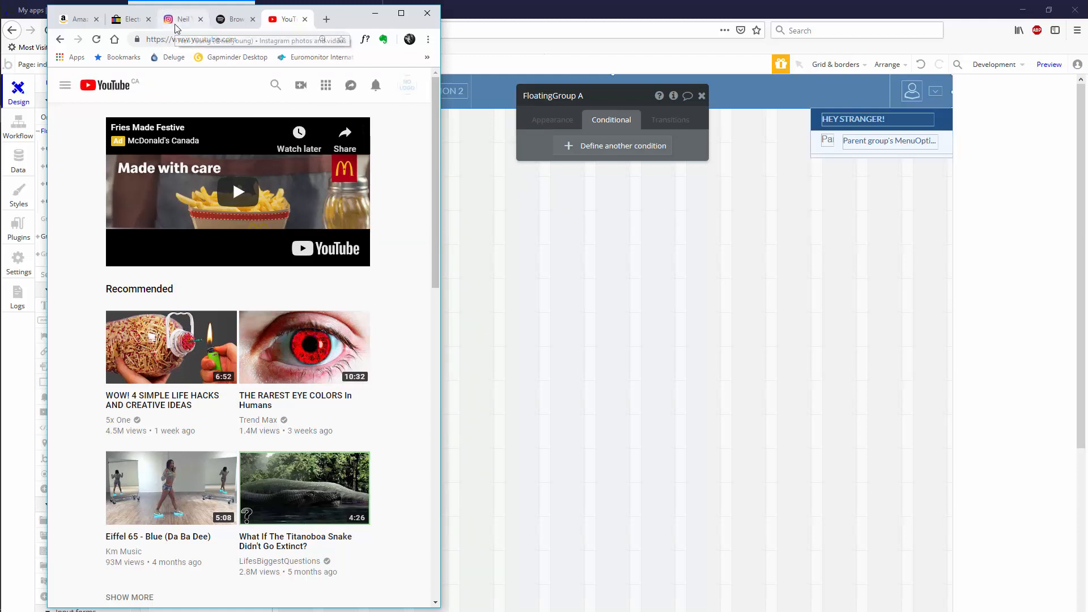
left_click(182, 19)
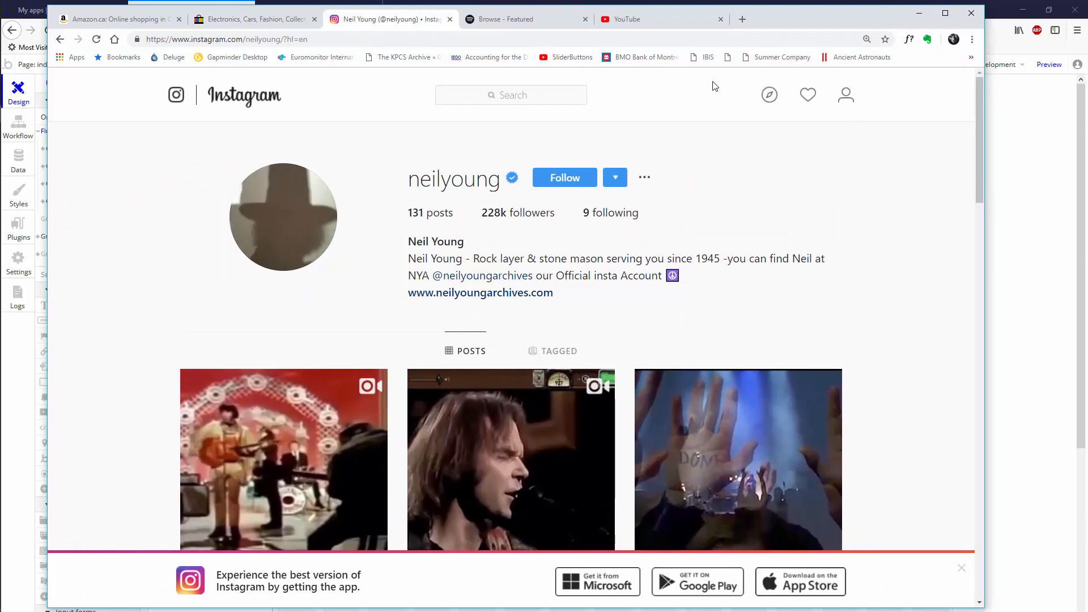
left_click(526, 19)
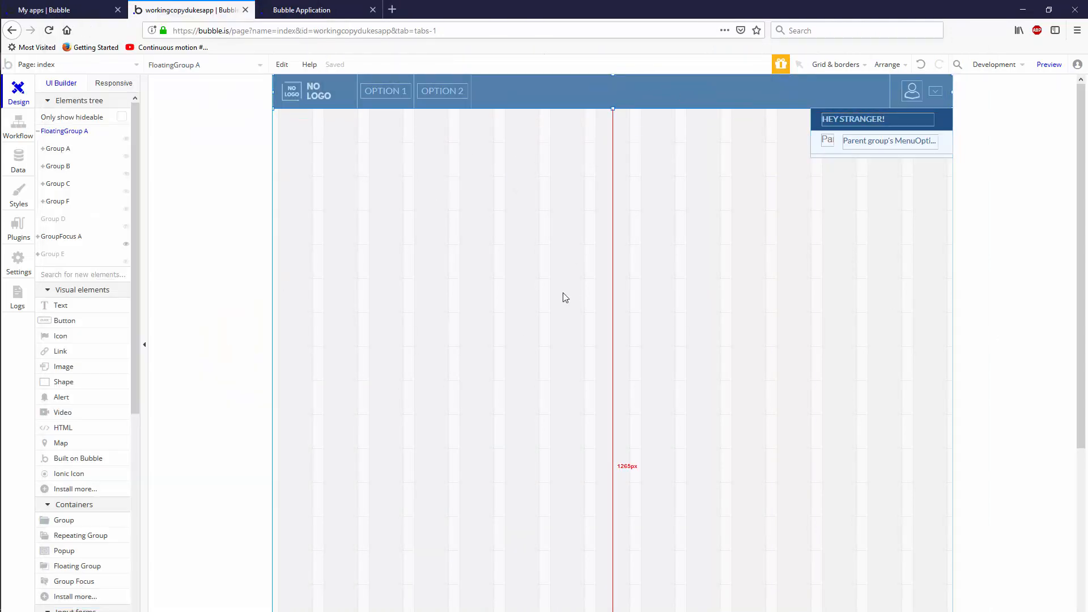
mouse_move(465, 401)
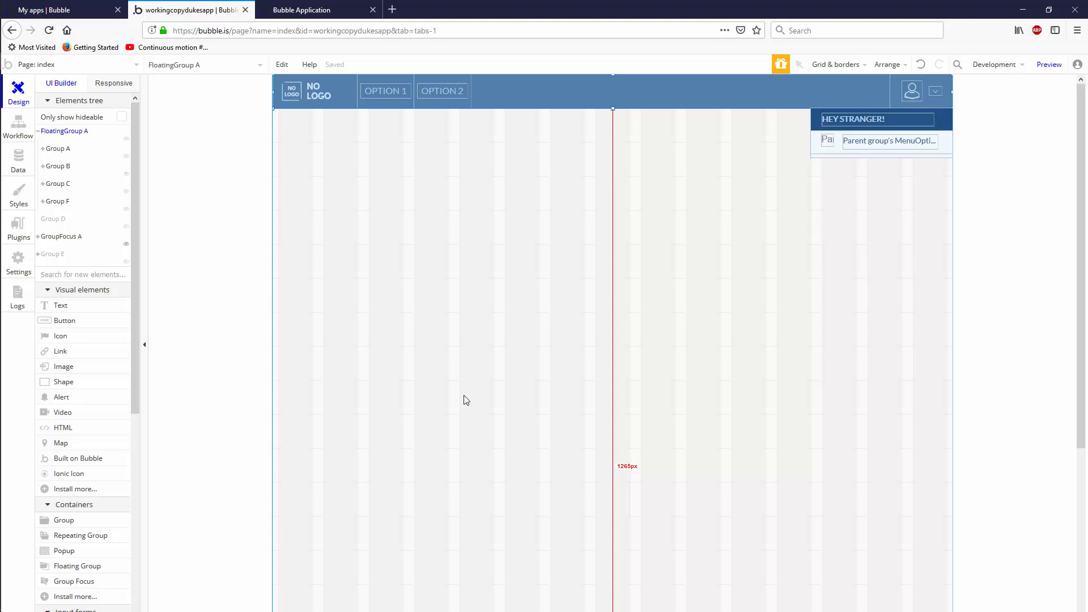
mouse_move(696, 397)
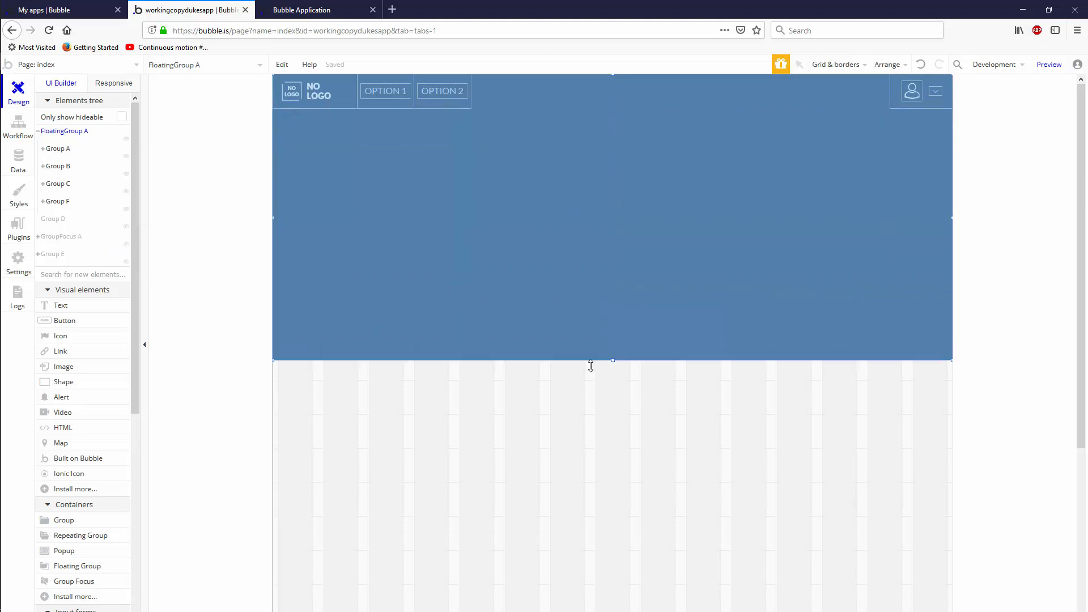
Stretch FloatingGroup A down to about 540 px tall and add a new Group J.
left_click_drag(590, 366, 611, 384)
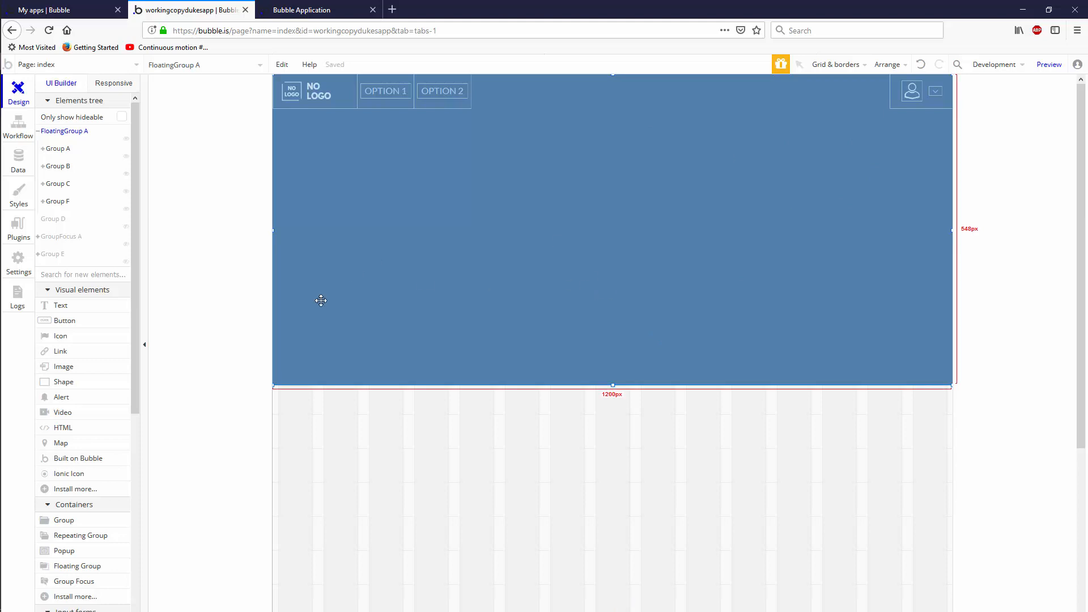
left_click(63, 520)
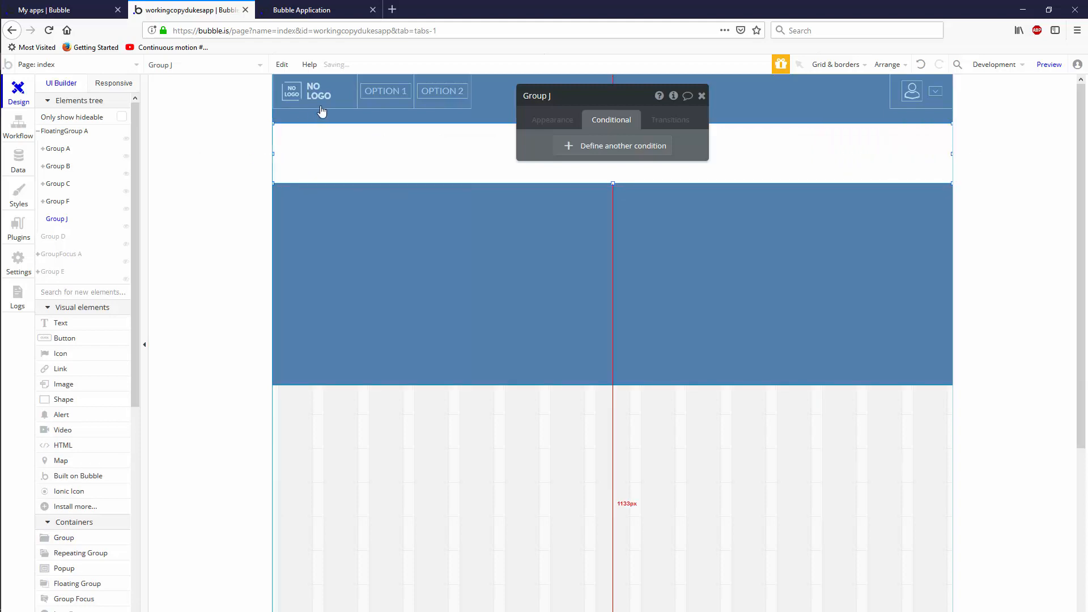
Move the logo image into the white header group via its context actions.
right_click(321, 111)
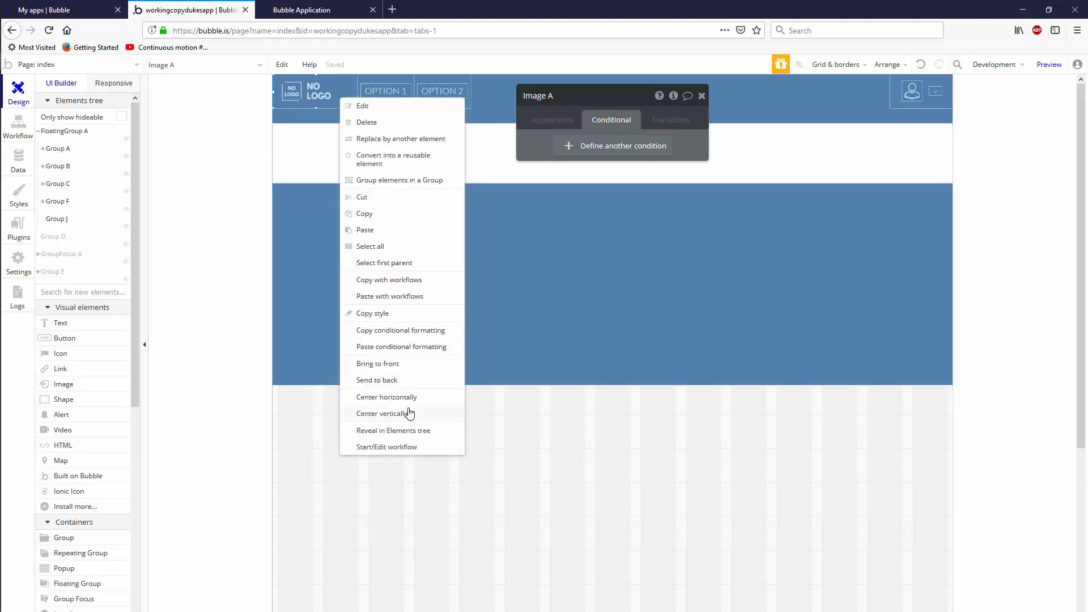
left_click(385, 413)
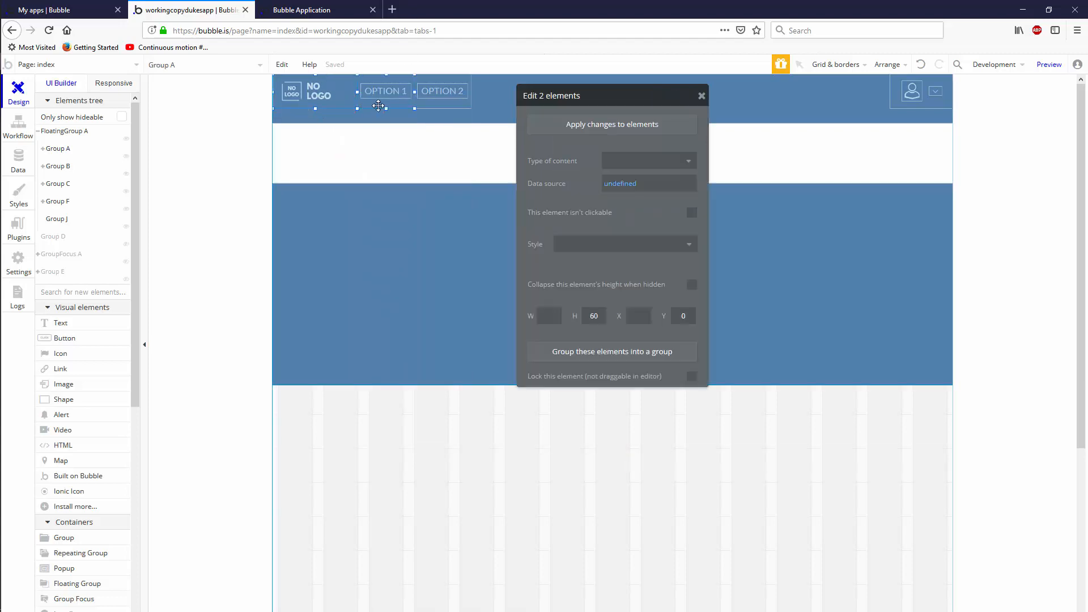
left_click(912, 91)
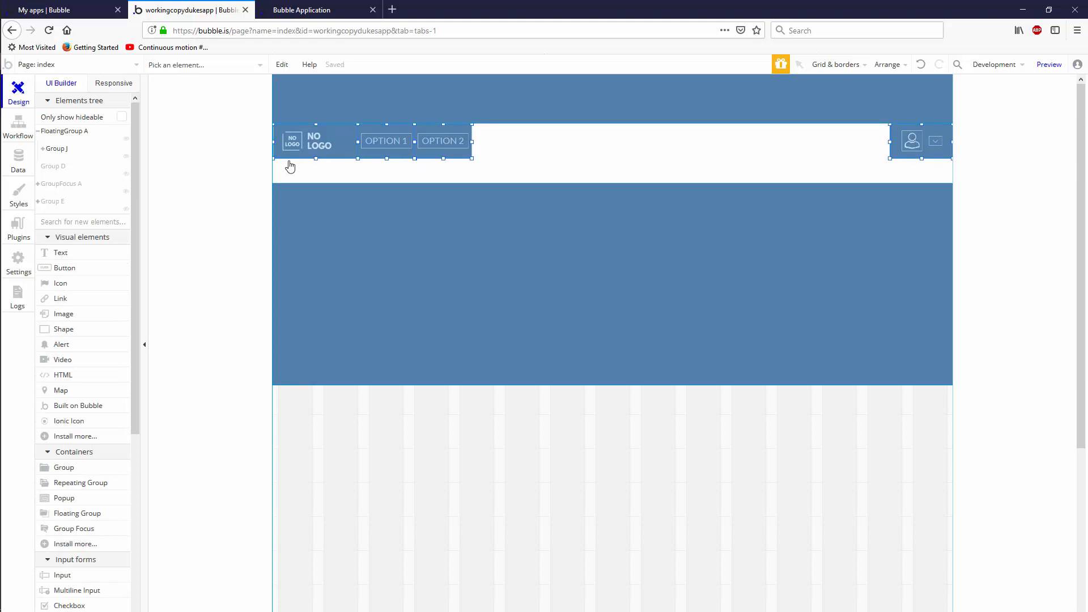
left_click(292, 141)
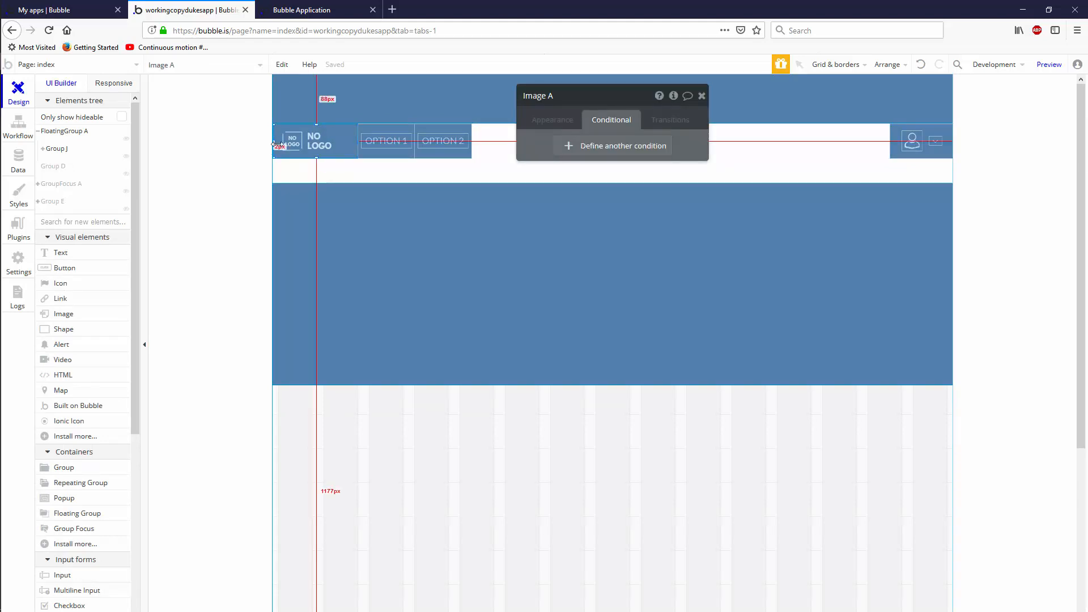
Set the option-button group's X to 150 so it lines up after the logo.
right_click(291, 141)
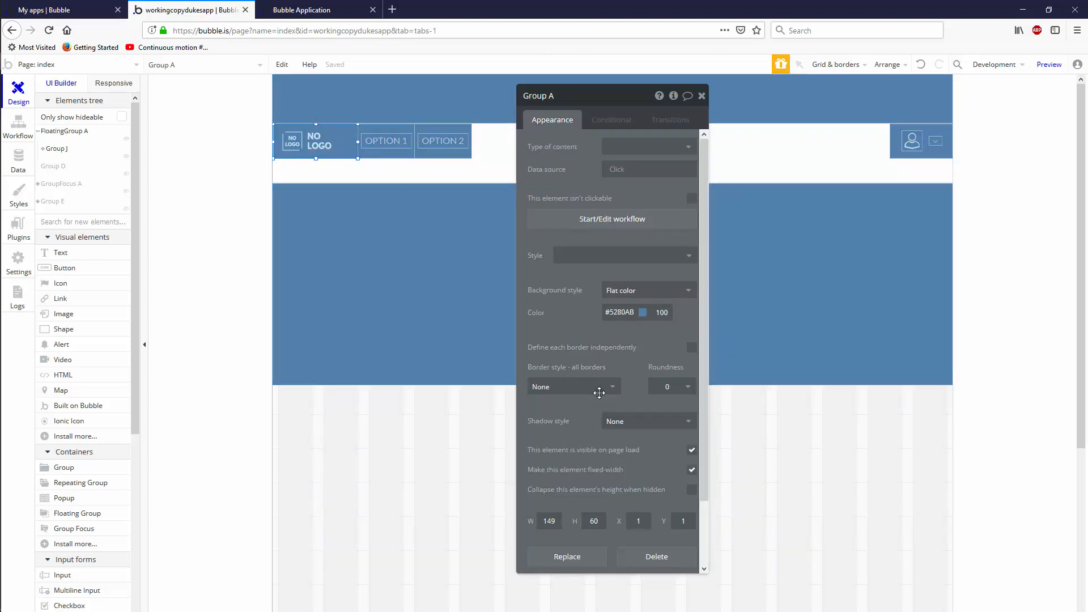
left_click(637, 521)
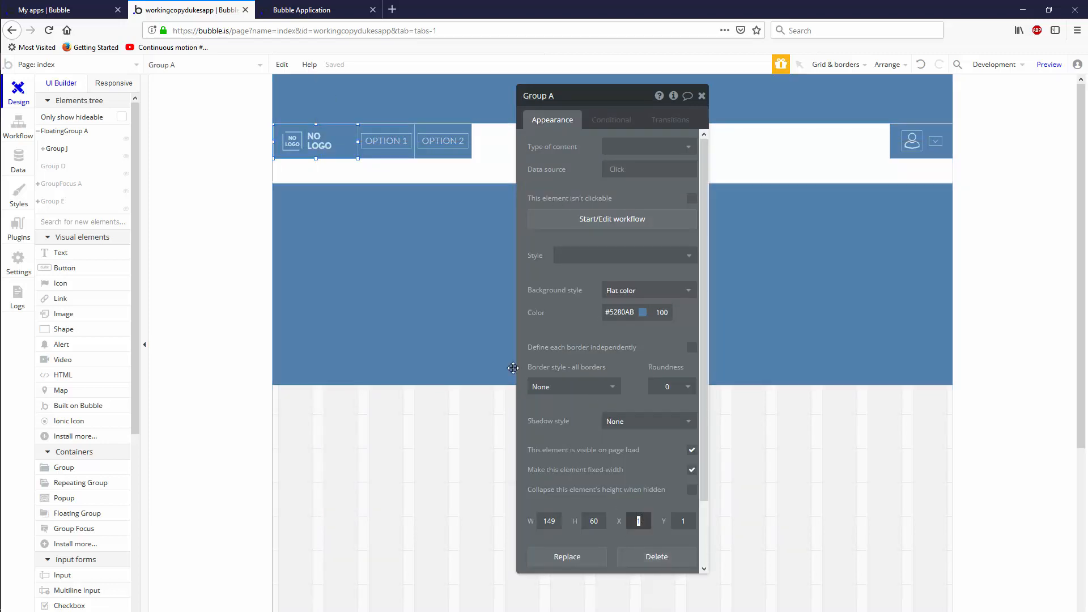
left_click(385, 140)
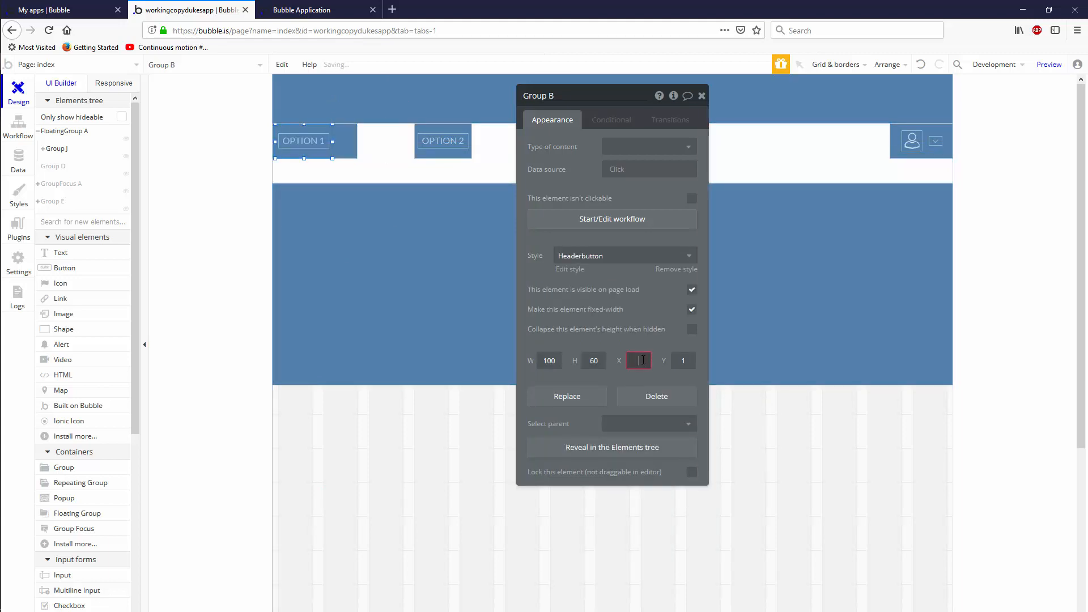
type("150")
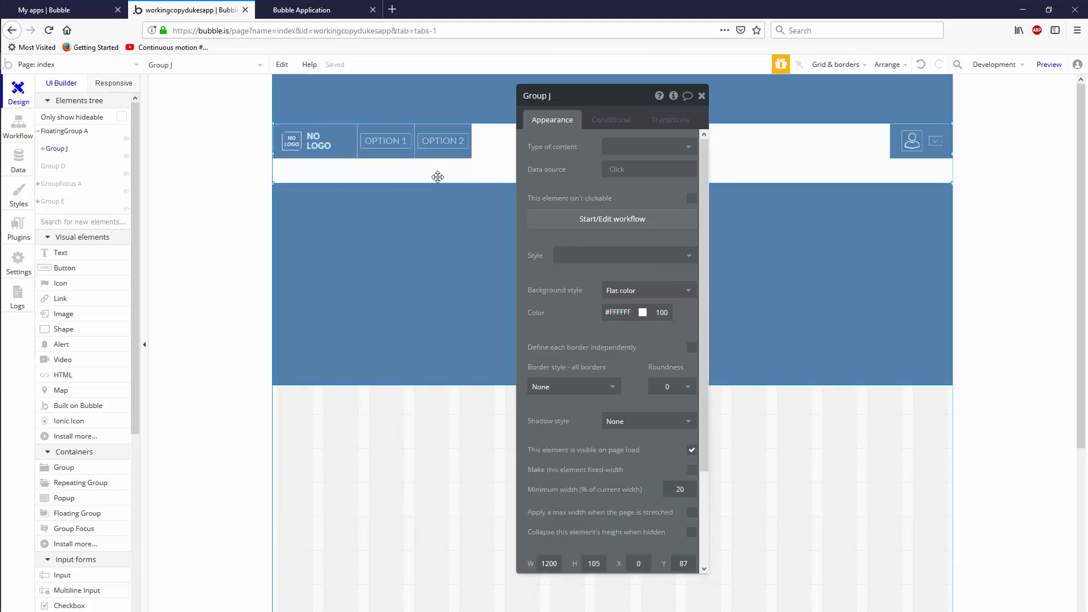
left_click(443, 140)
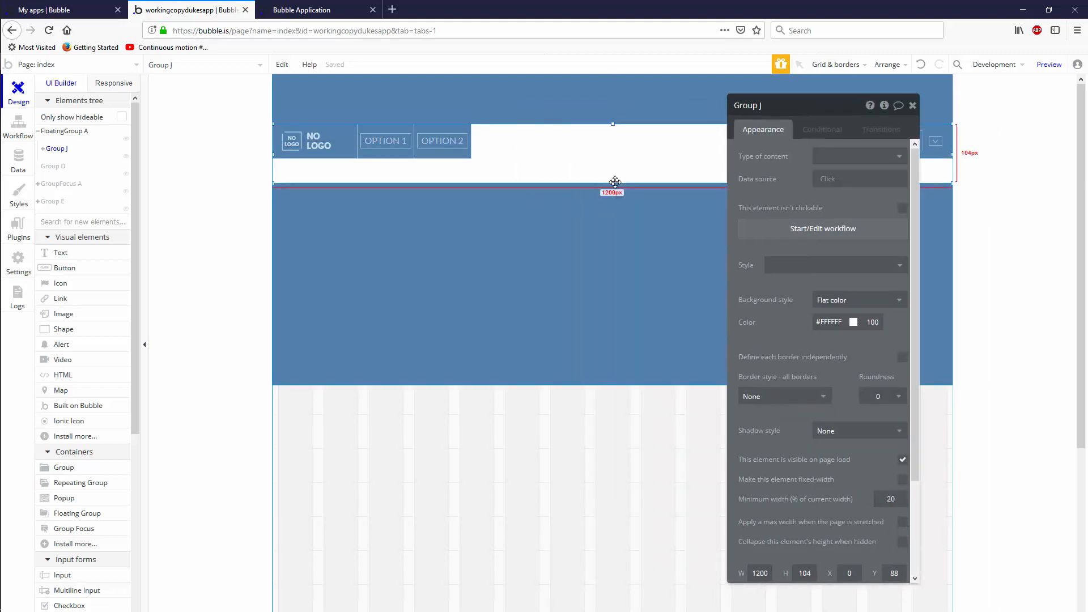
Make Group J 60 px tall with blue #5280AB background, placed at the page top.
left_click_drag(614, 184, 613, 158)
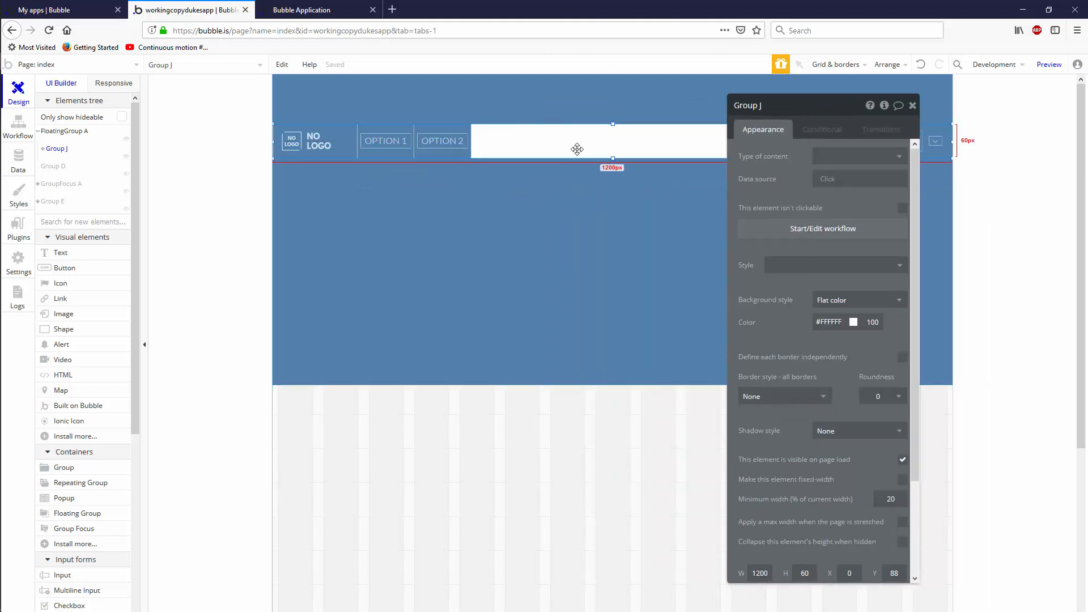
left_click(854, 321)
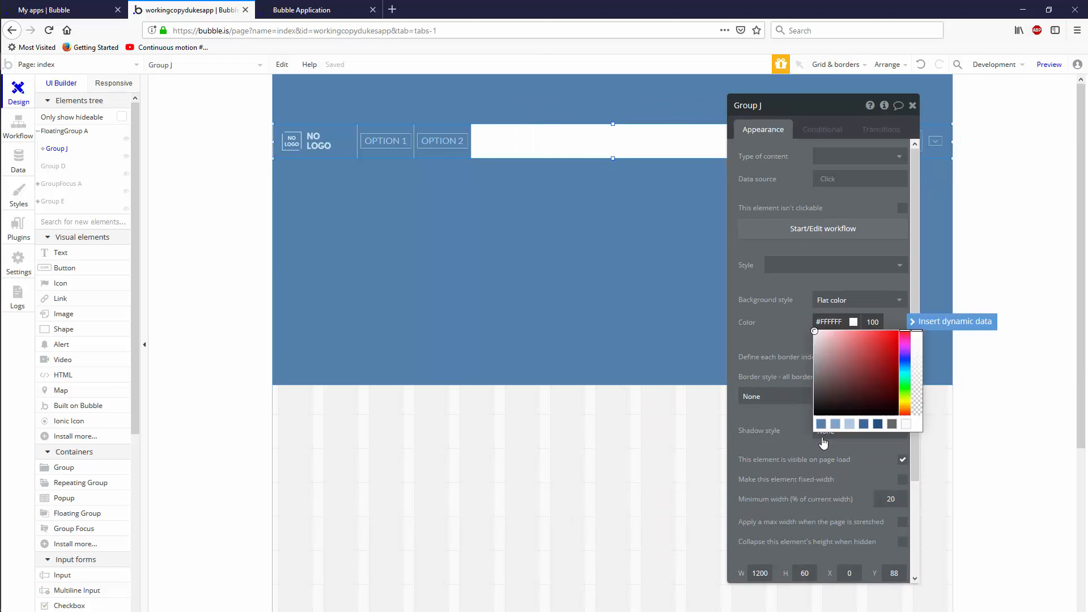
left_click(64, 132)
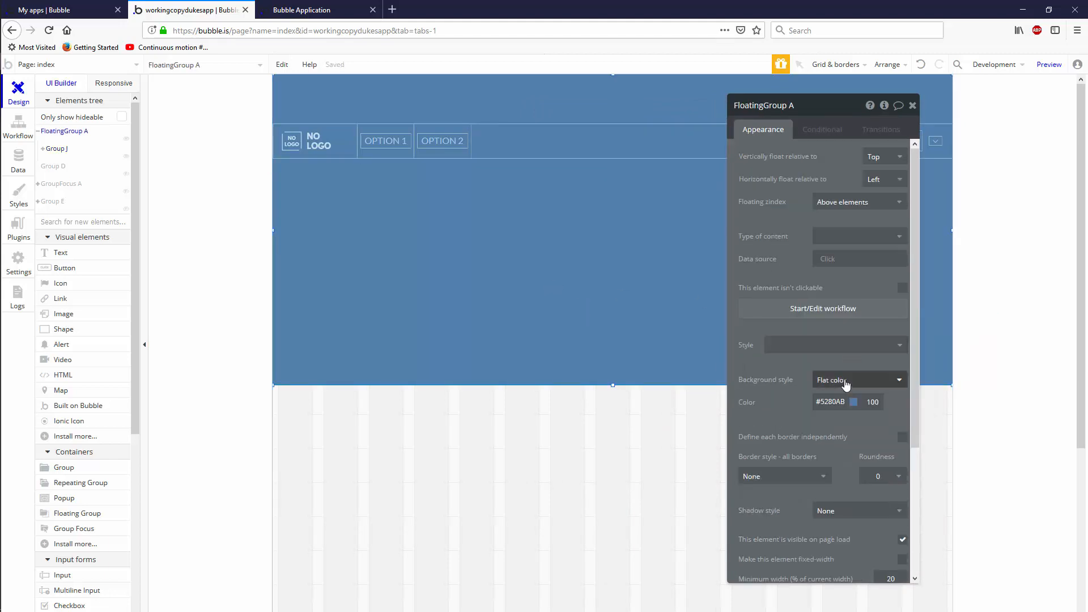
left_click(592, 140)
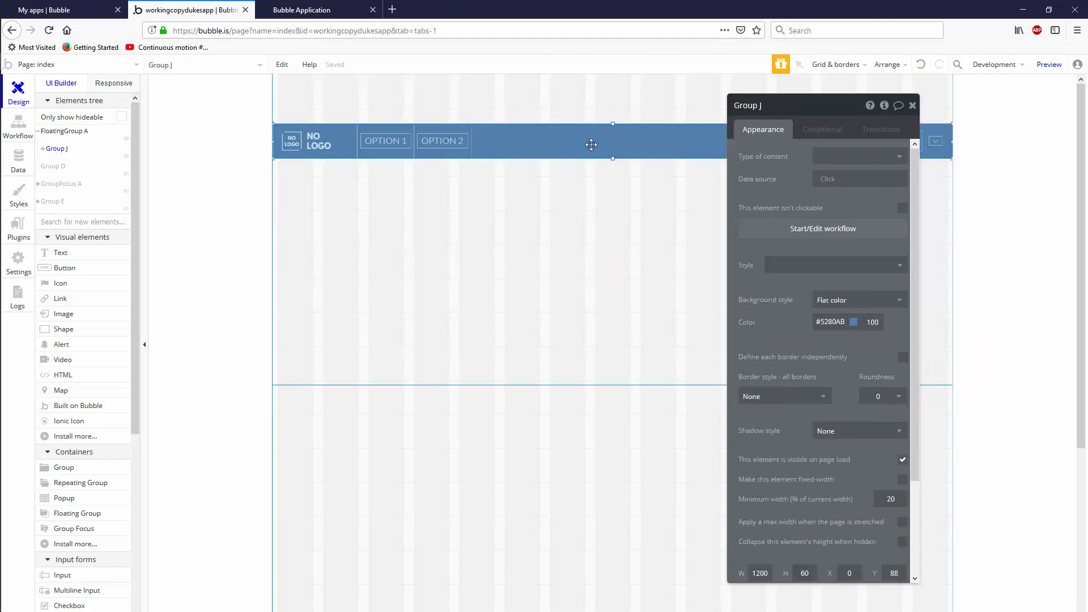
left_click(913, 104)
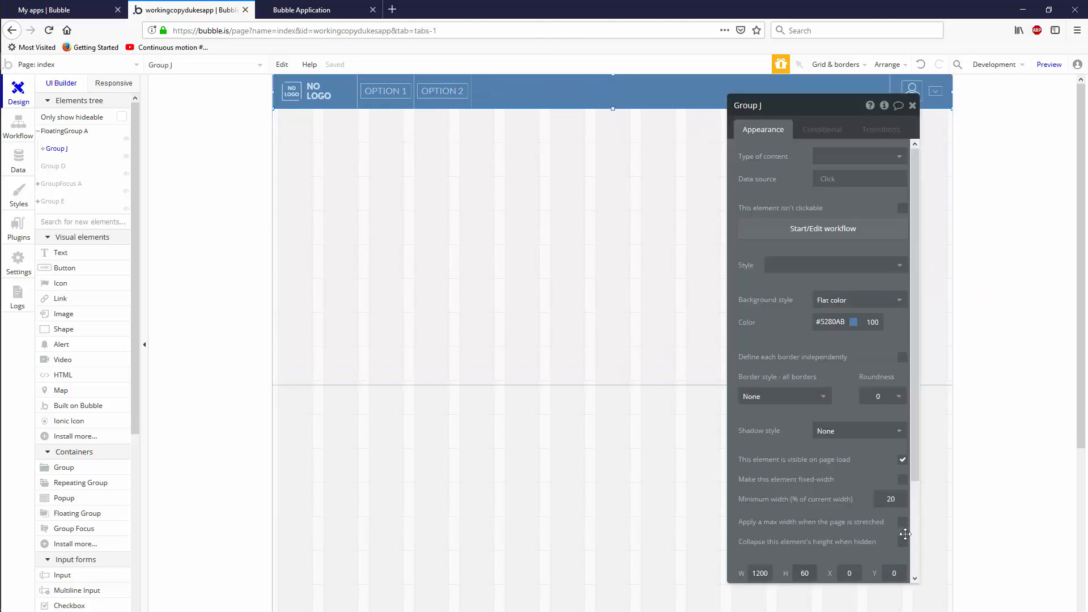
Hide Group J on page load and make it collapse height when hidden.
left_click(903, 541)
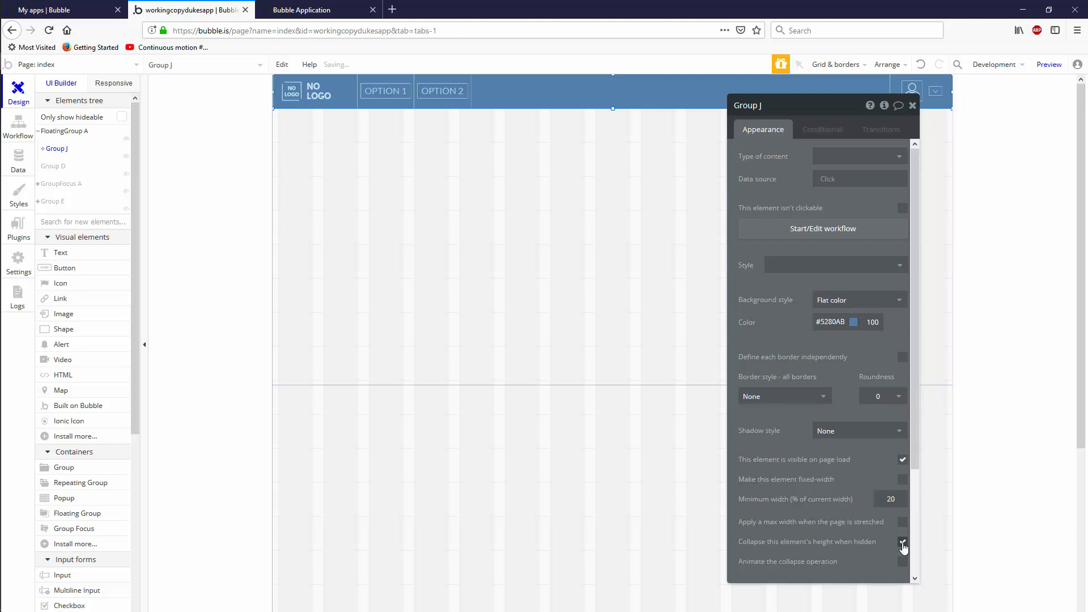
left_click(904, 459)
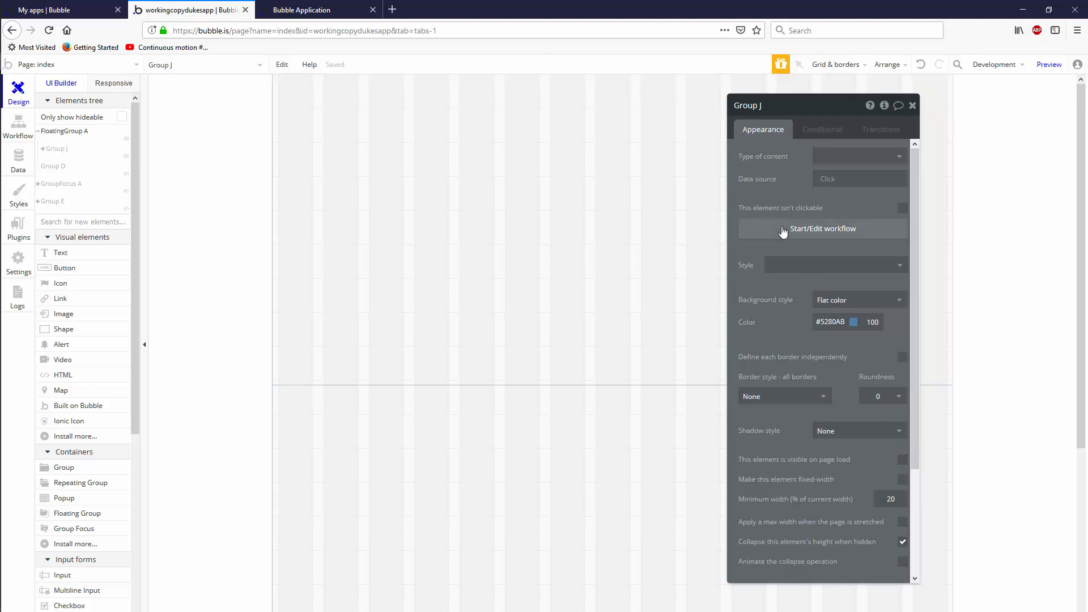
mouse_move(788, 180)
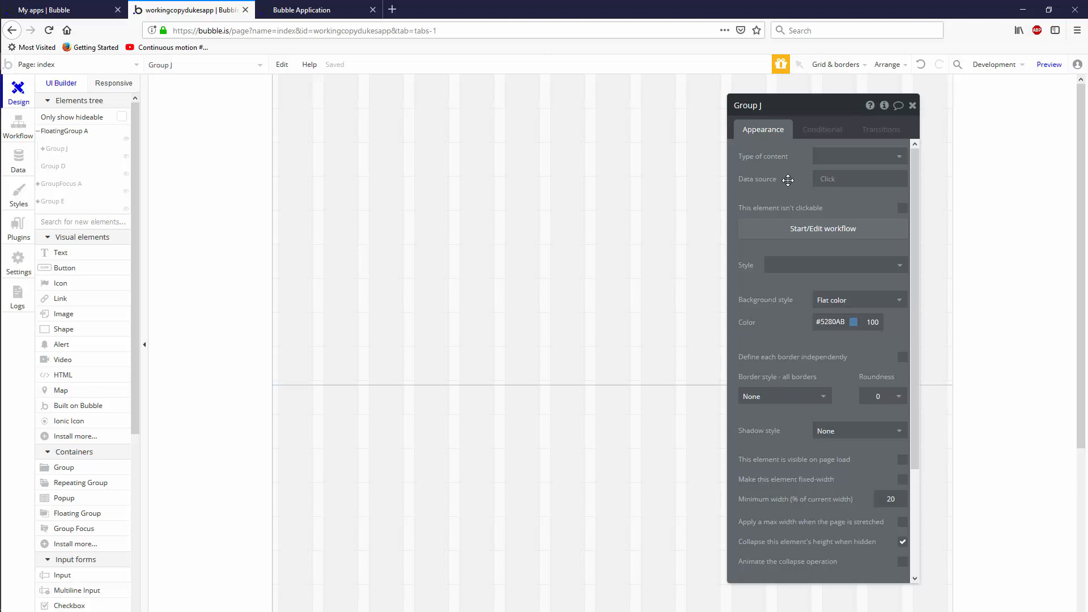
Add a 'When Current page width >' condition making Group J visible.
left_click(822, 130)
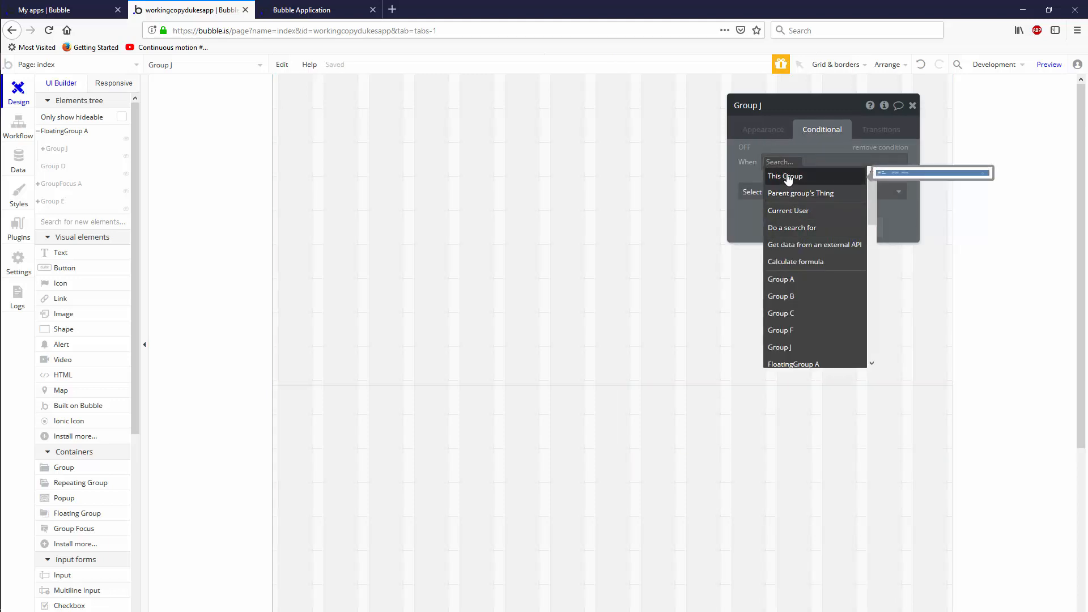
type("page")
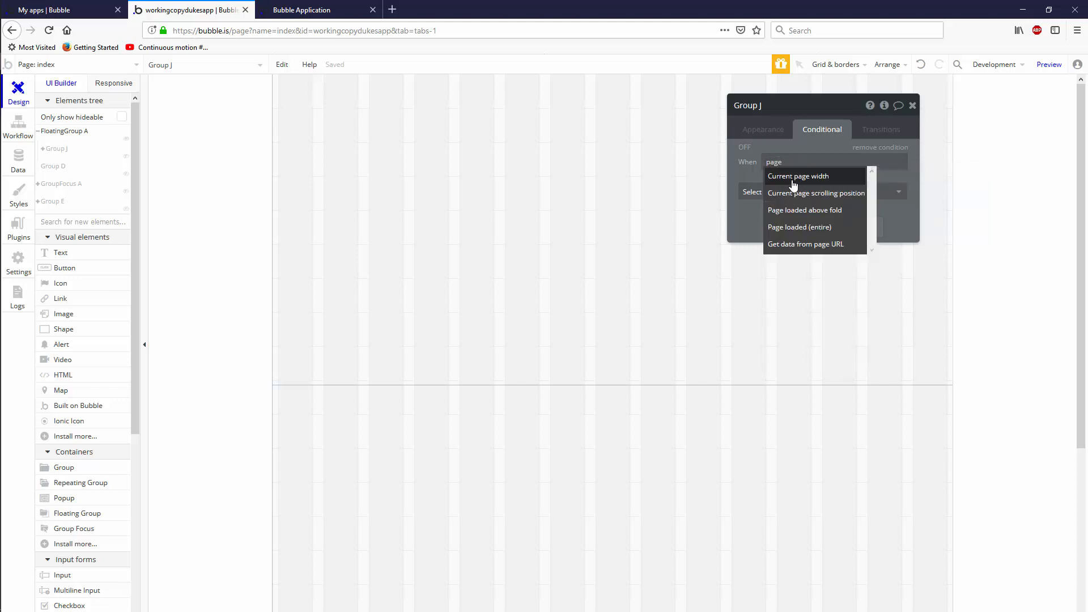
left_click(799, 176)
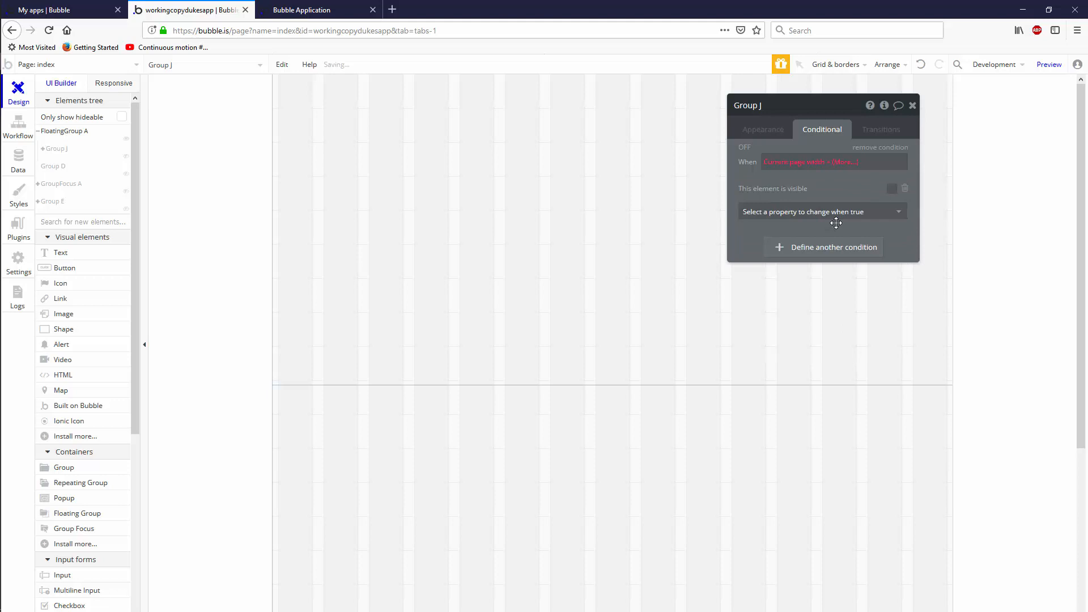
left_click(892, 188)
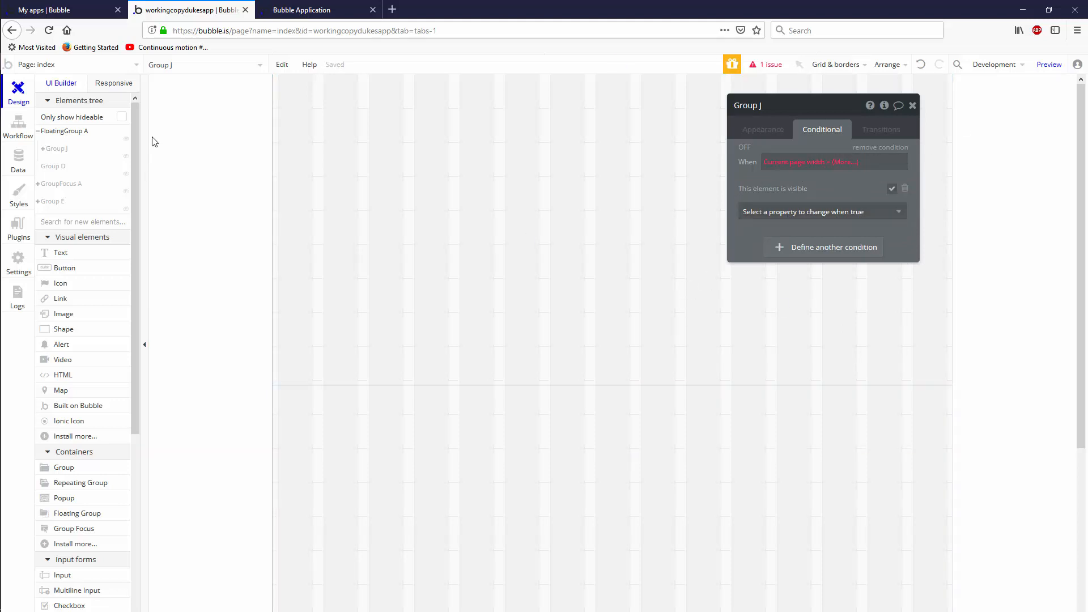
Preview the page at phone, tablet and 1200 px widths in the responsive editor.
left_click(113, 83)
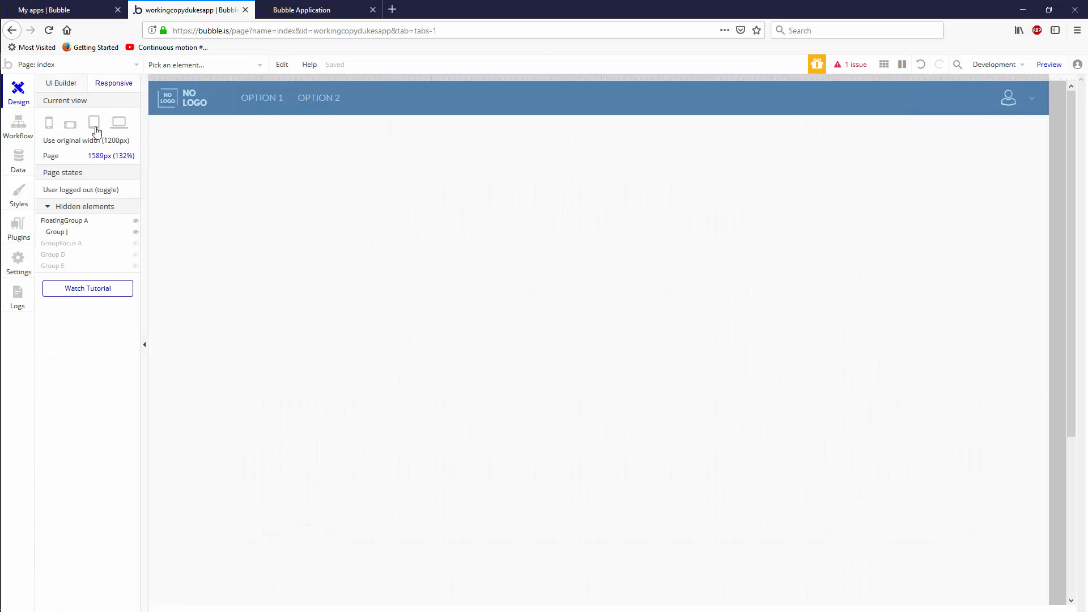
left_click(94, 123)
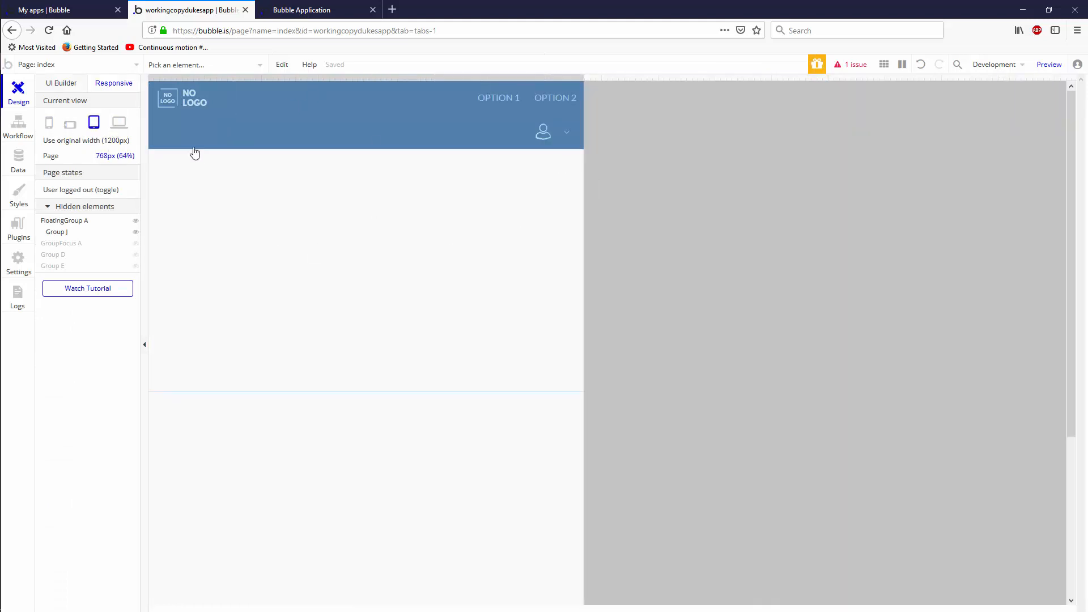
left_click(118, 123)
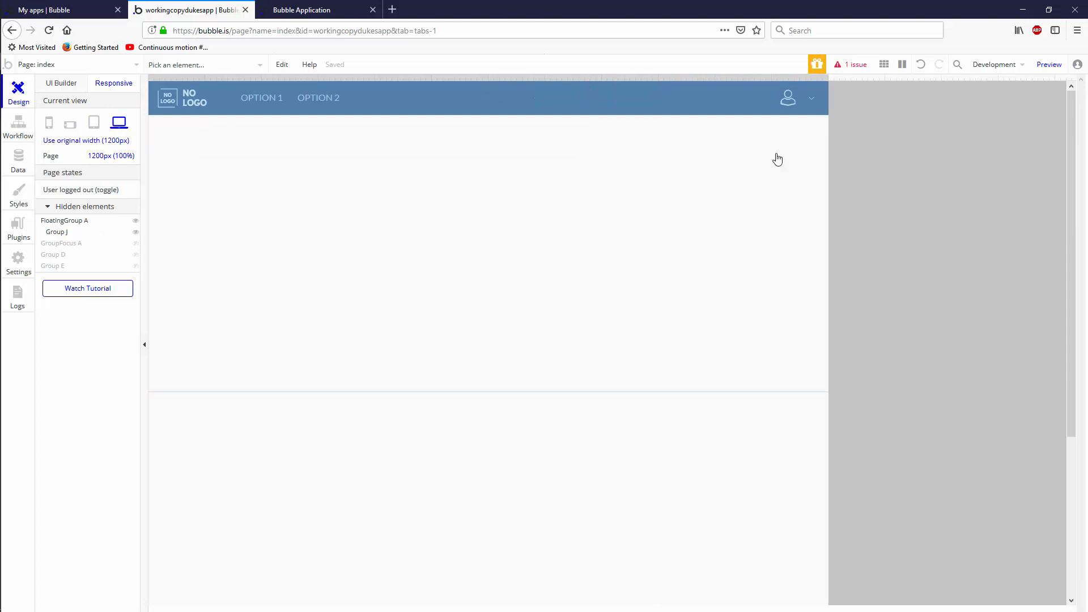
left_click(49, 123)
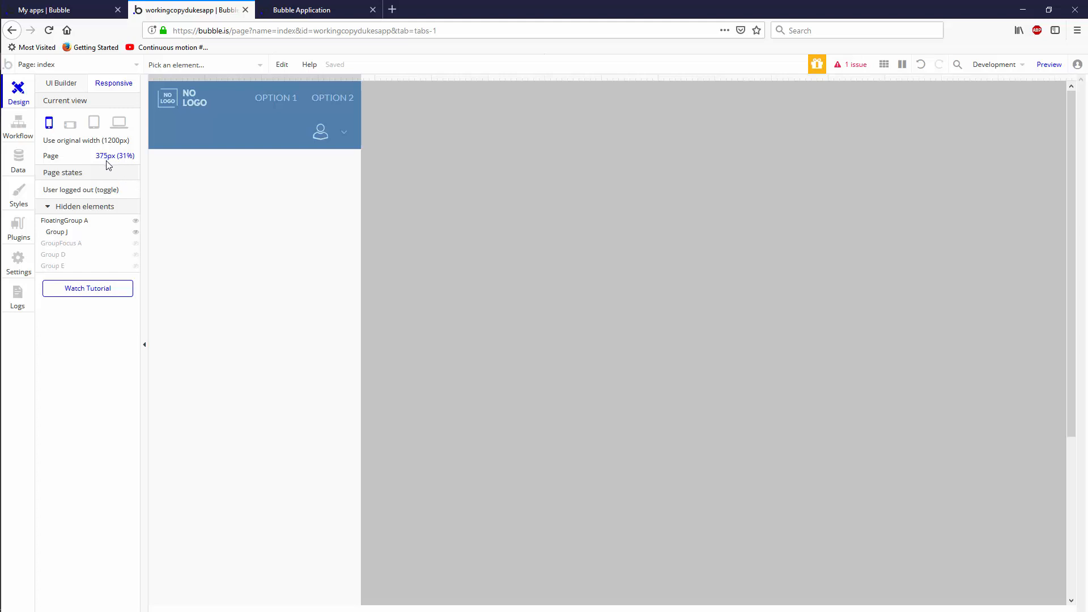
mouse_move(112, 164)
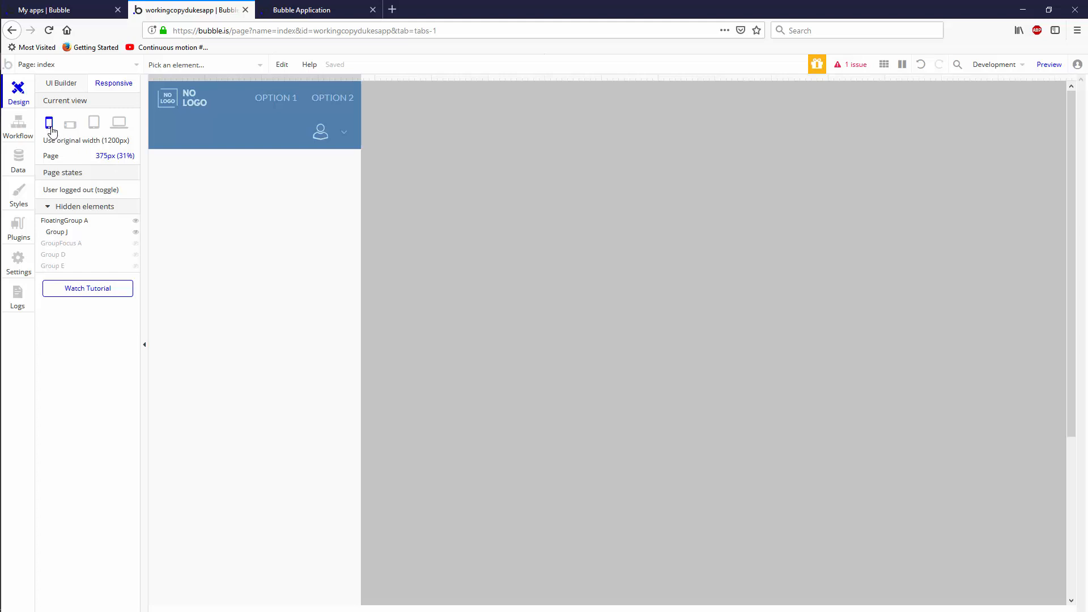
left_click(94, 123)
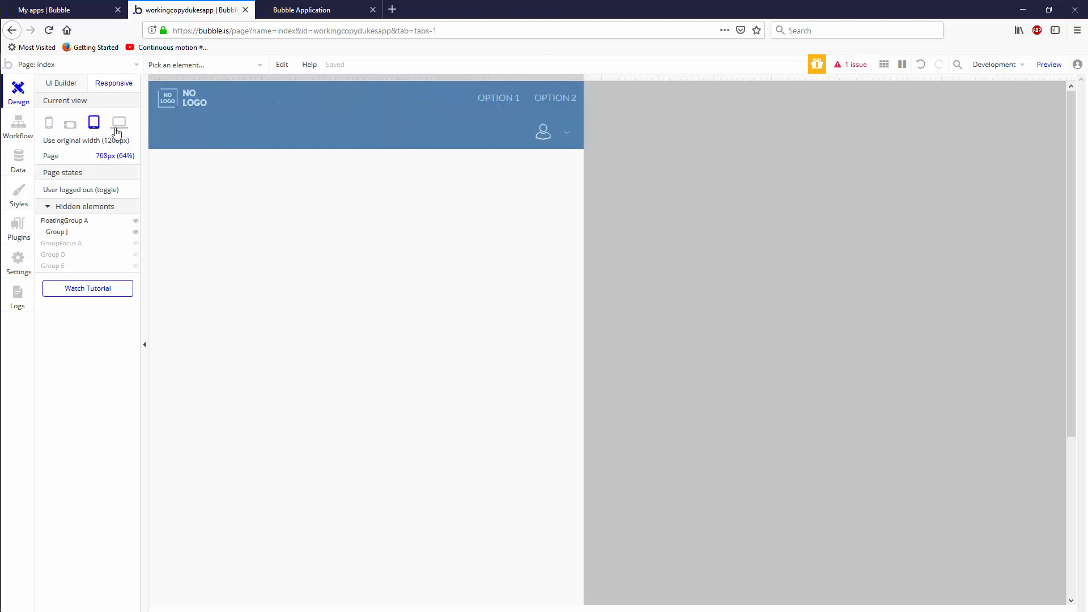
left_click(49, 122)
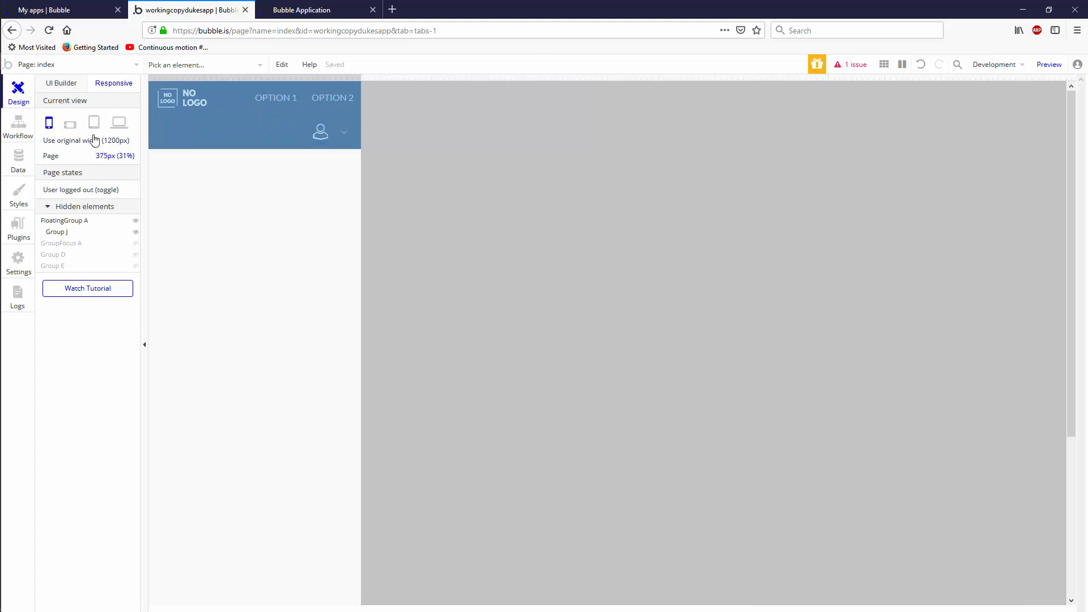
left_click(119, 122)
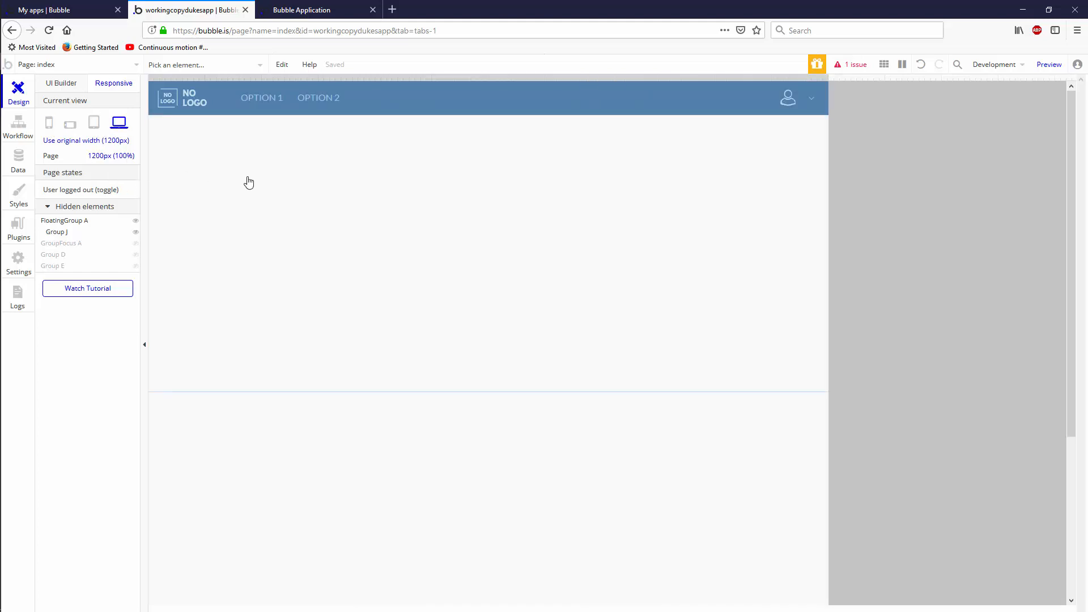
mouse_move(371, 279)
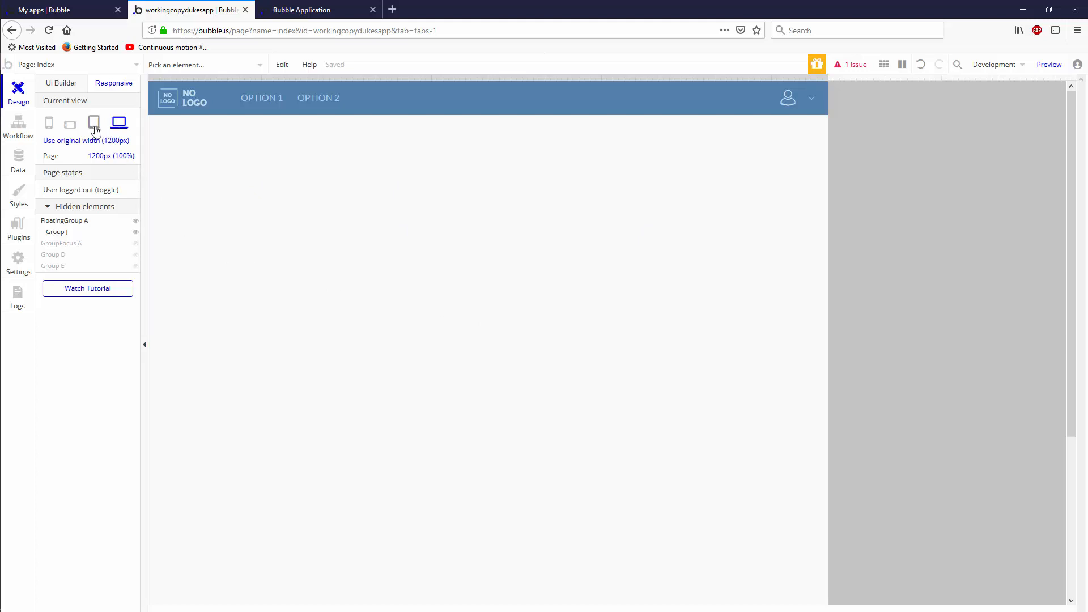
mouse_move(95, 131)
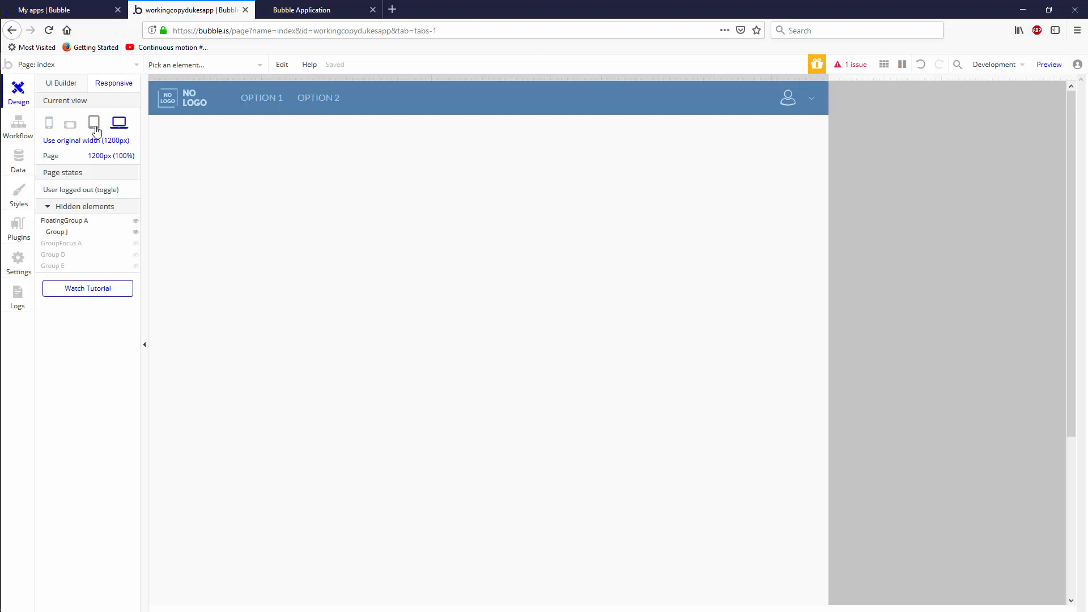
left_click(94, 124)
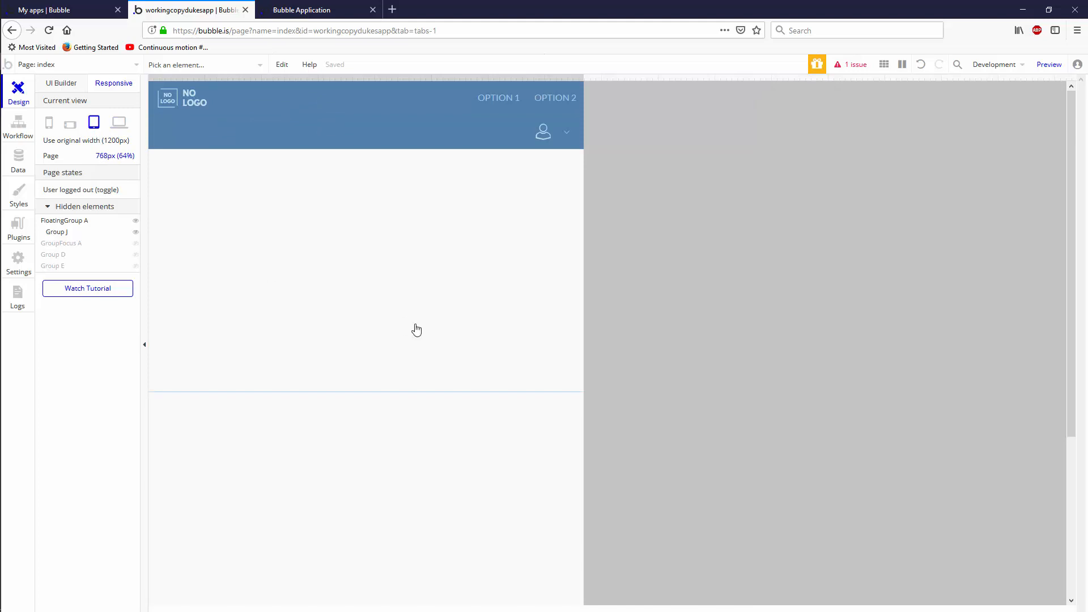
mouse_move(406, 330)
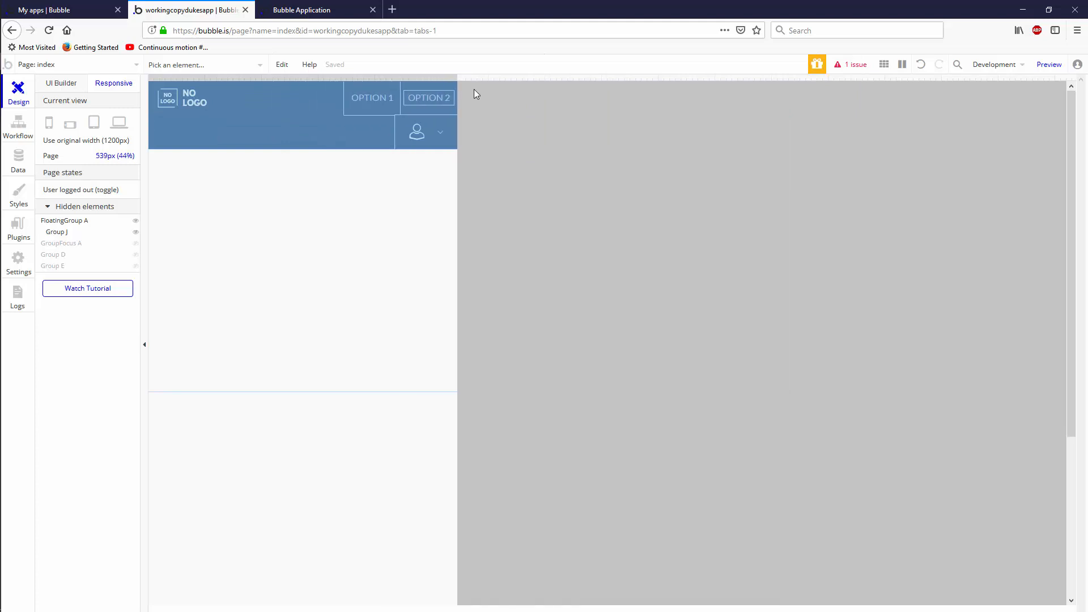
left_click(94, 122)
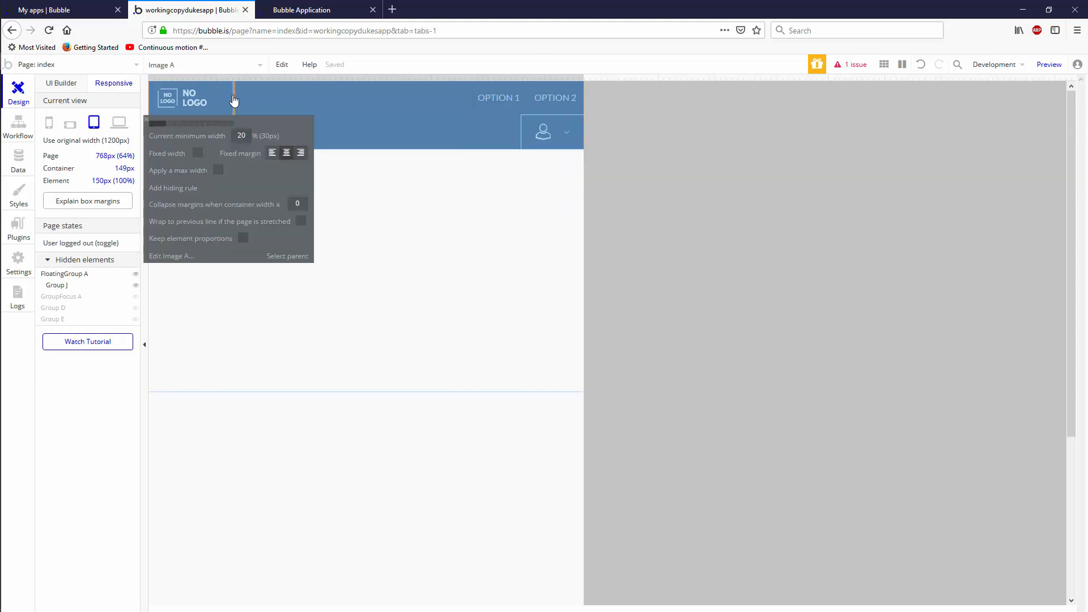
mouse_move(187, 262)
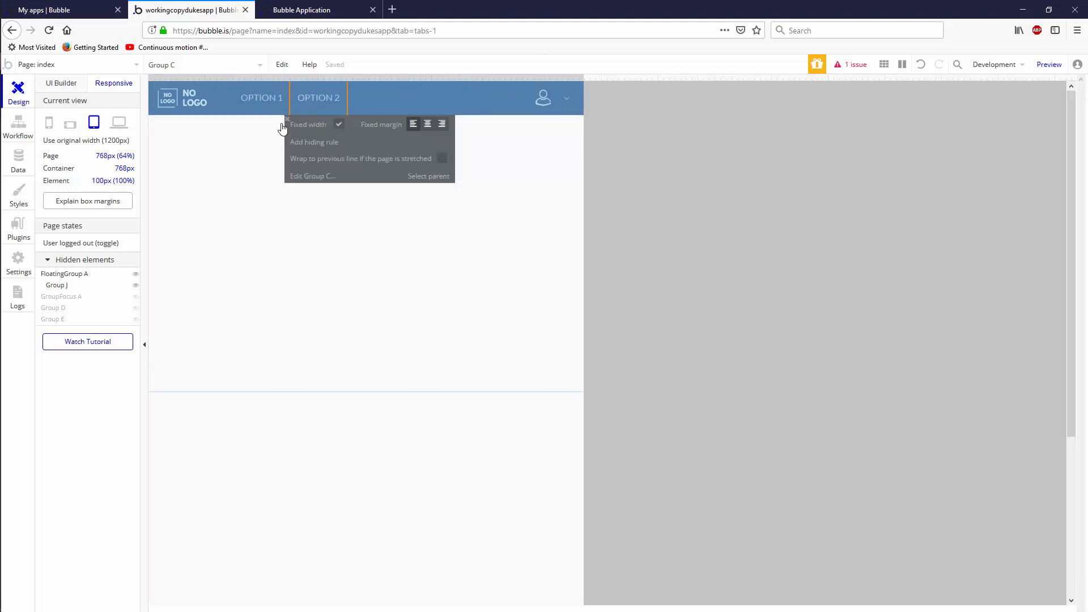
mouse_move(434, 101)
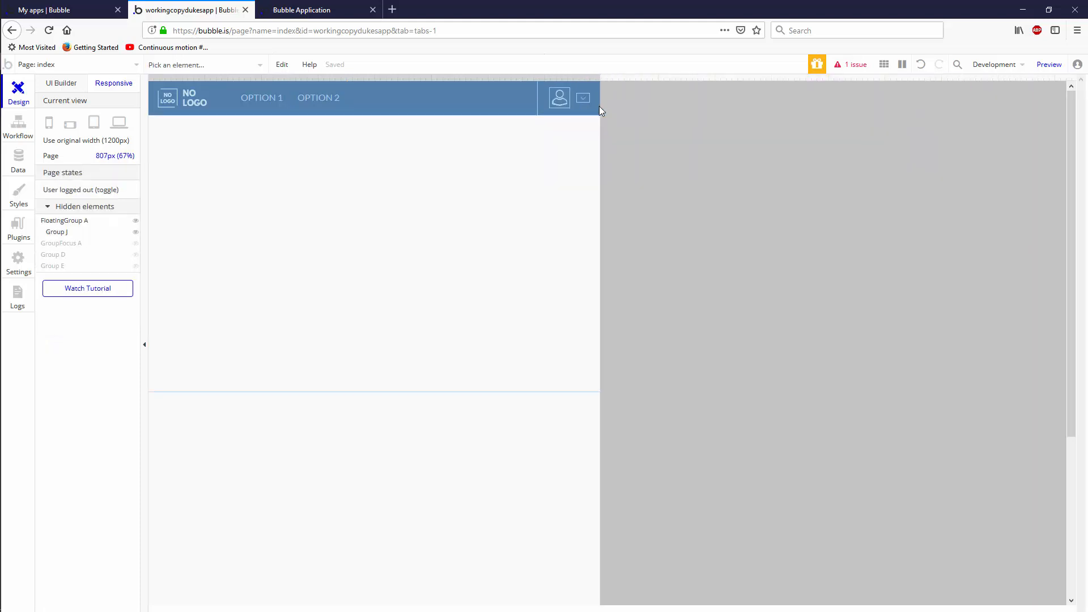
left_click(558, 98)
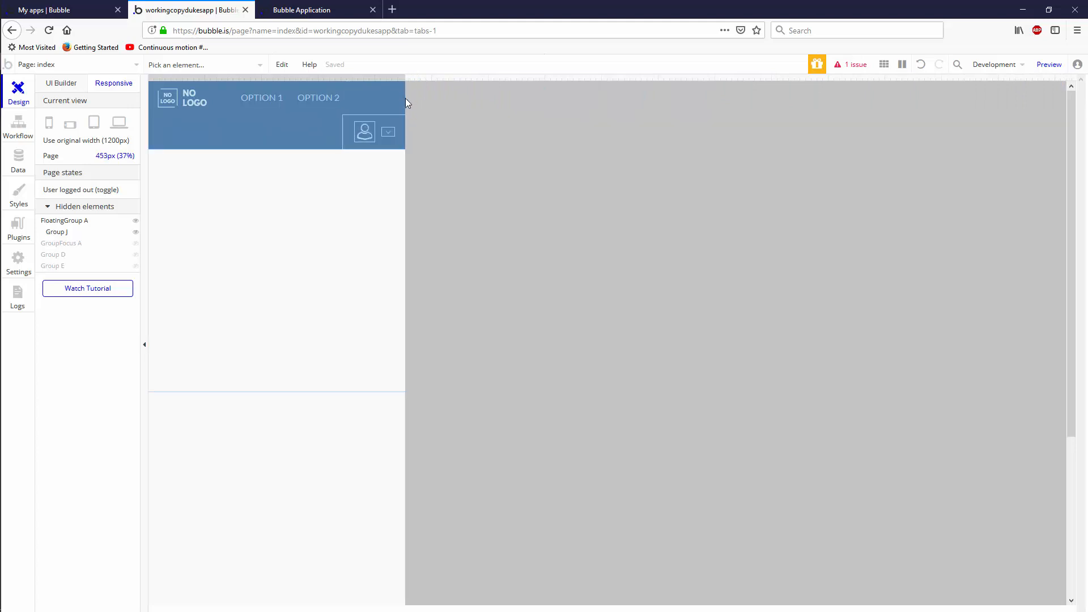
left_click(94, 122)
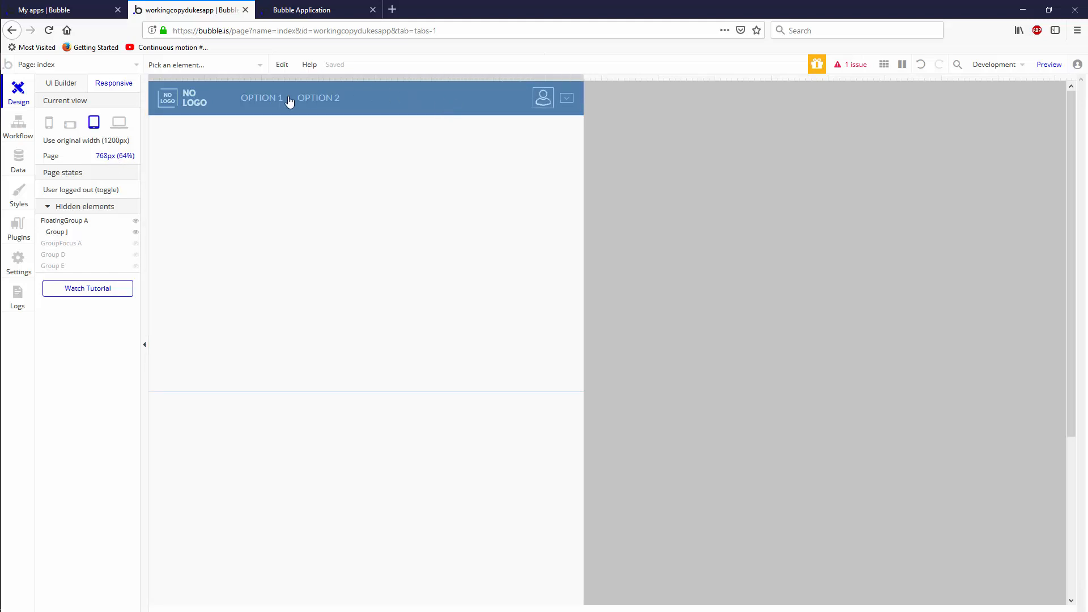
mouse_move(389, 131)
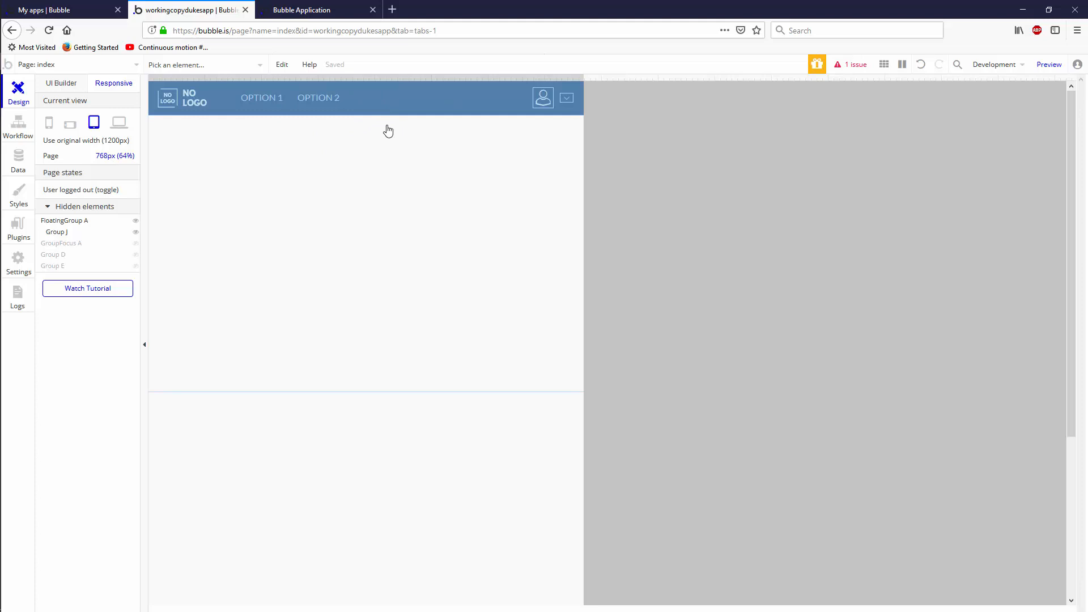
mouse_move(385, 155)
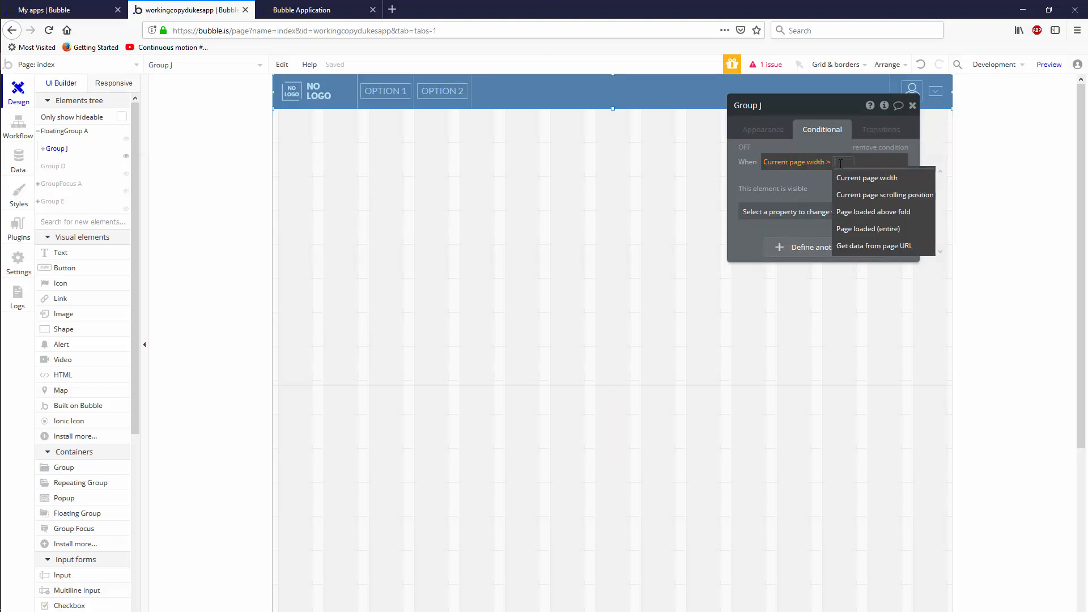
Complete the condition as Current page width > 768 and duplicate the header row as Group K.
type("768")
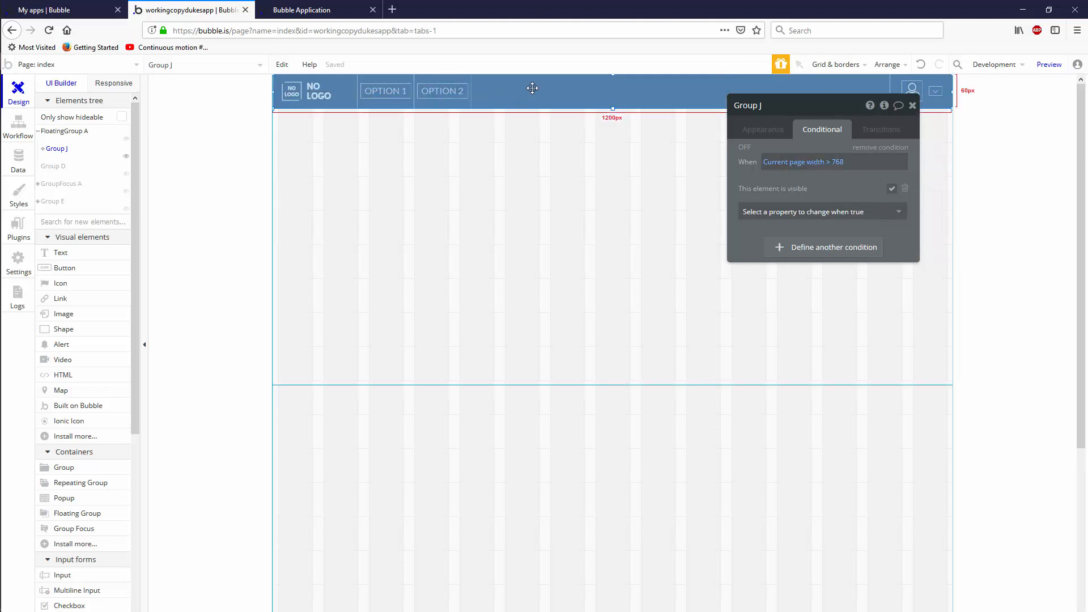
left_click(913, 104)
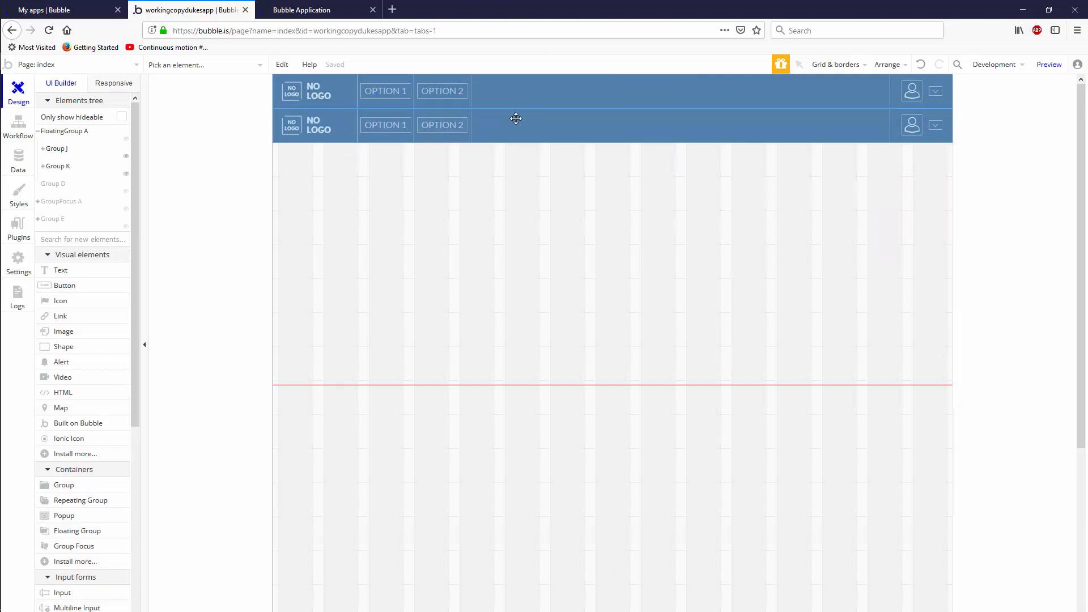
Clear Group K down to the logo and give the new Group L the Headerbutton style.
left_click(516, 126)
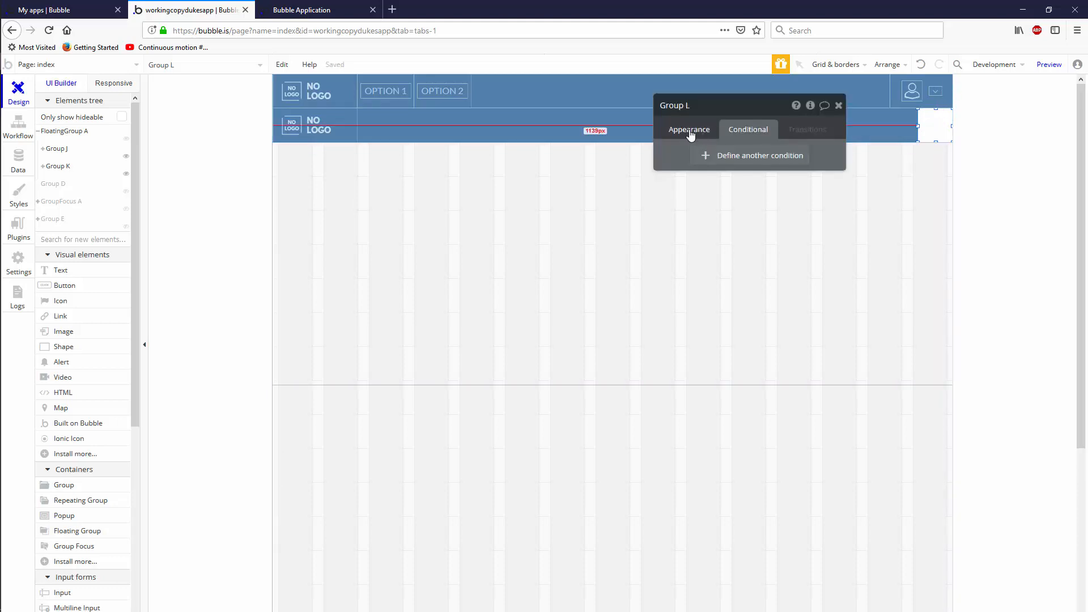
left_click(688, 129)
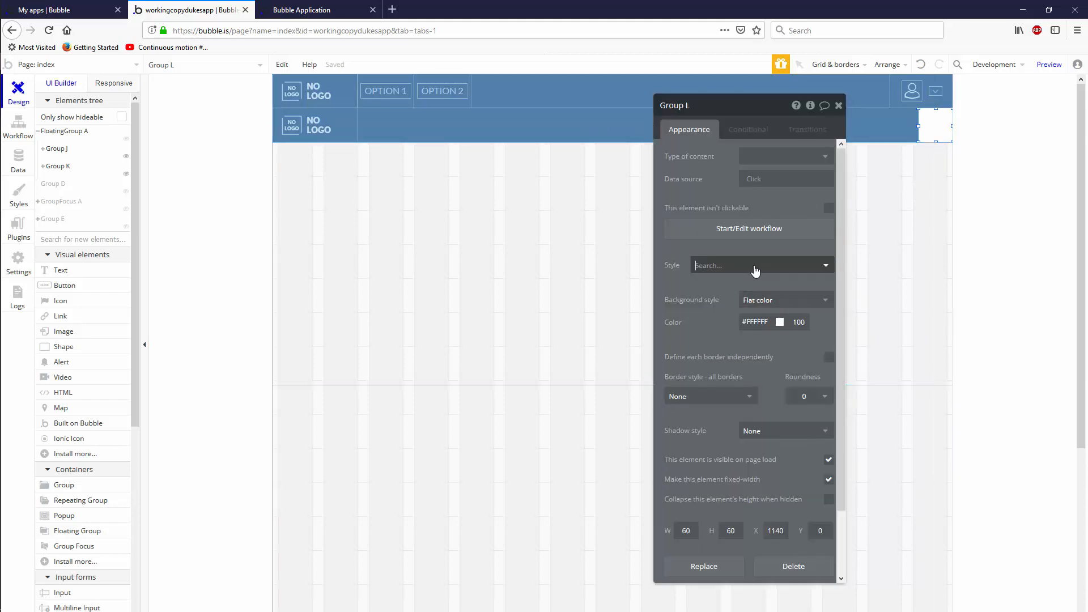
left_click(760, 265)
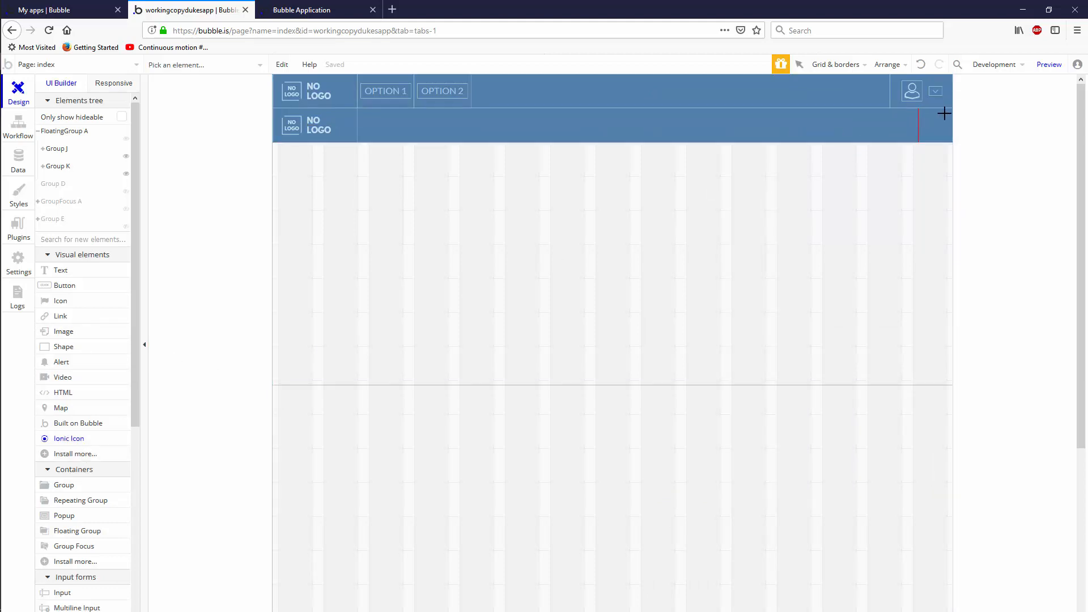
Add a menu icon to the group and change its duplicate into a close icon.
left_click(945, 114)
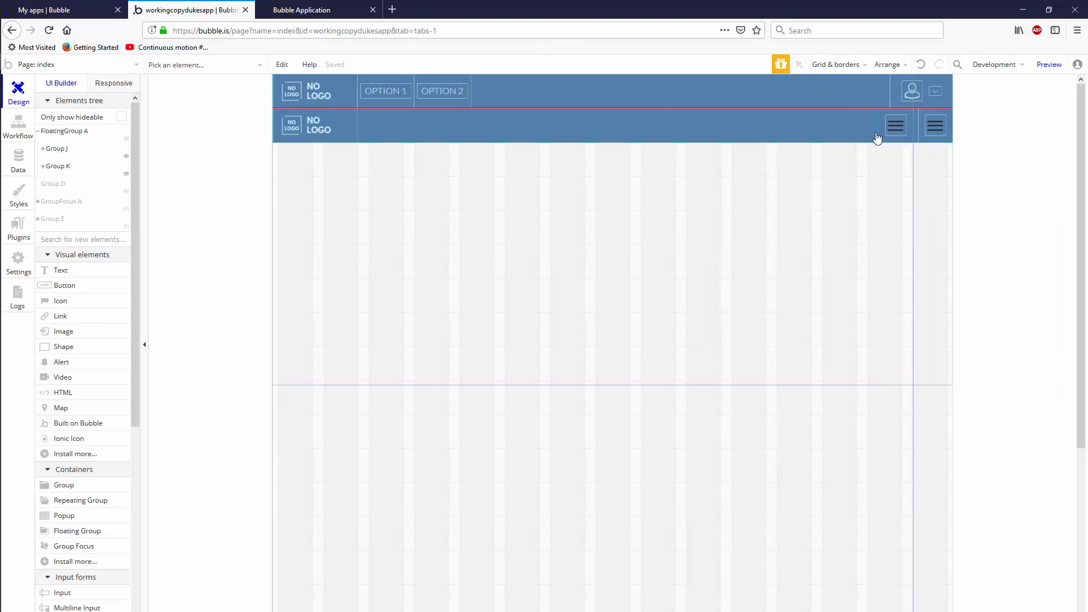
left_click(896, 126)
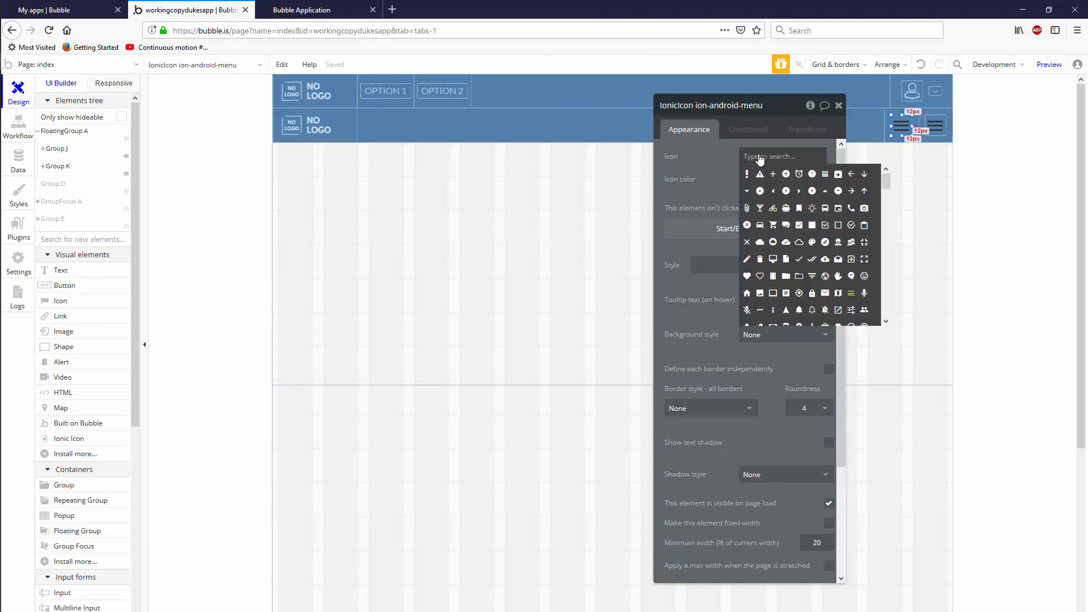
type("clos")
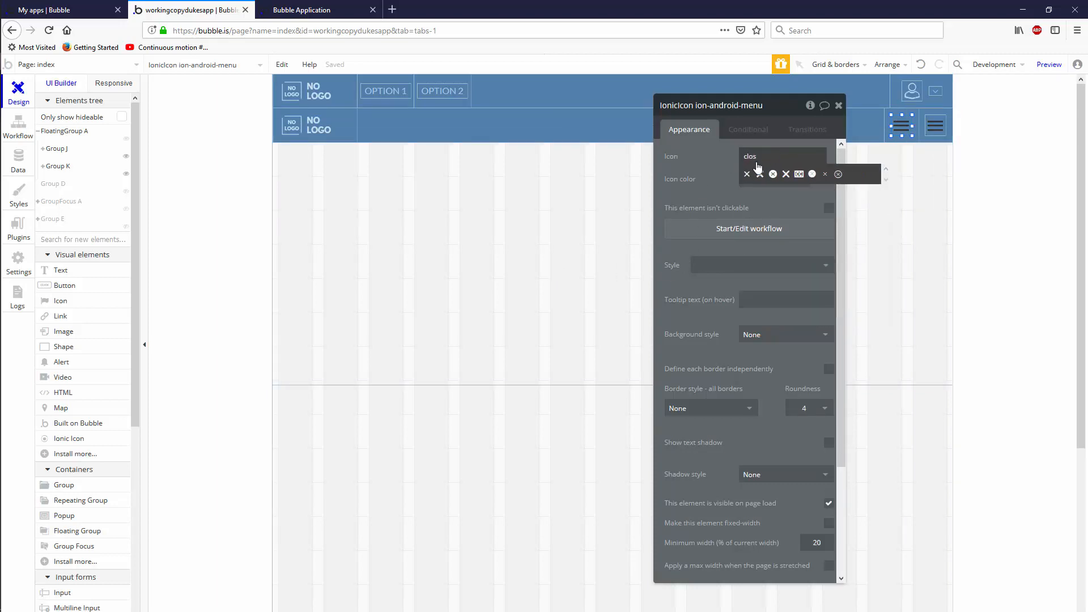
left_click(786, 175)
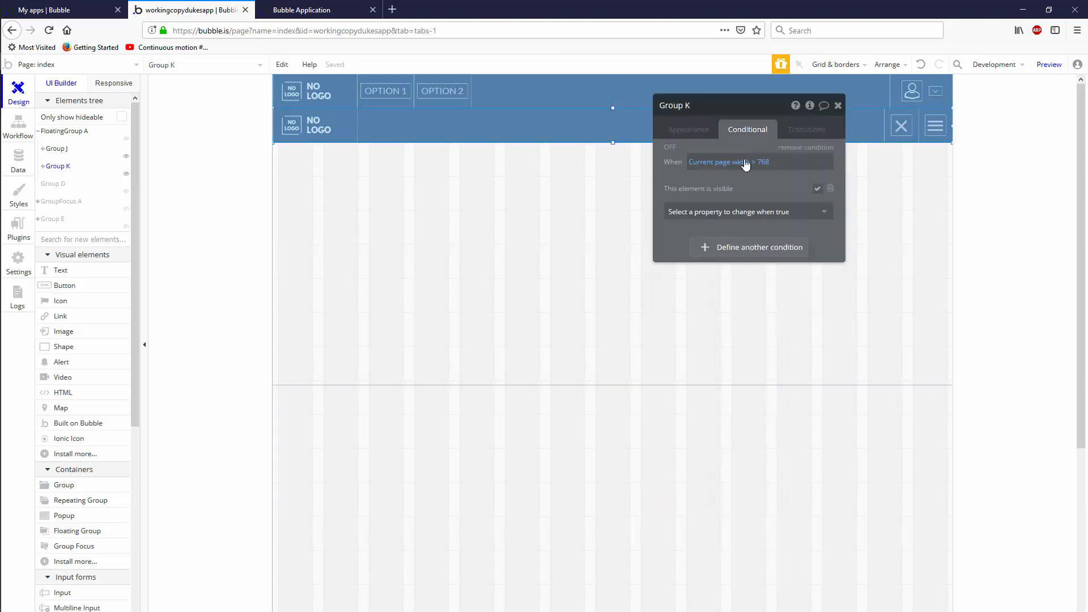
Switch Group K's page-width condition to less than 768 and launch the preview.
left_click(771, 163)
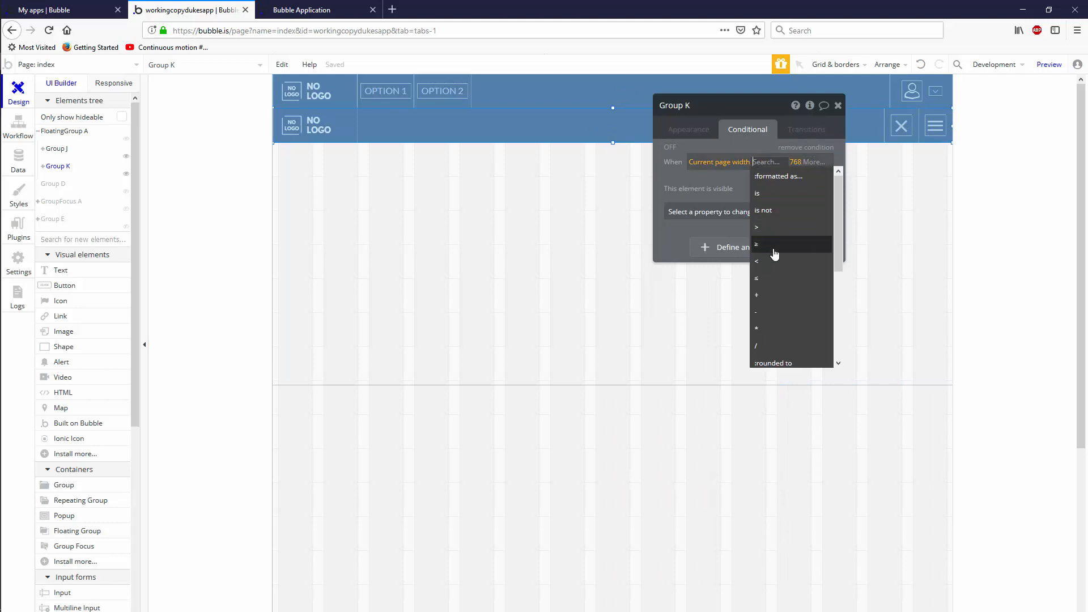
left_click(756, 262)
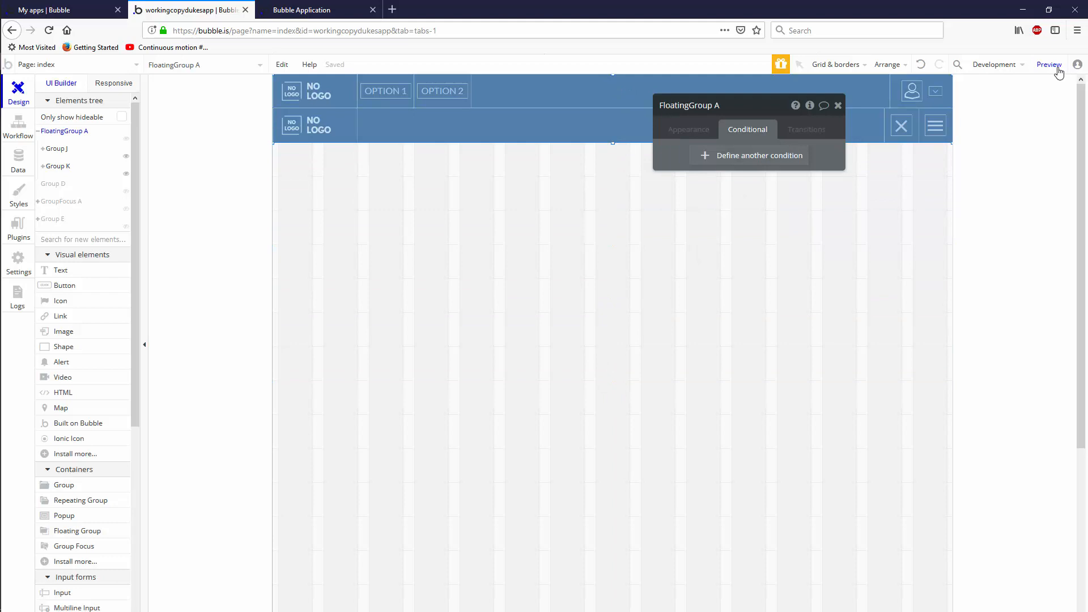
left_click(1049, 64)
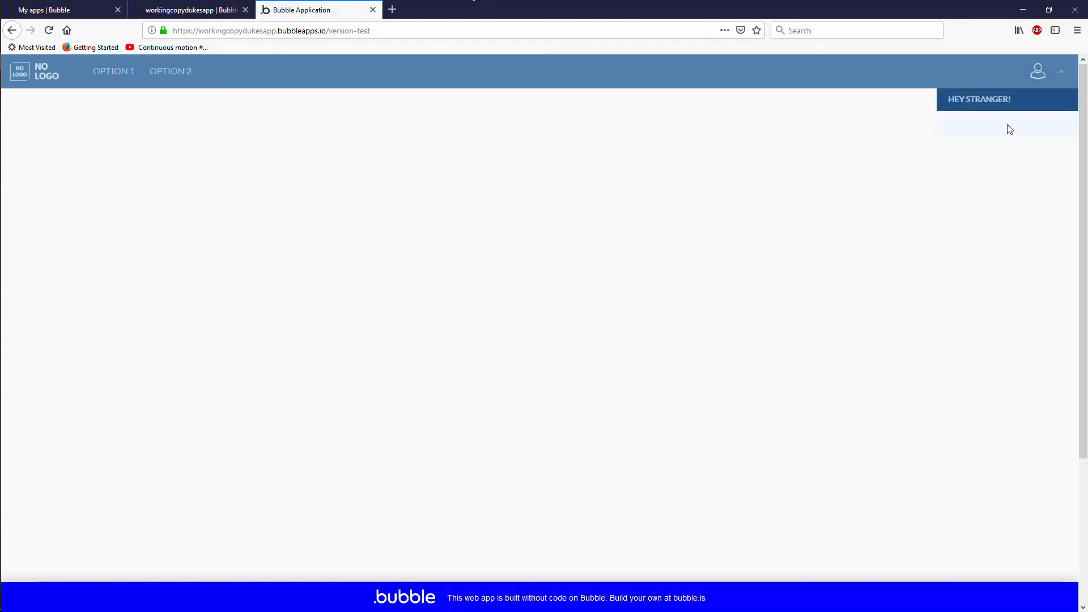
Check the narrow preview shows only logo, close and menu icons, then return to the editor.
left_click(1038, 70)
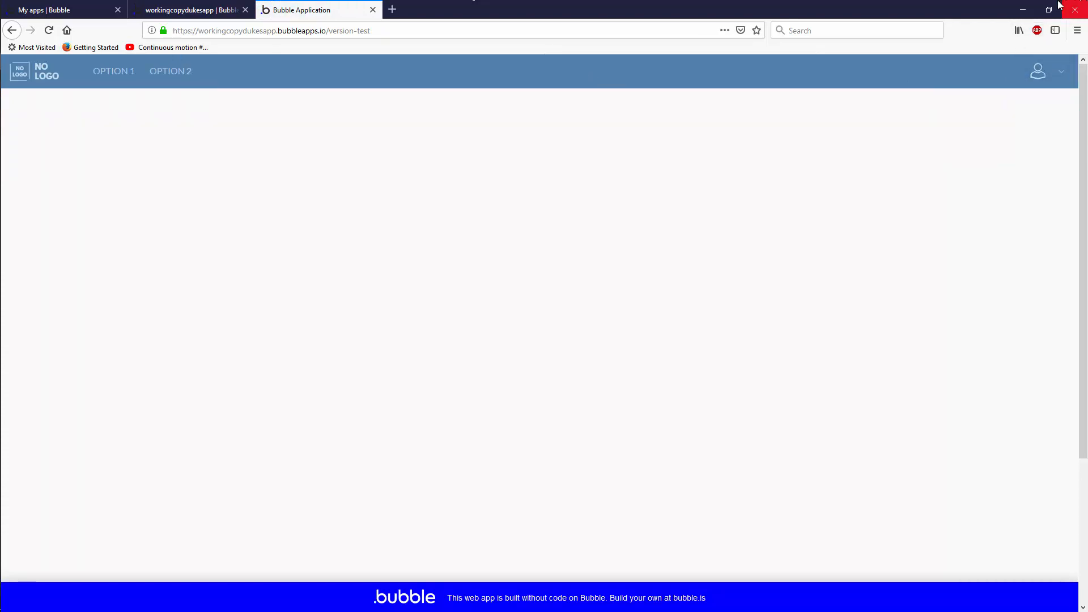
left_click(1050, 10)
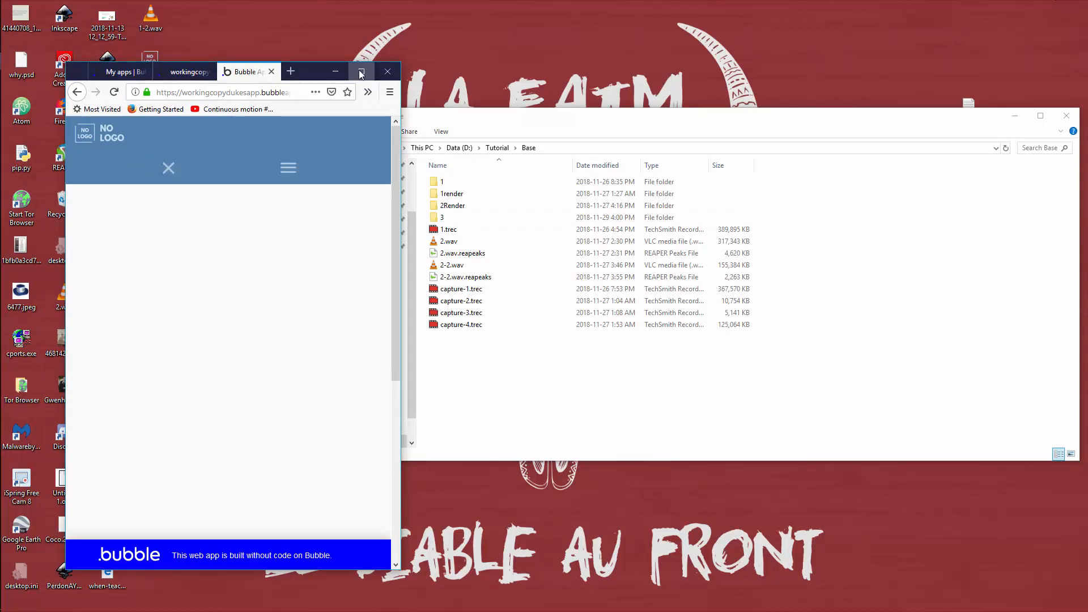
left_click(360, 72)
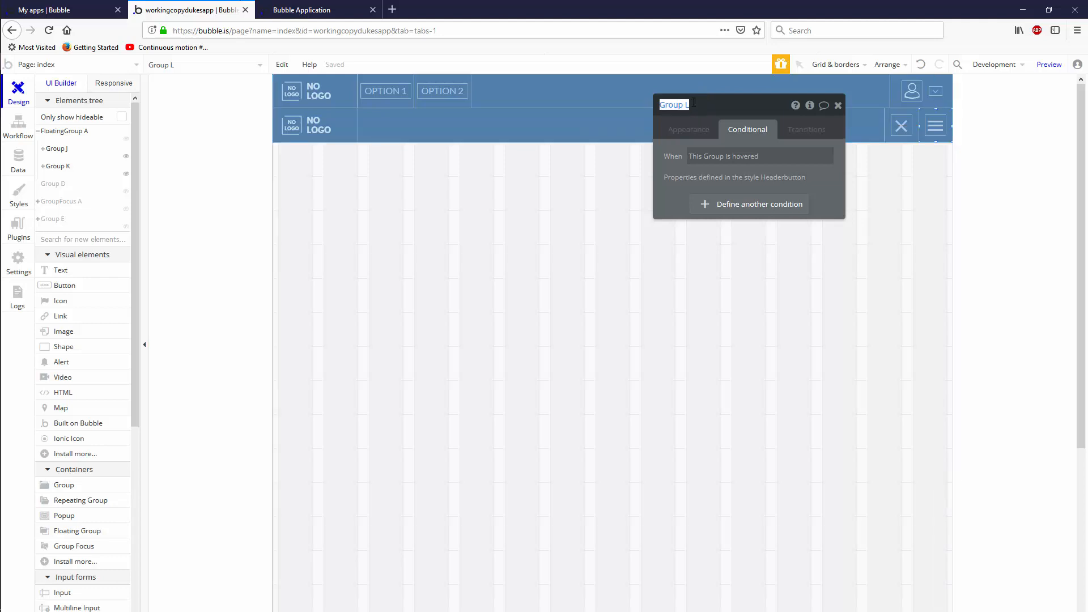
Name the header buttons Hamberger and Close and set the row width to 1140.
type("Ham")
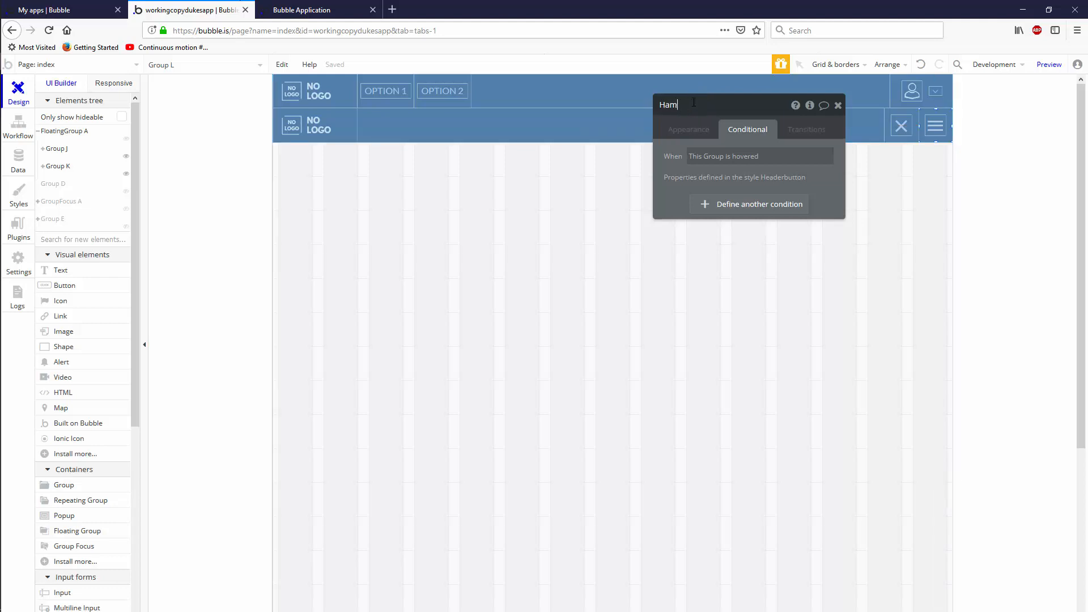
type("berger")
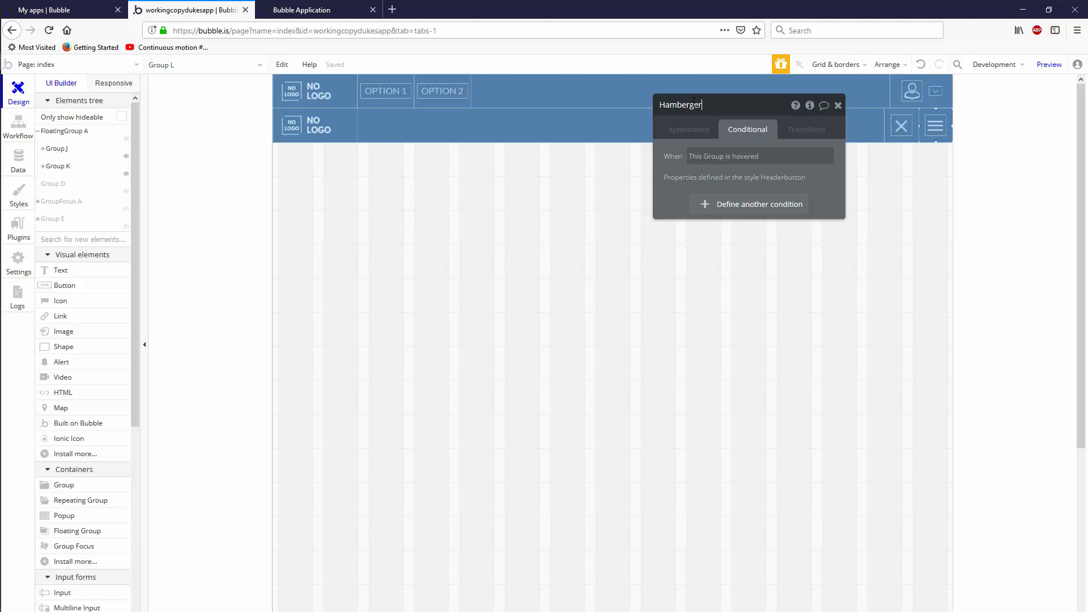
left_click(936, 126)
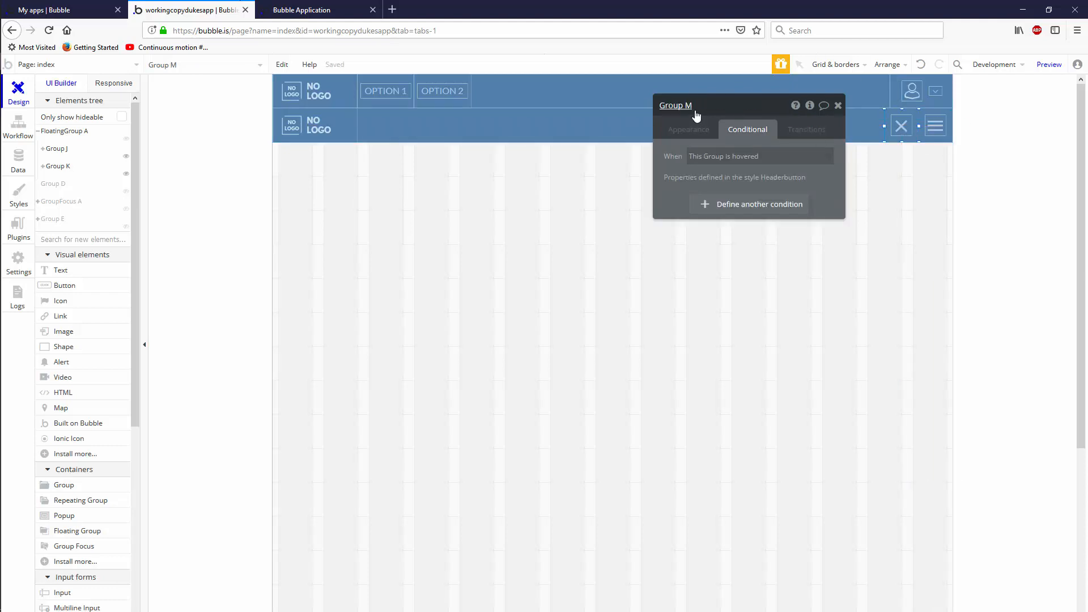
type("Close")
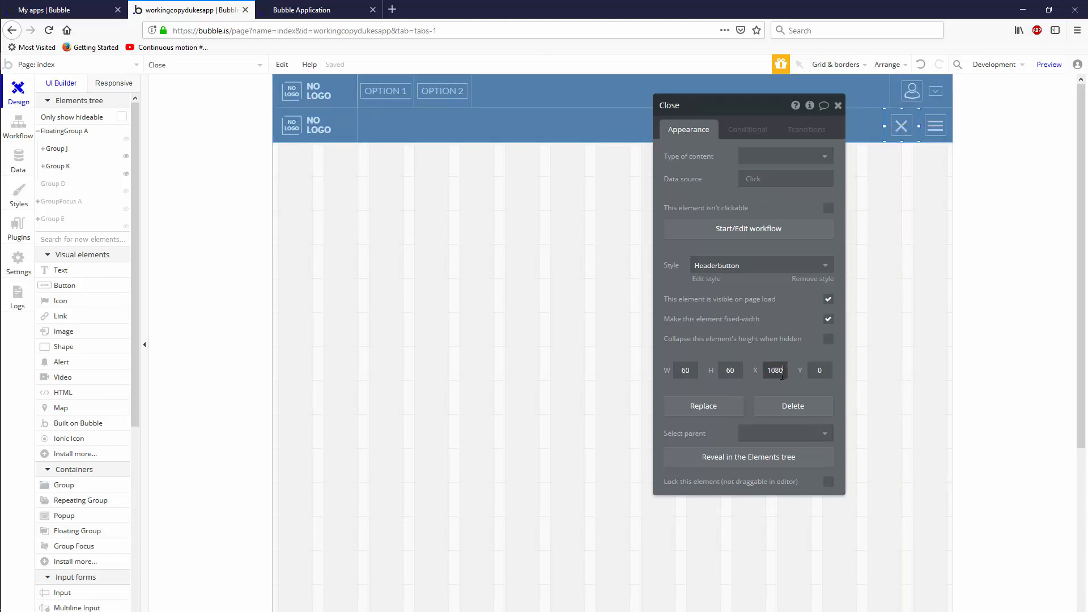
type("1140")
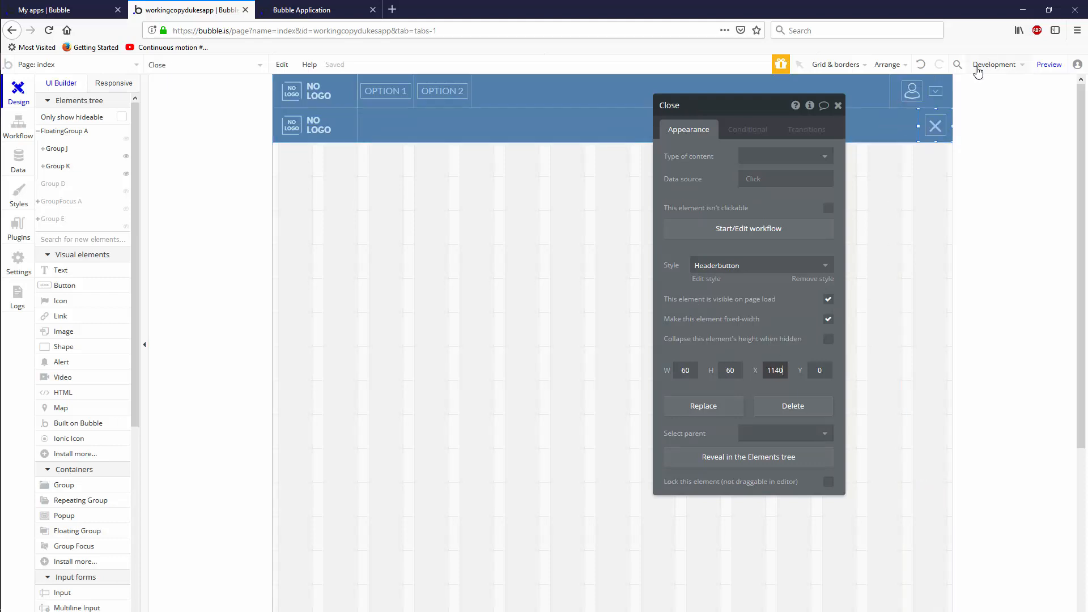
left_click(57, 165)
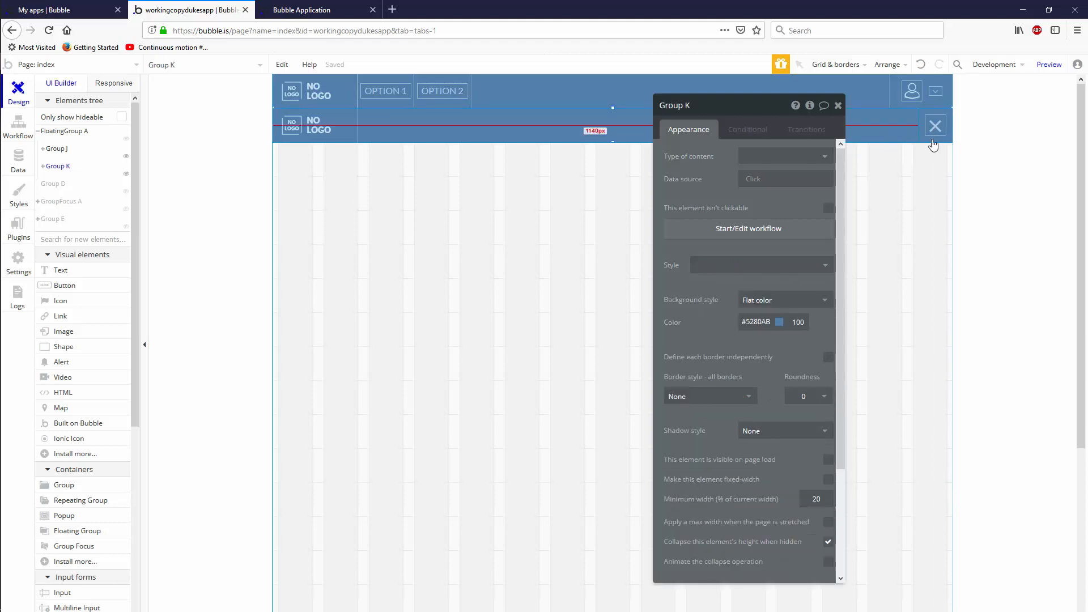
left_click(936, 126)
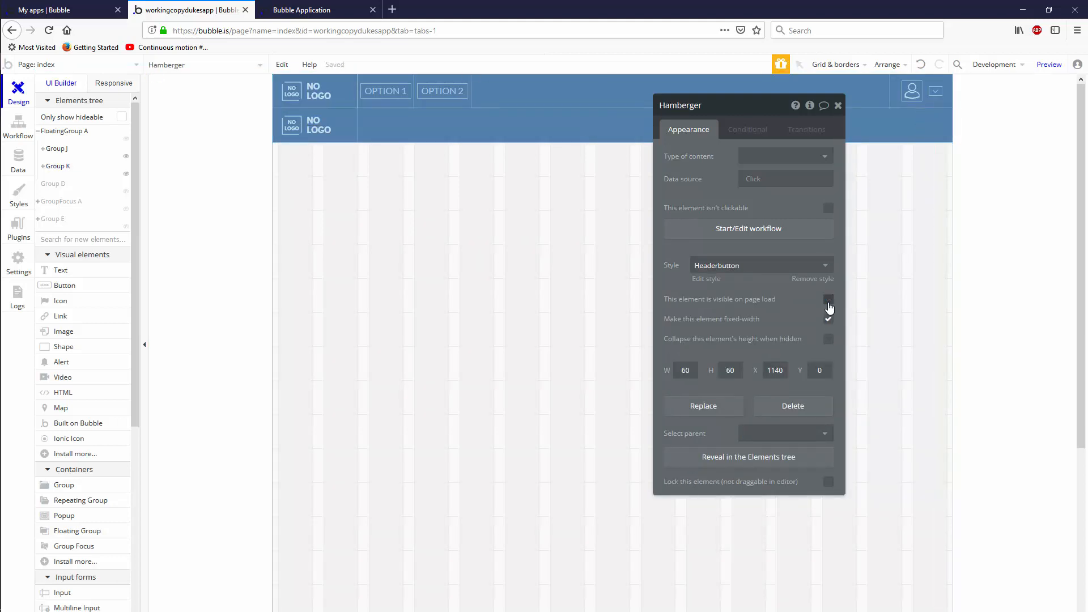
Give Hamberger a second condition for current page width less than 768.
left_click(747, 130)
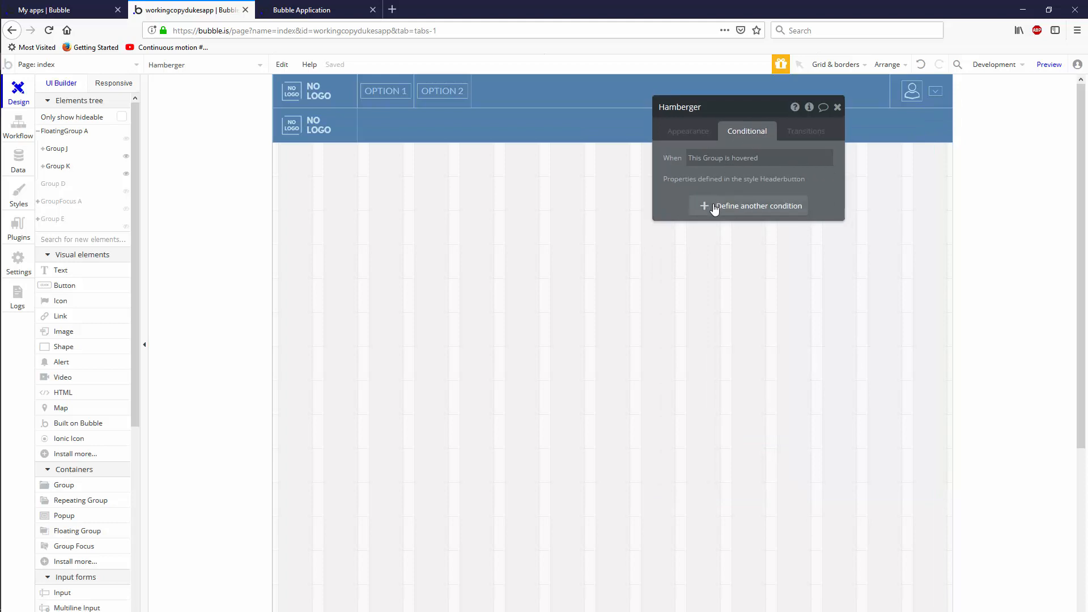
left_click(749, 206)
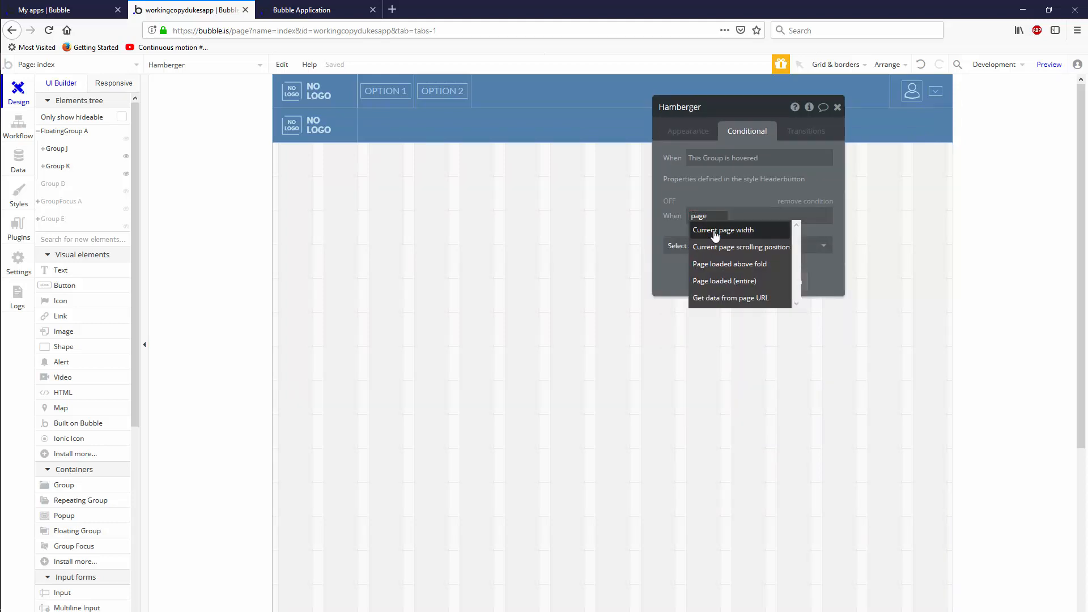
left_click(723, 230)
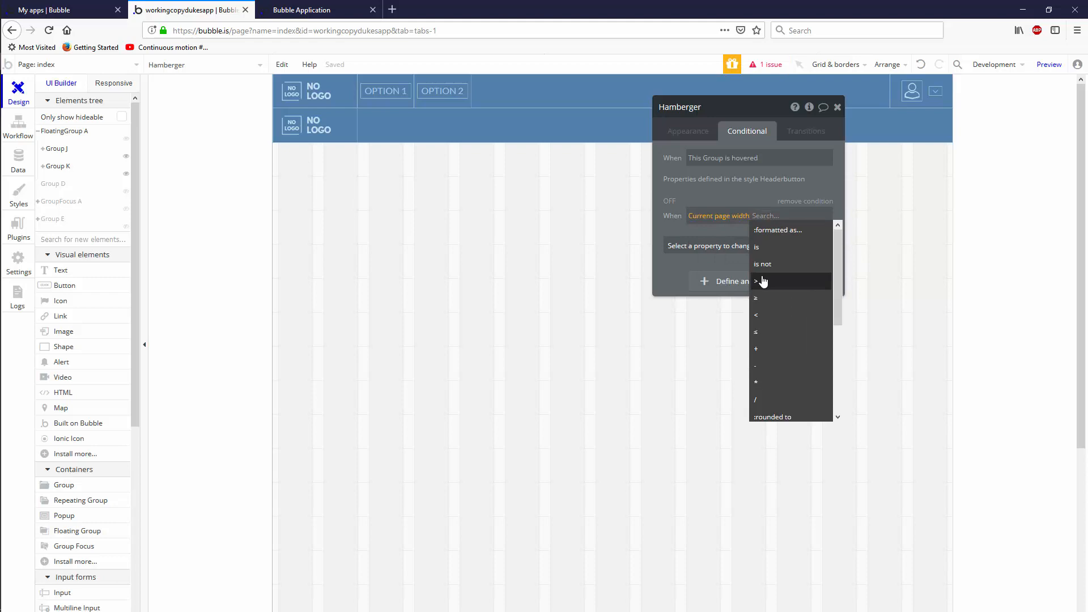
left_click(756, 281)
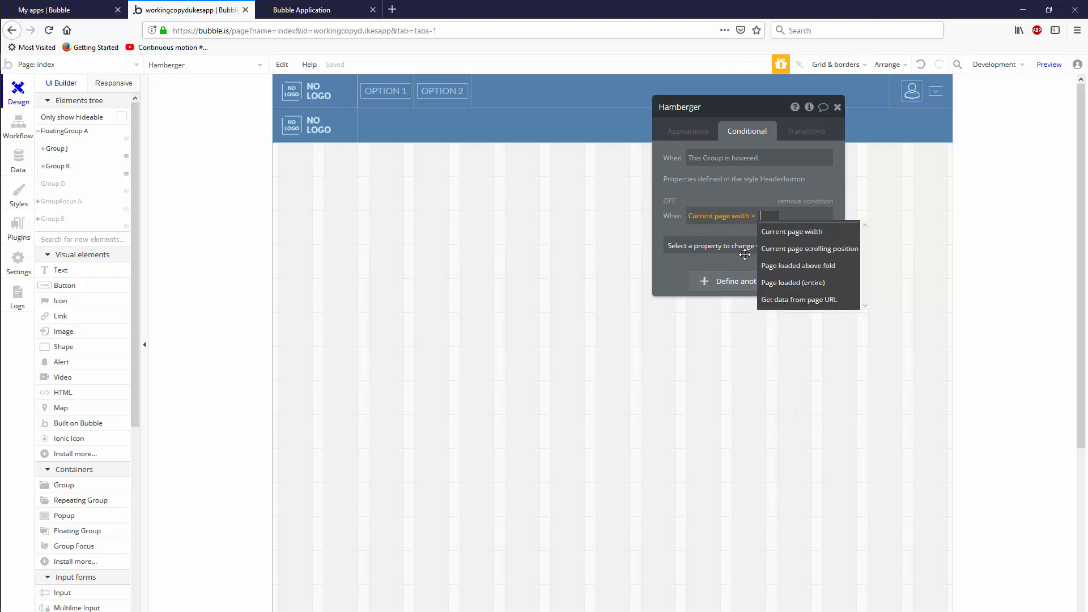
left_click(791, 232)
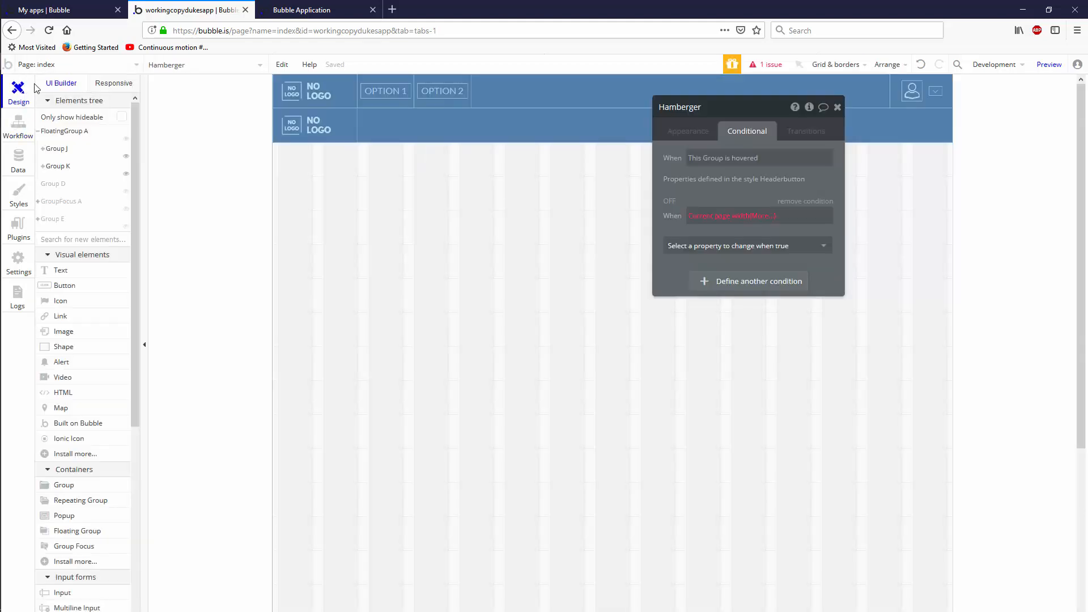
left_click(720, 215)
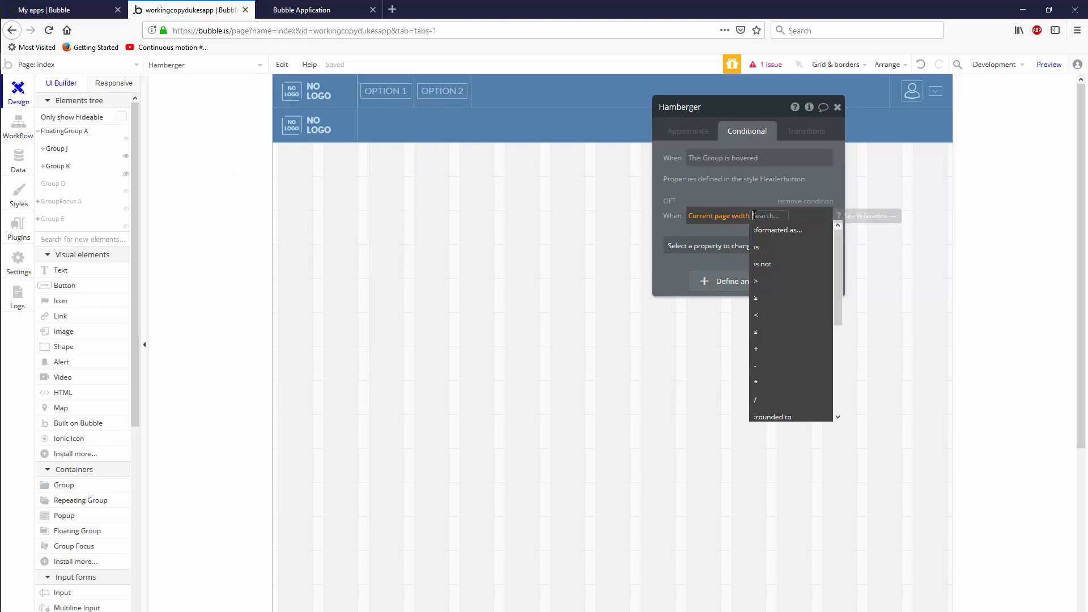
left_click(756, 315)
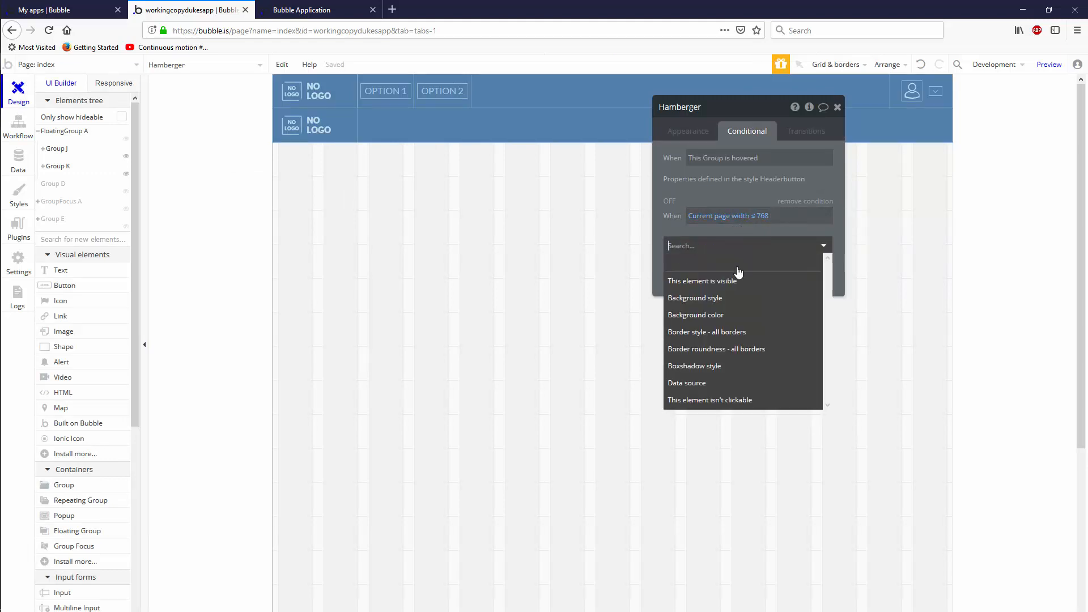
left_click(701, 280)
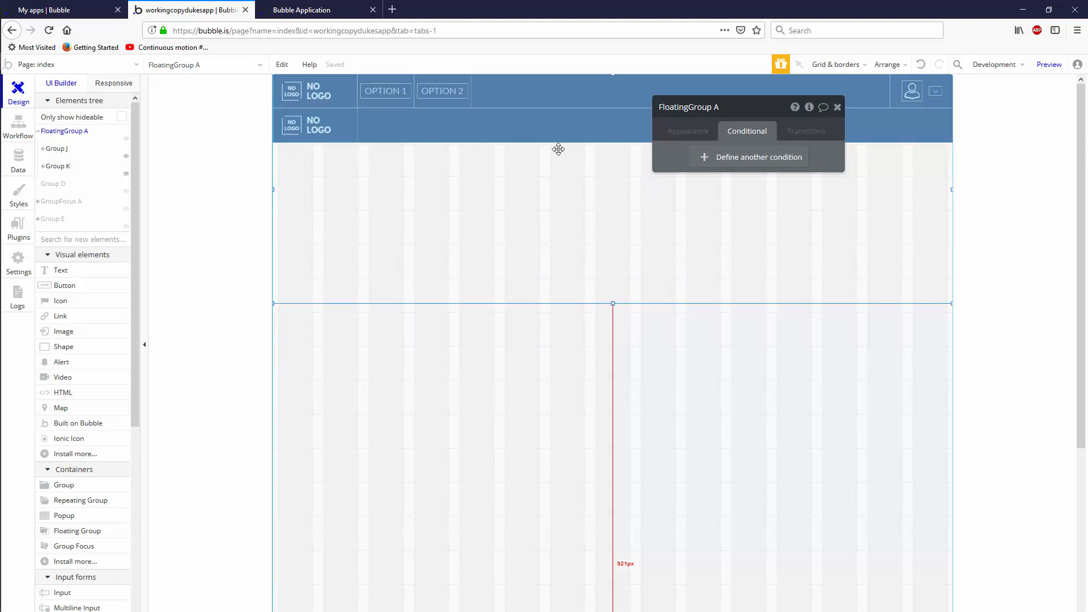
mouse_move(104, 500)
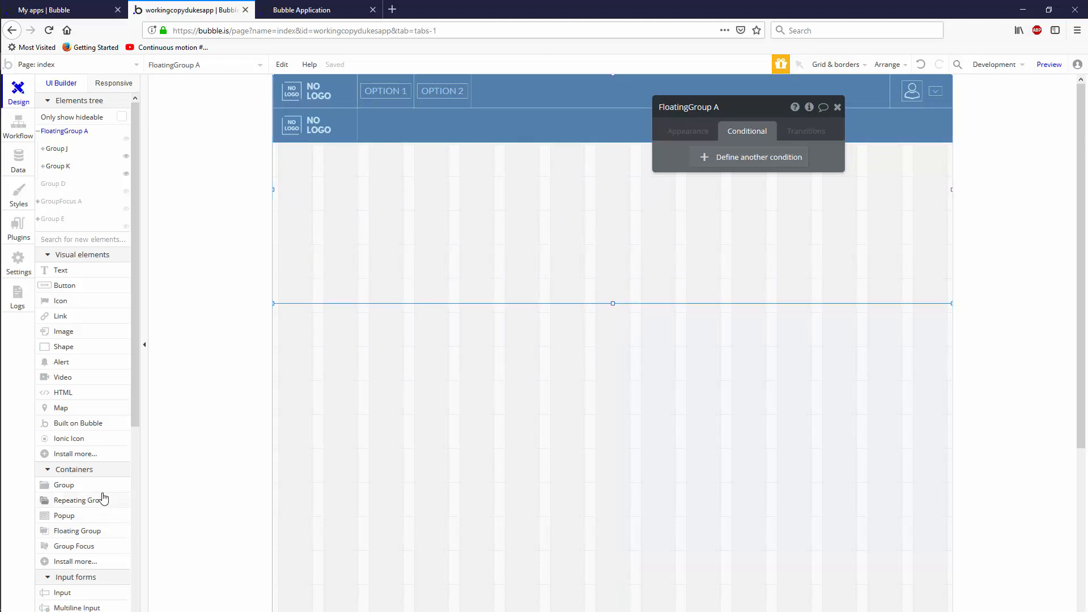
Place a new Group N below the header at X 0 and draw a full-width repeating group.
left_click(64, 484)
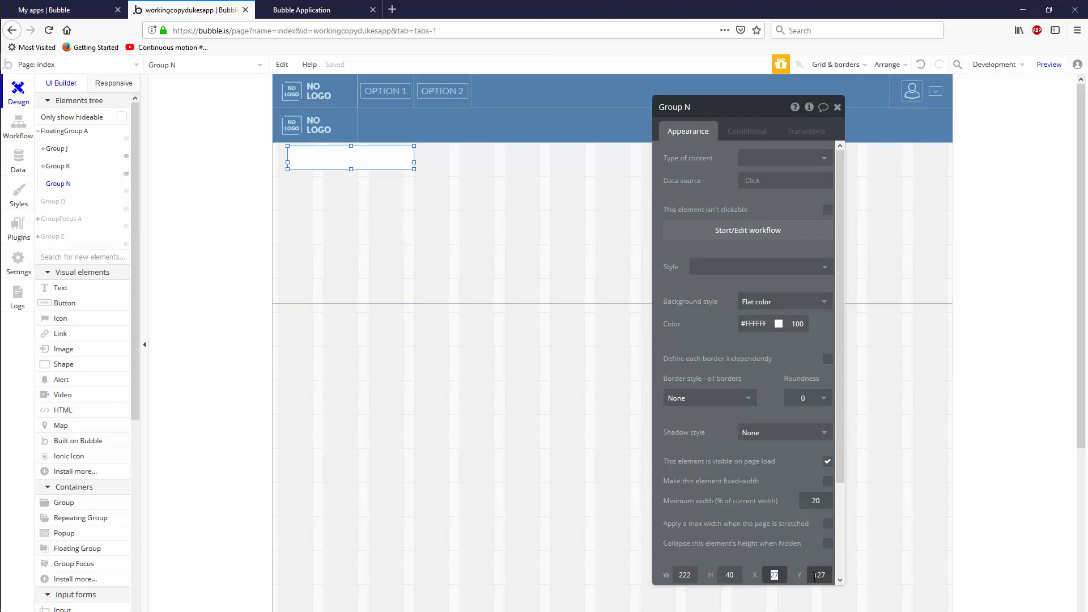
left_click_drag(350, 158, 336, 165)
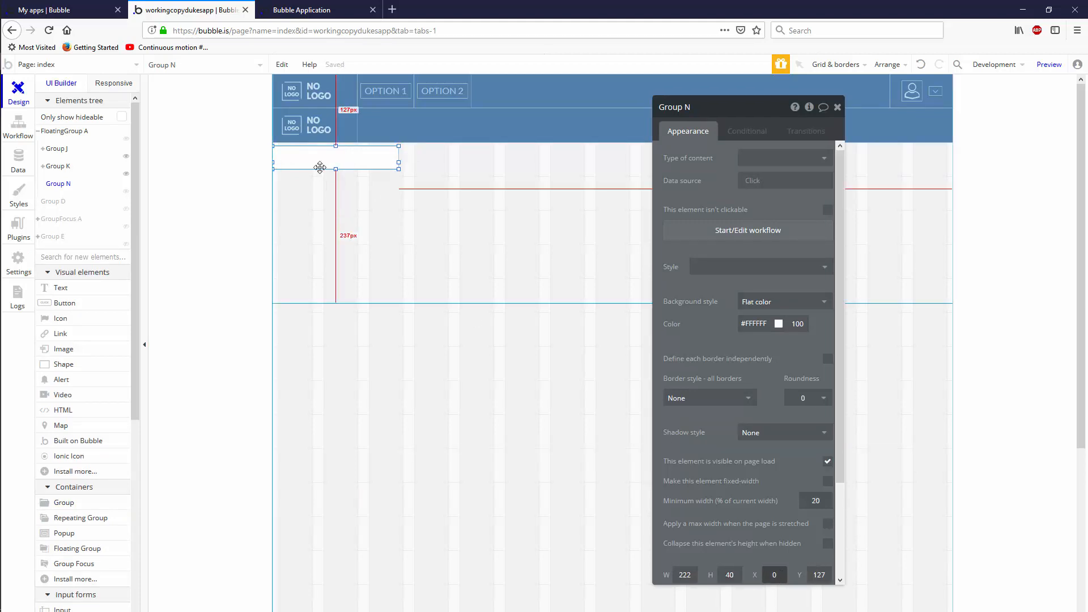
left_click(836, 107)
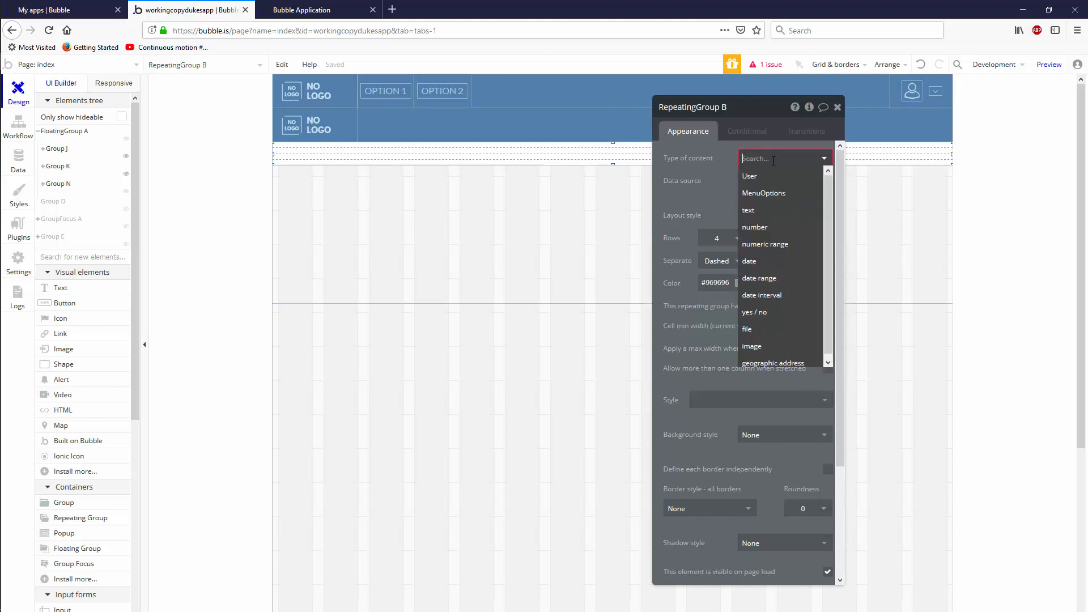
Feed the repeating group a search for MenuOptions in one row and add Group O to its cell.
left_click(762, 193)
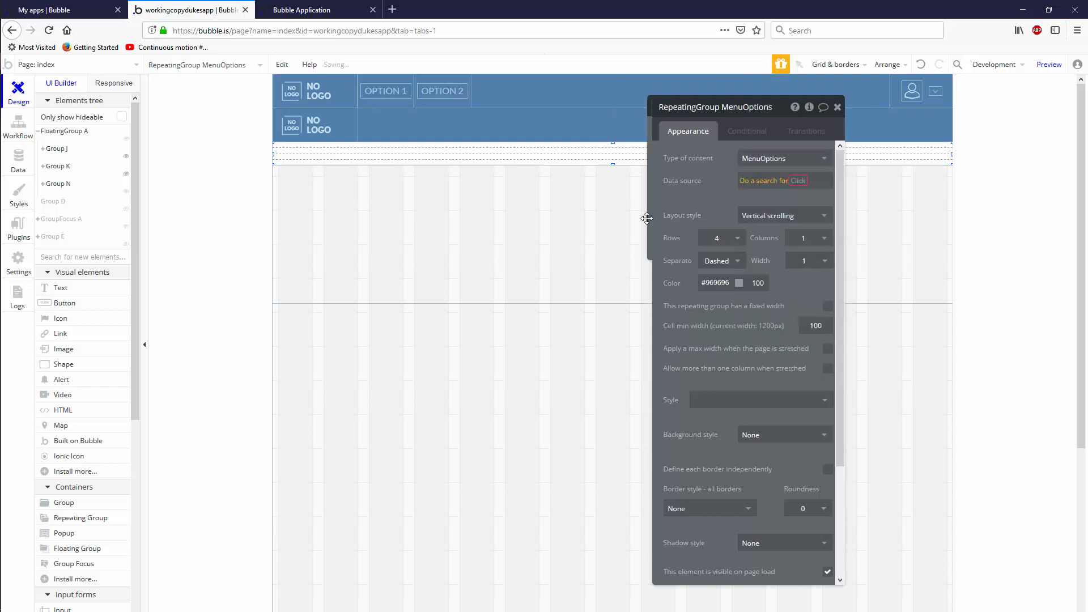
left_click(772, 180)
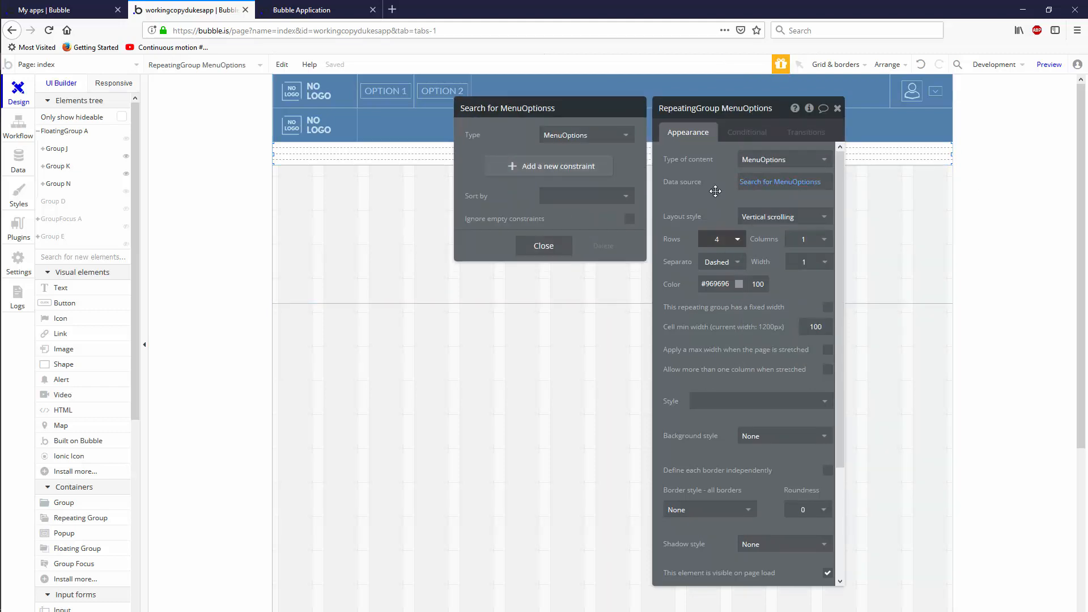
left_click(720, 239)
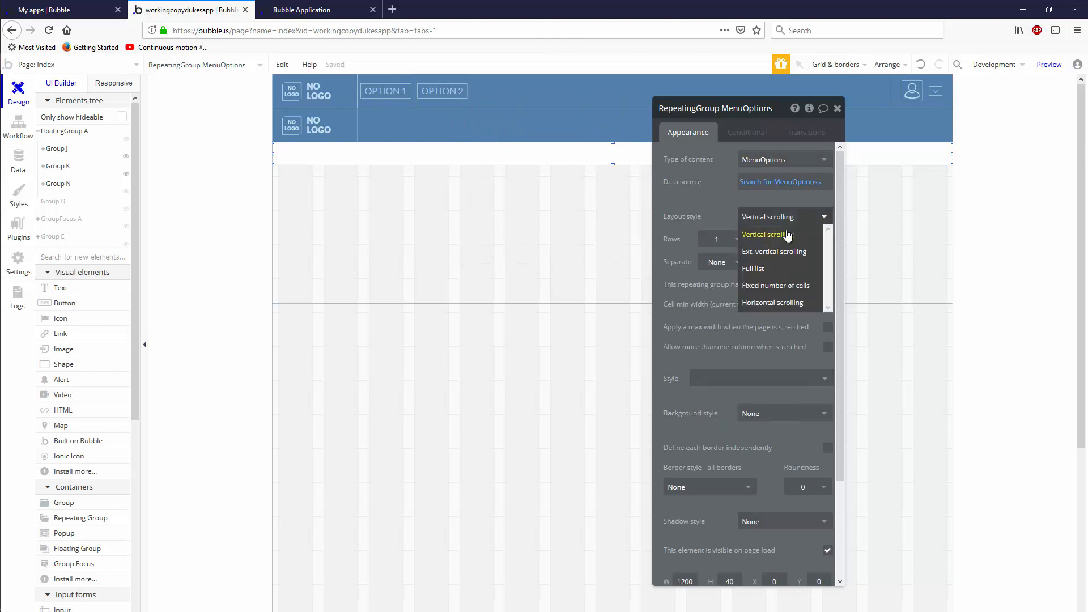
left_click(753, 269)
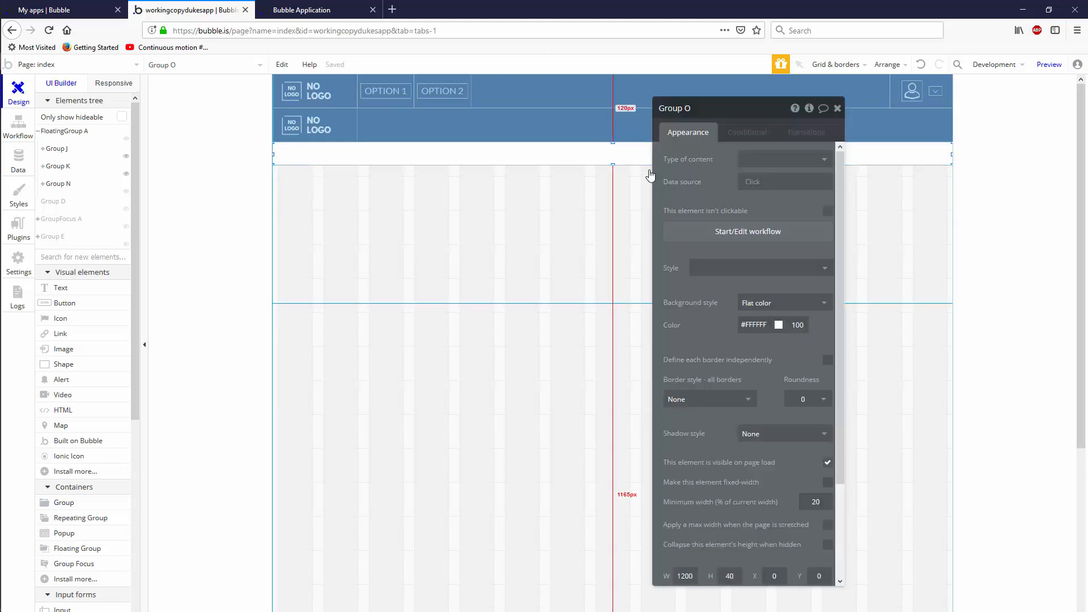
left_click(747, 133)
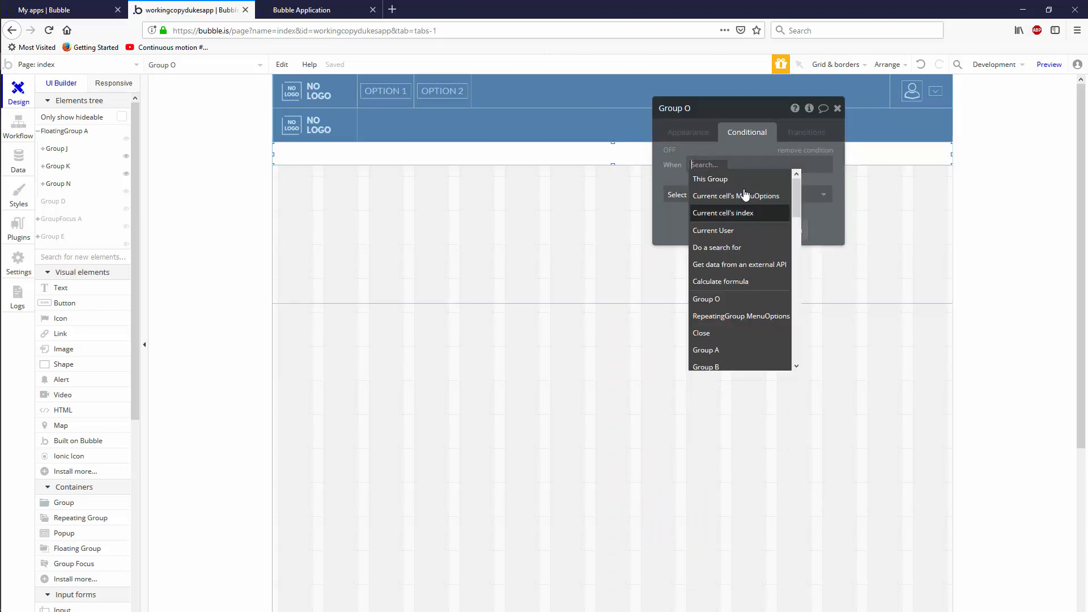
Make Group O's background turn light blue #7CA4CA while hovered.
left_click(710, 178)
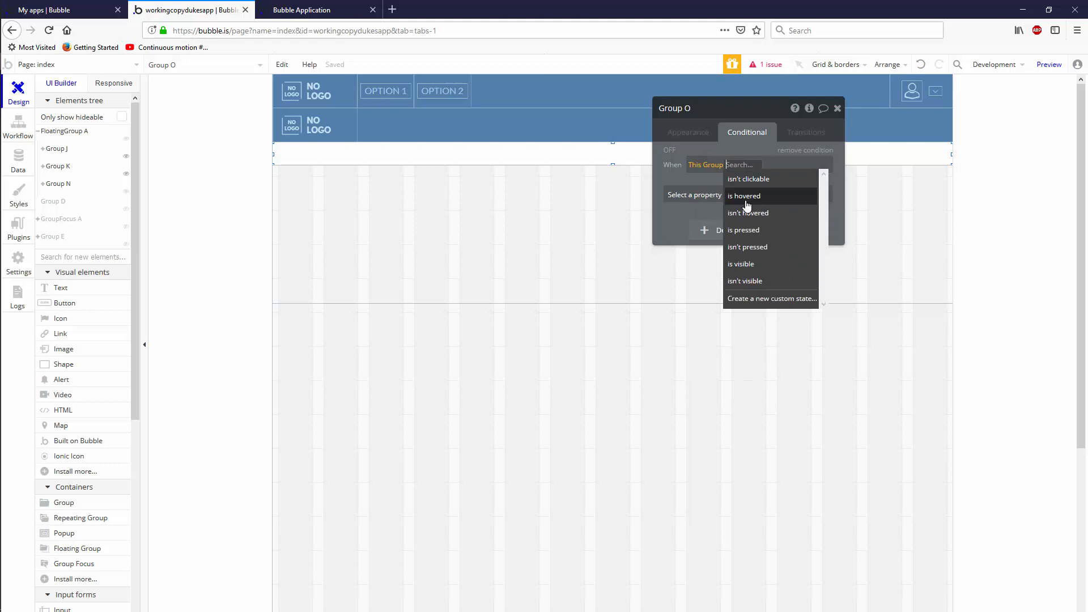
left_click(744, 196)
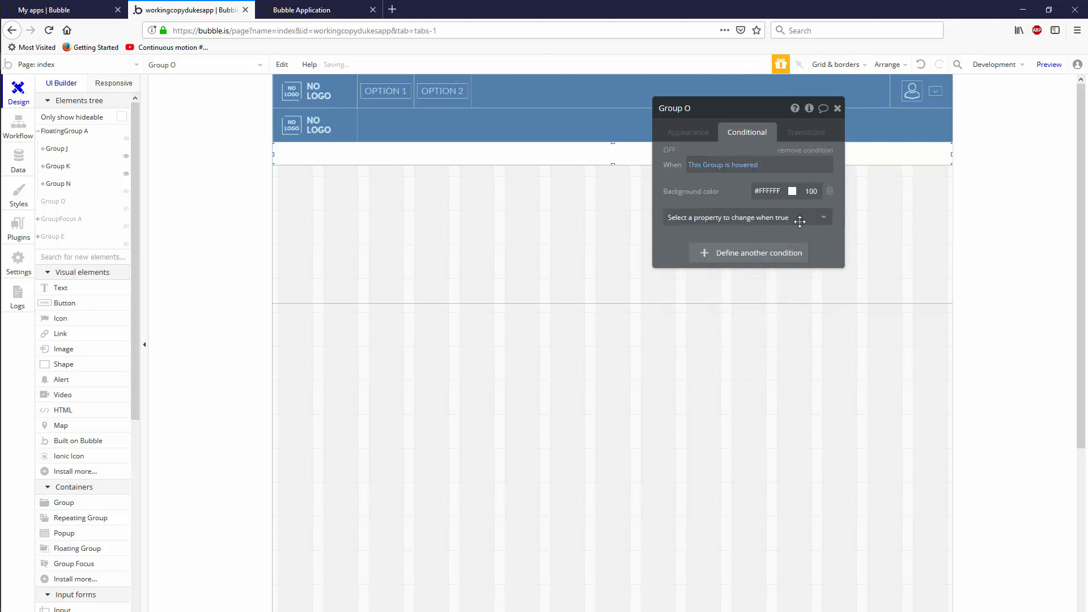
left_click(792, 190)
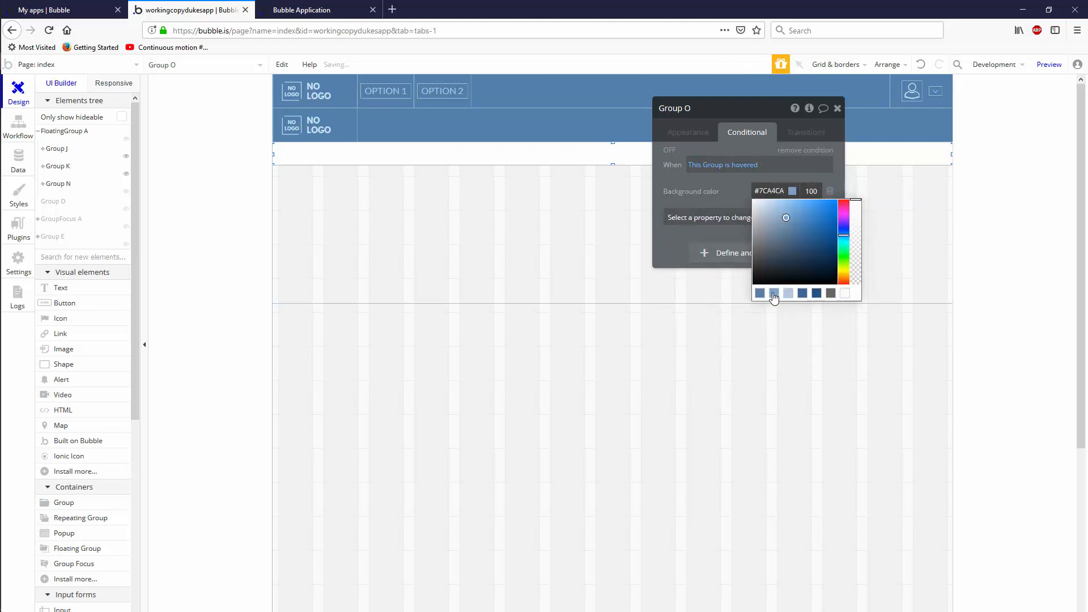
left_click(688, 132)
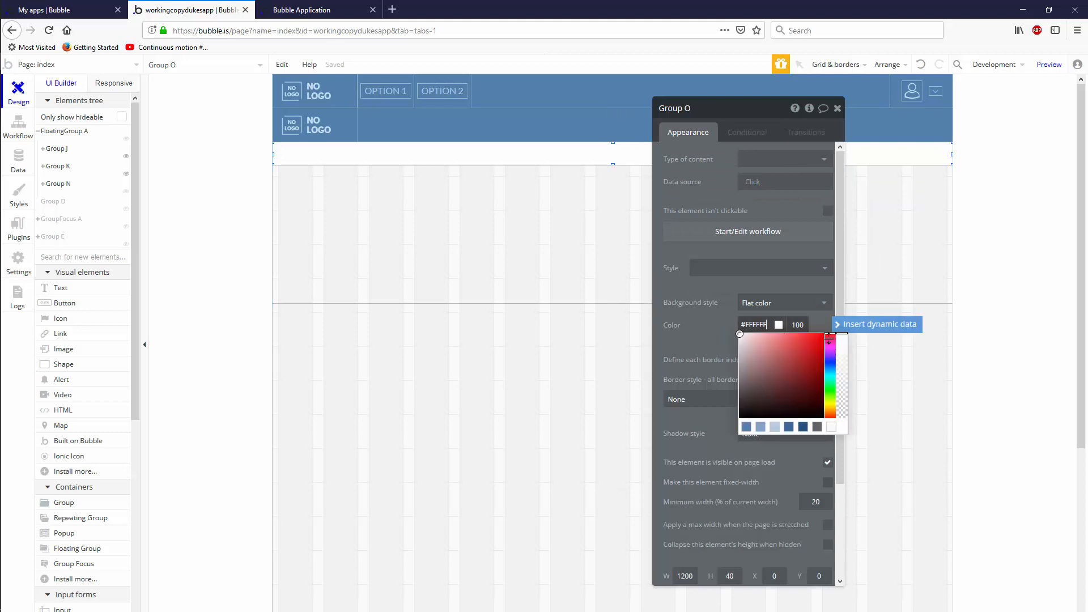
left_click(747, 131)
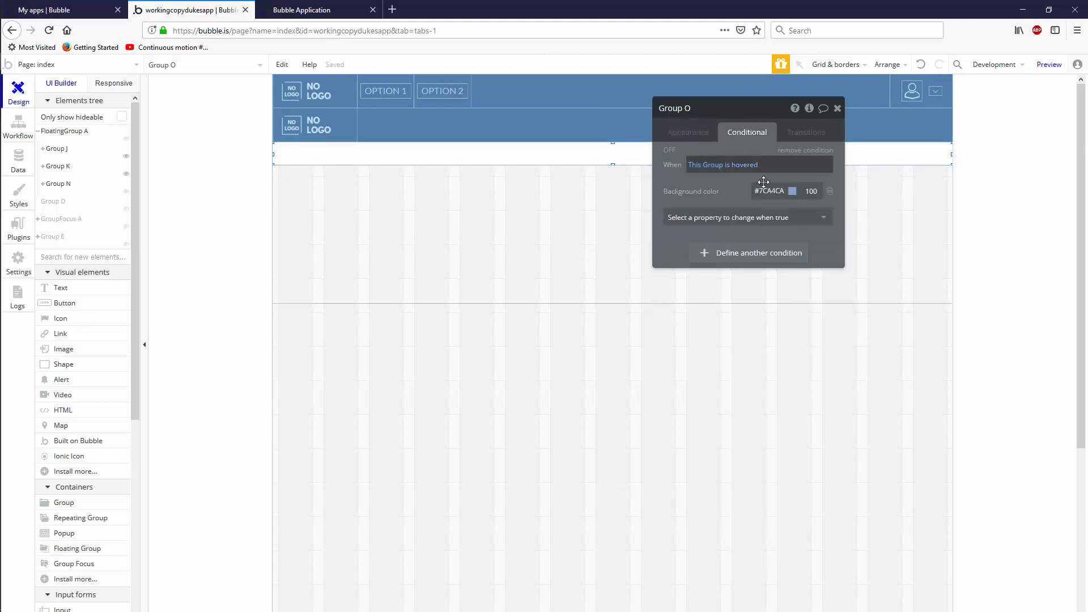
left_click(793, 190)
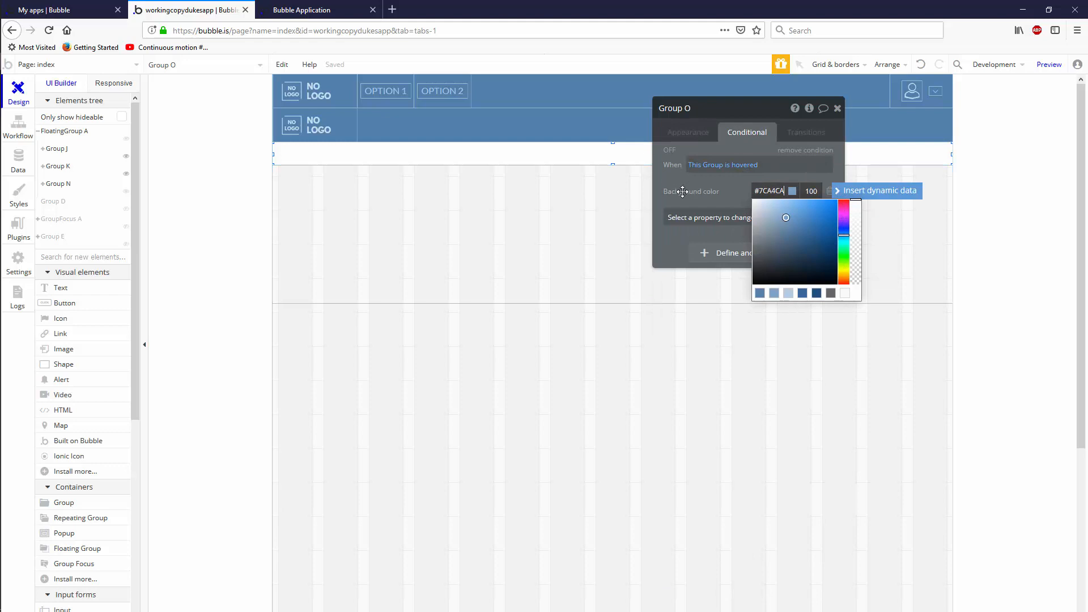
left_click(838, 108)
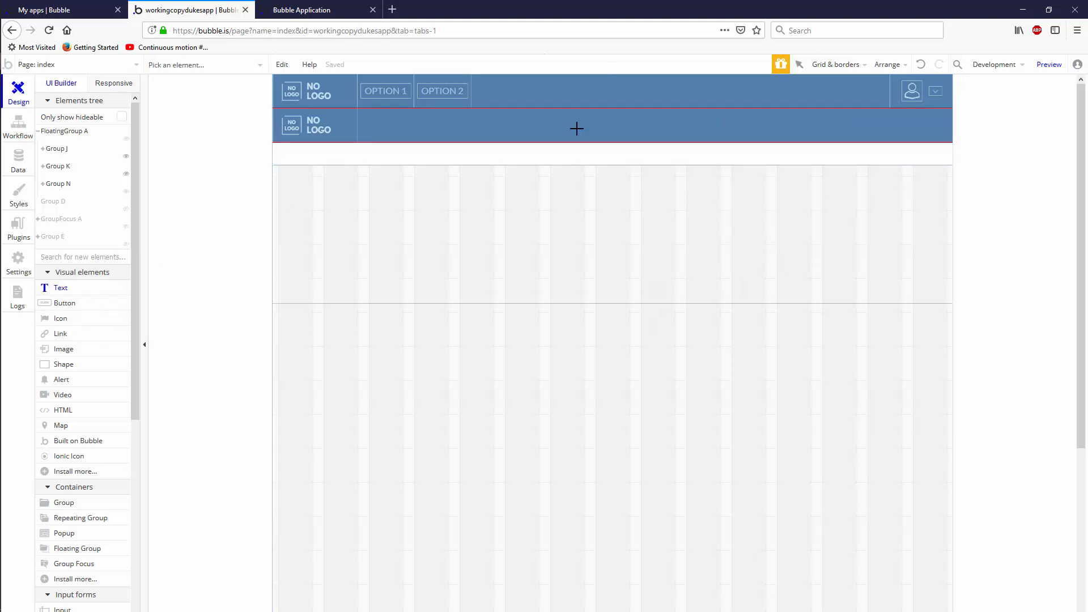
Add a text element in the cell showing the parent group's MenuOptions name.
left_click_drag(577, 129, 677, 160)
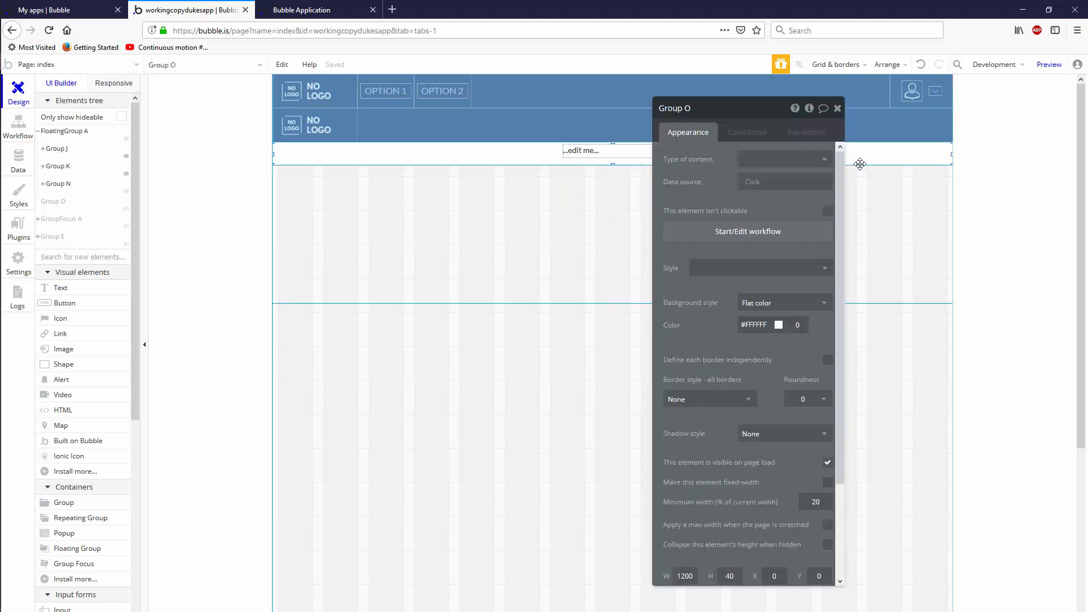
left_click(783, 182)
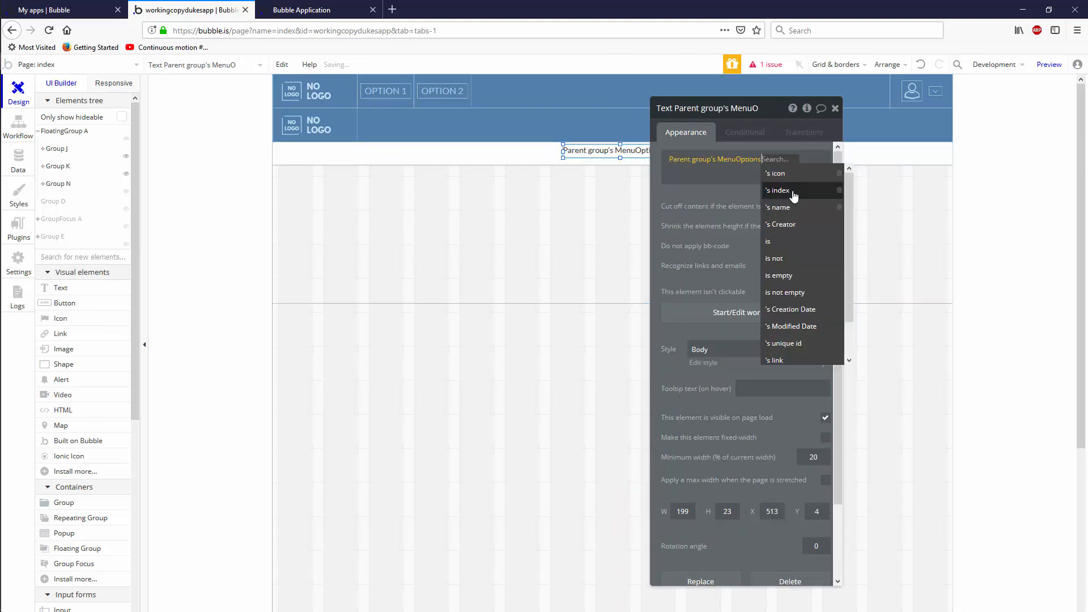
left_click(779, 206)
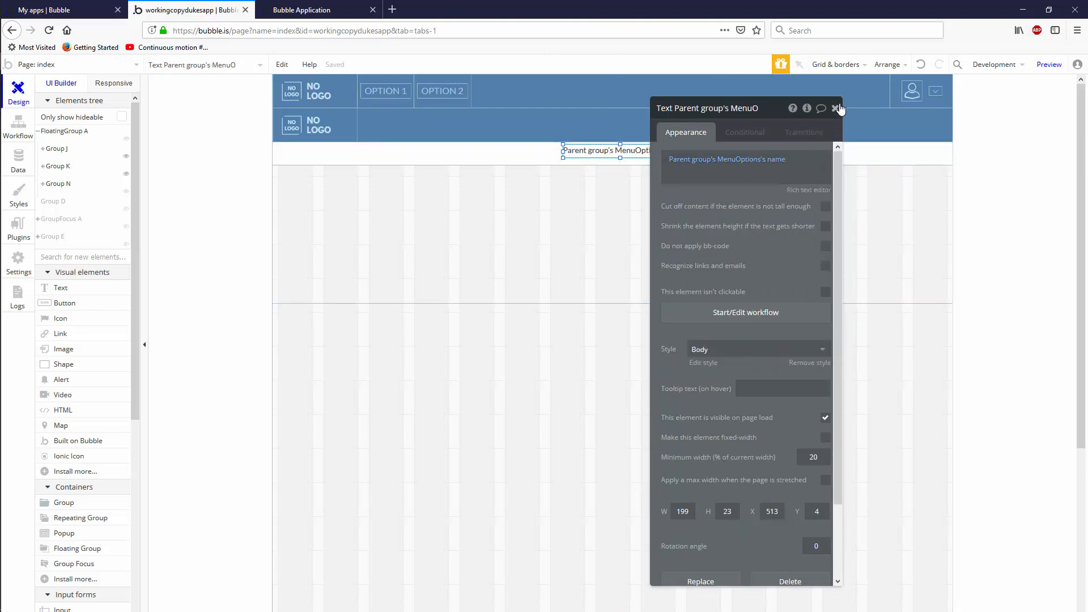
left_click(836, 107)
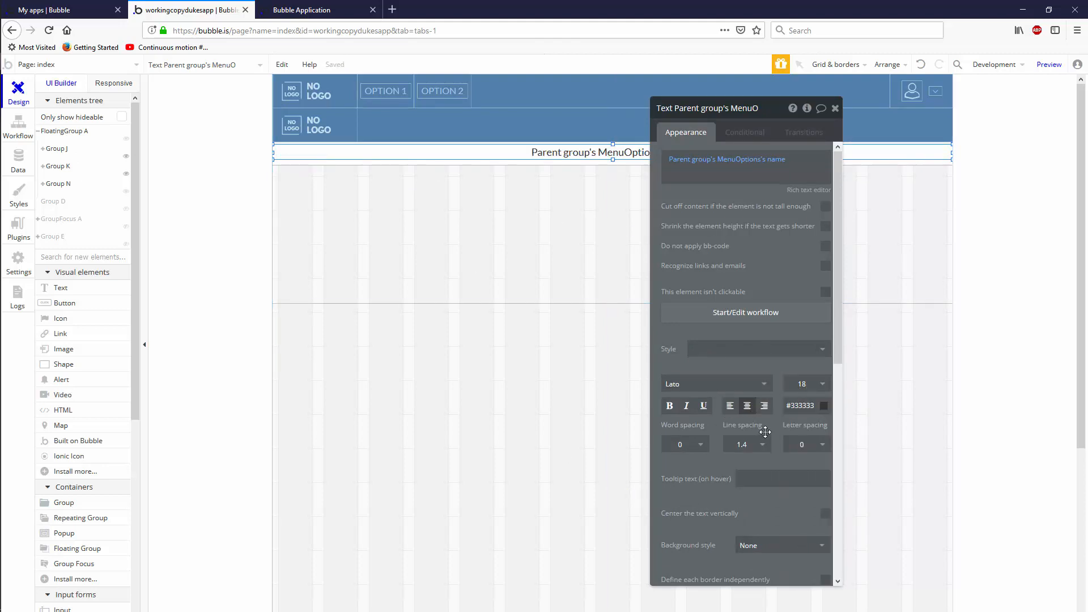
Colour the option name text dark blue #1E5183.
left_click(805, 406)
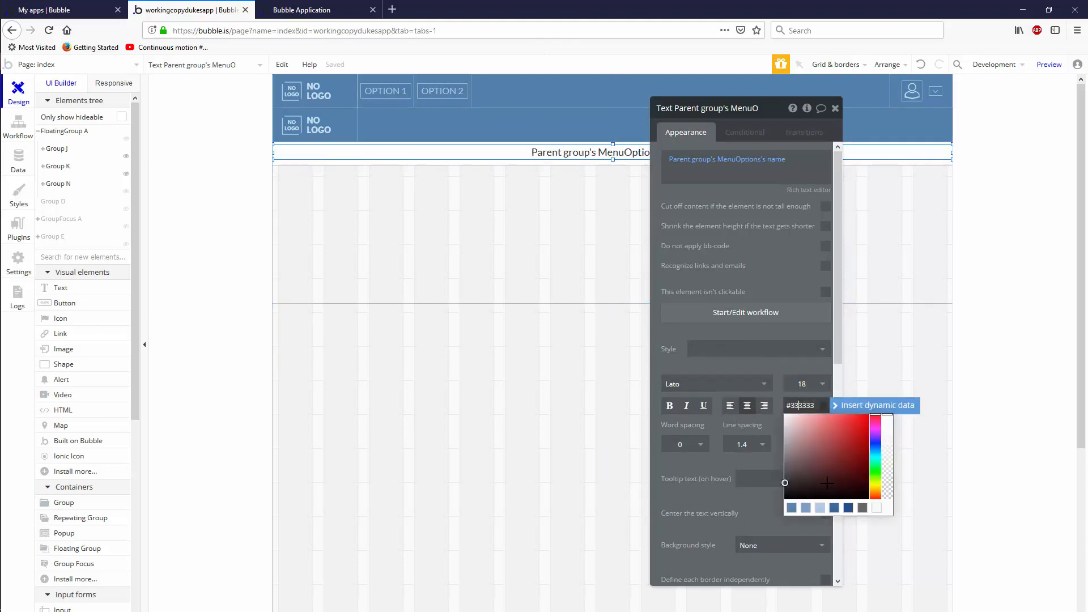
left_click(833, 508)
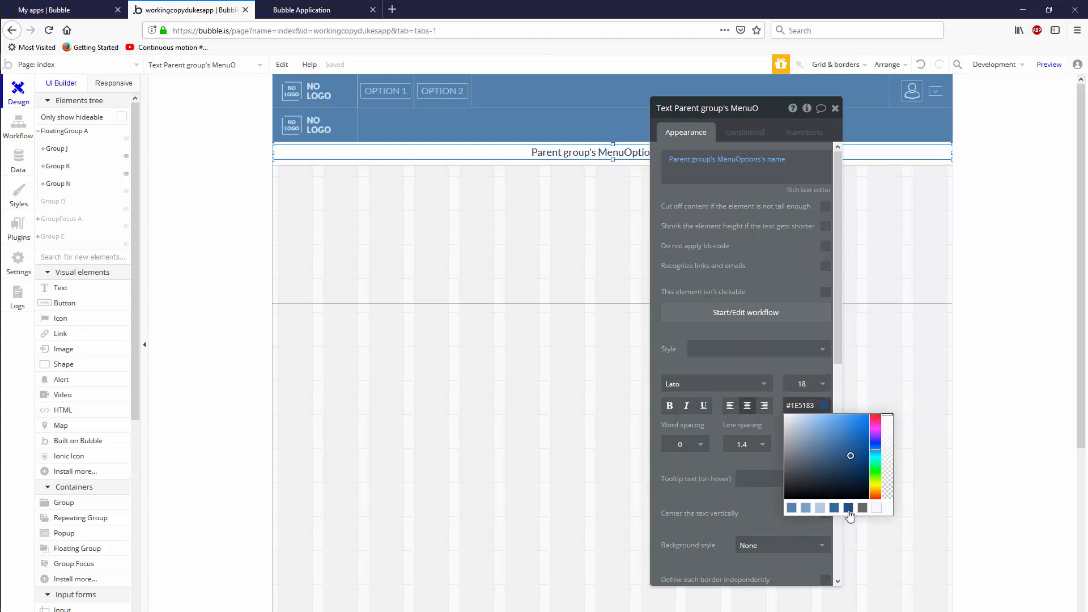
left_click(849, 509)
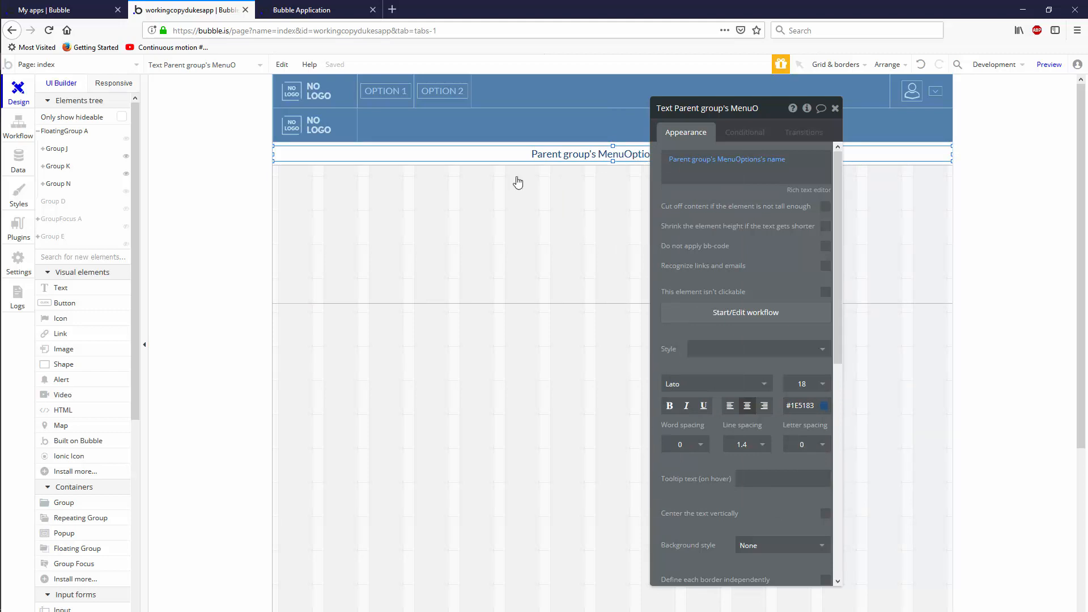
left_click(802, 405)
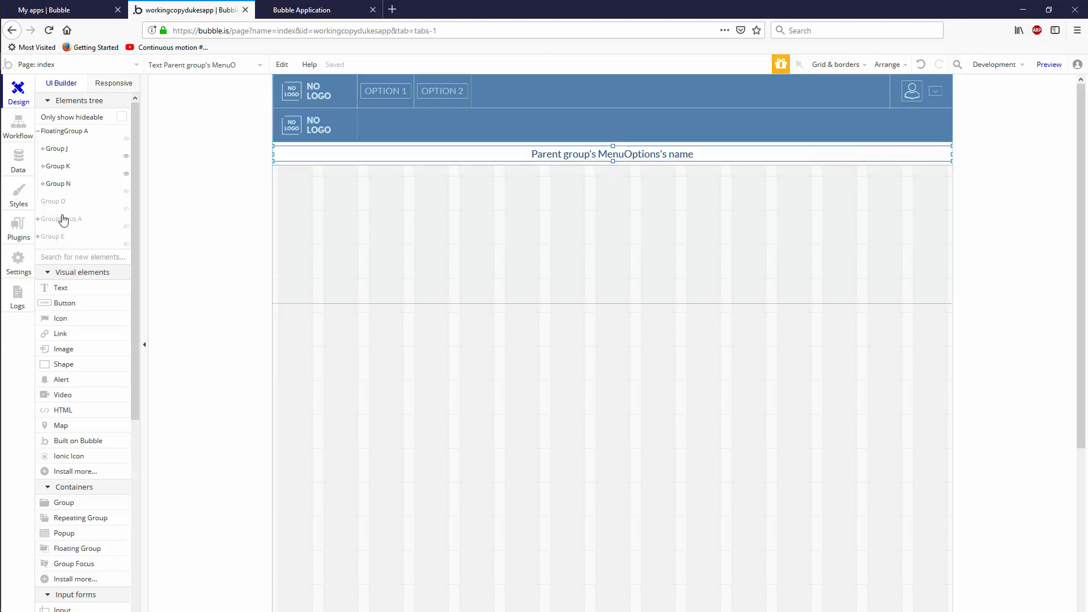
Nest the menu repeating group in Group N and reveal Group K's hidden-on-load Hamberger button.
left_click(54, 202)
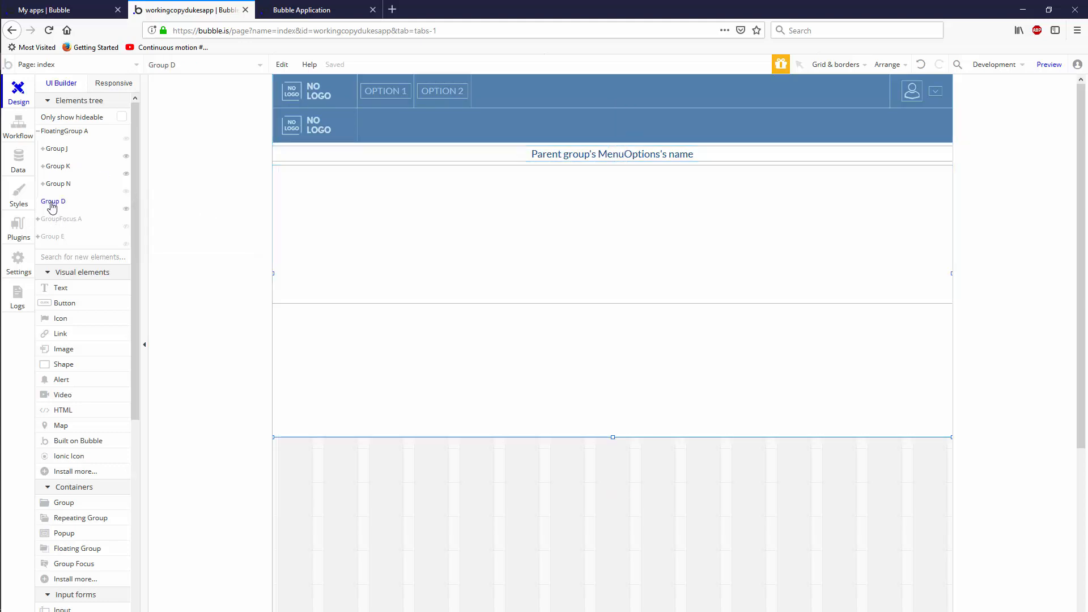
left_click(53, 202)
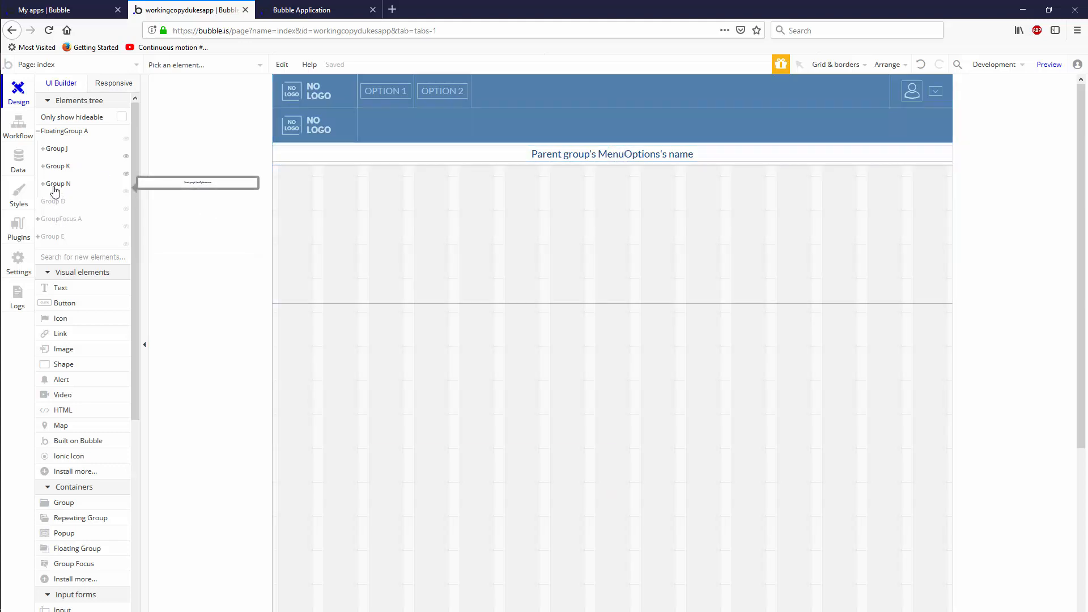
left_click(58, 183)
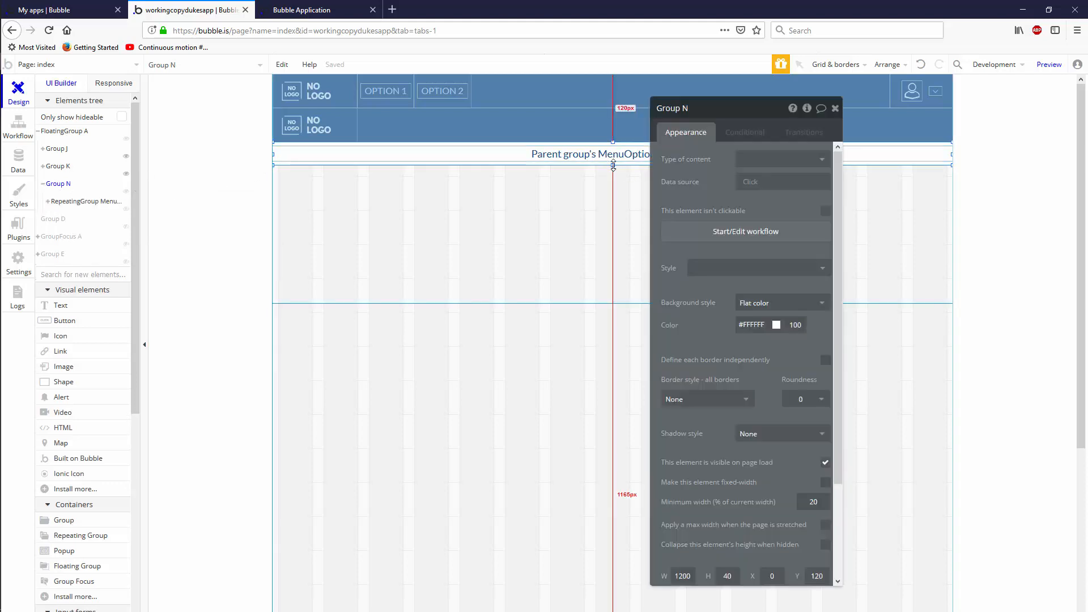
left_click(826, 544)
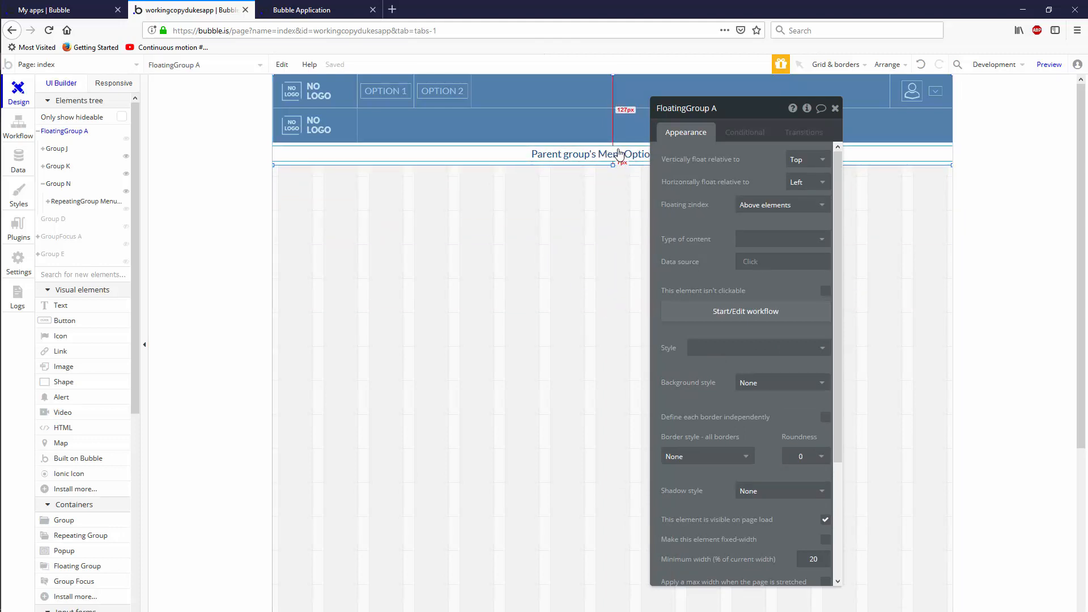
left_click(58, 165)
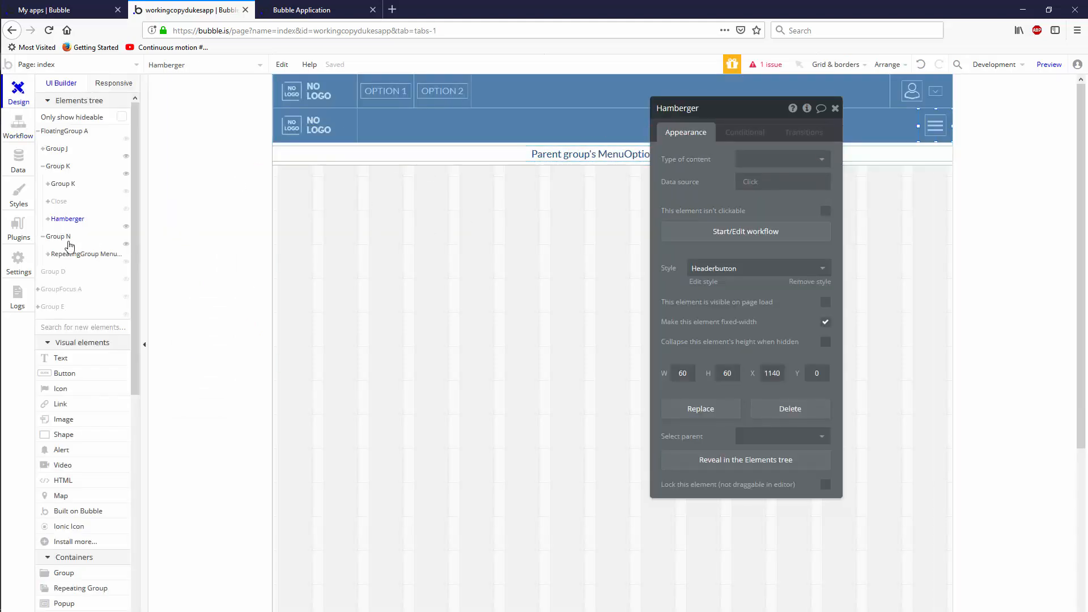
Rename Group N to RGhold.
left_click(59, 236)
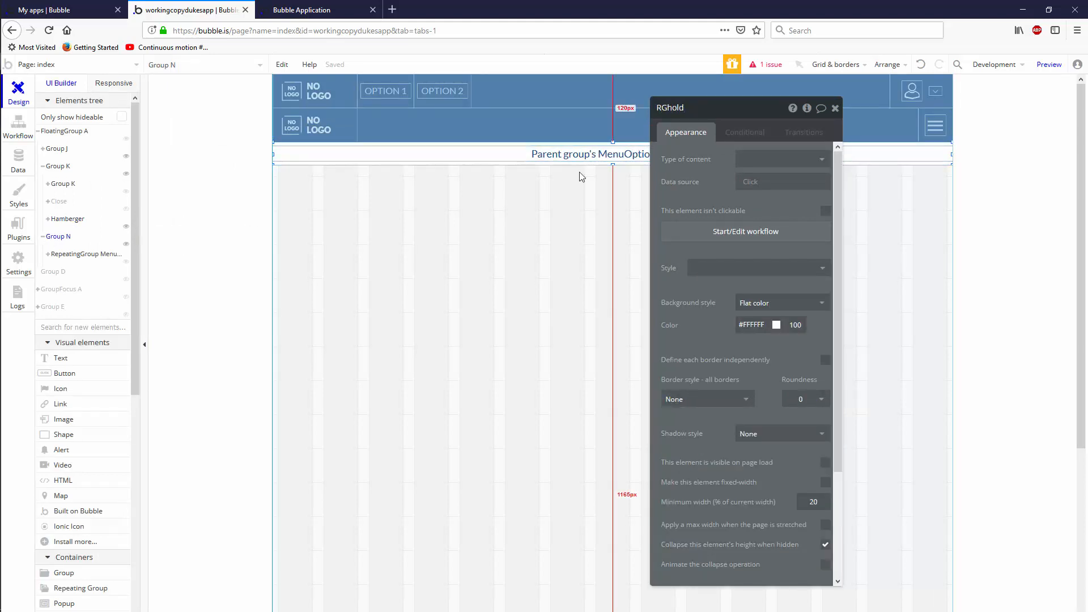
left_click(836, 107)
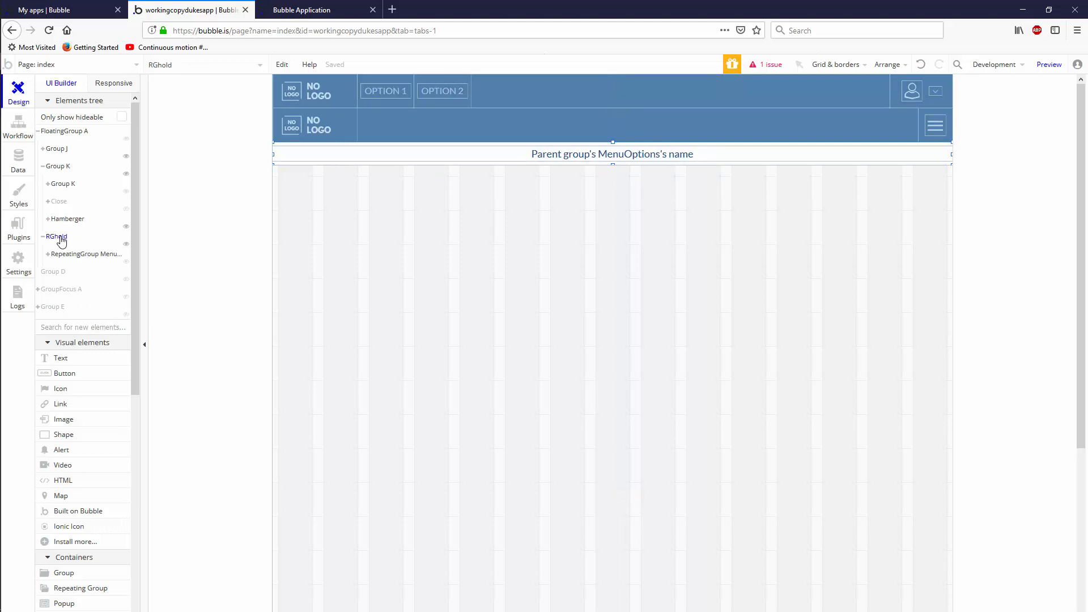
Give RGhold a flat pale blue #E0EEFC background behind the menu options.
left_click(57, 235)
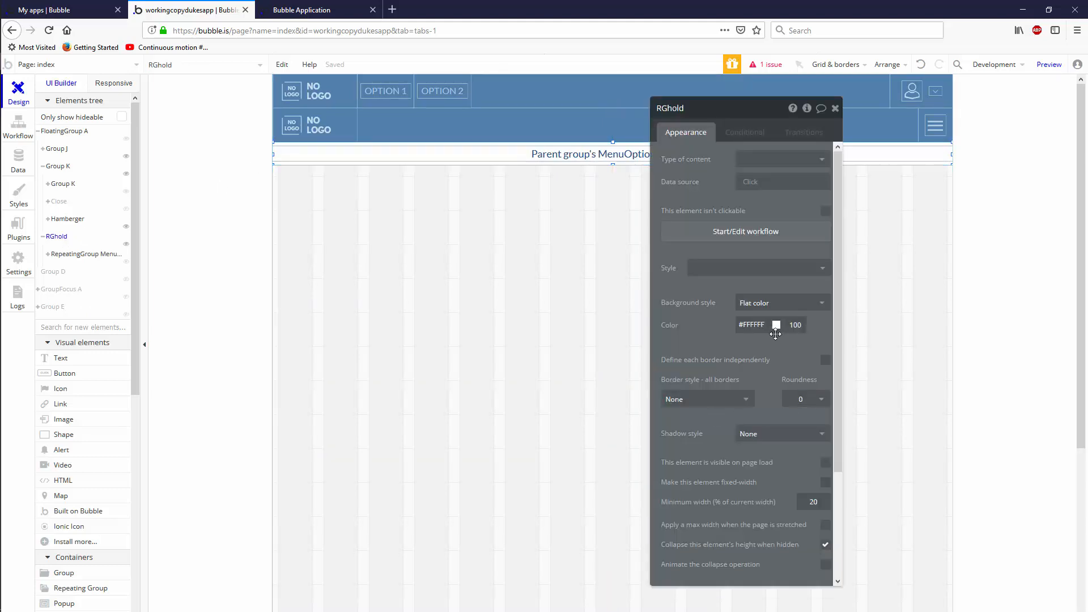
left_click(777, 325)
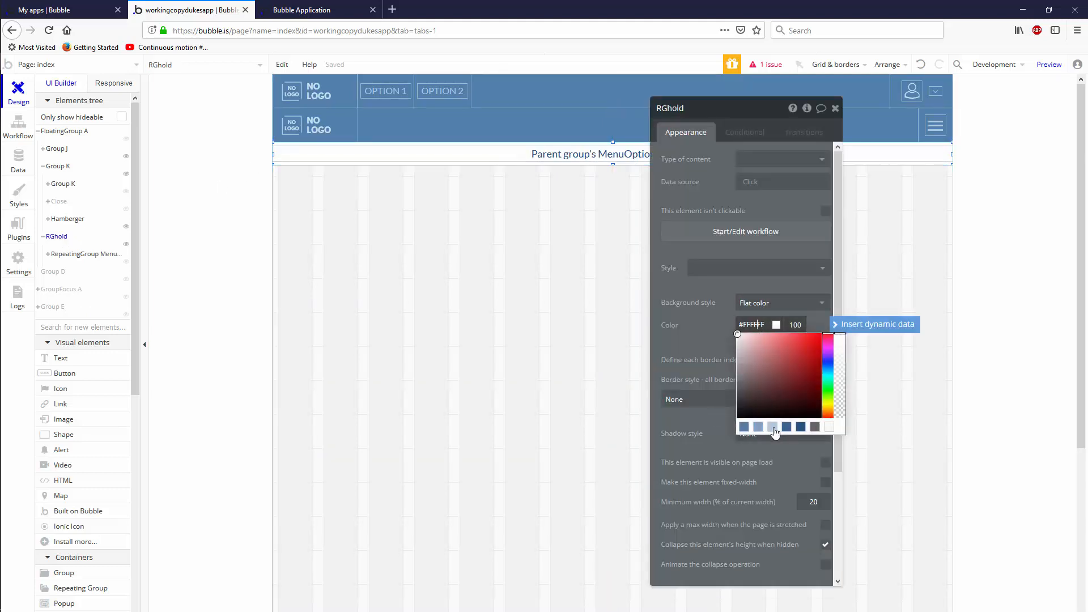
left_click(769, 351)
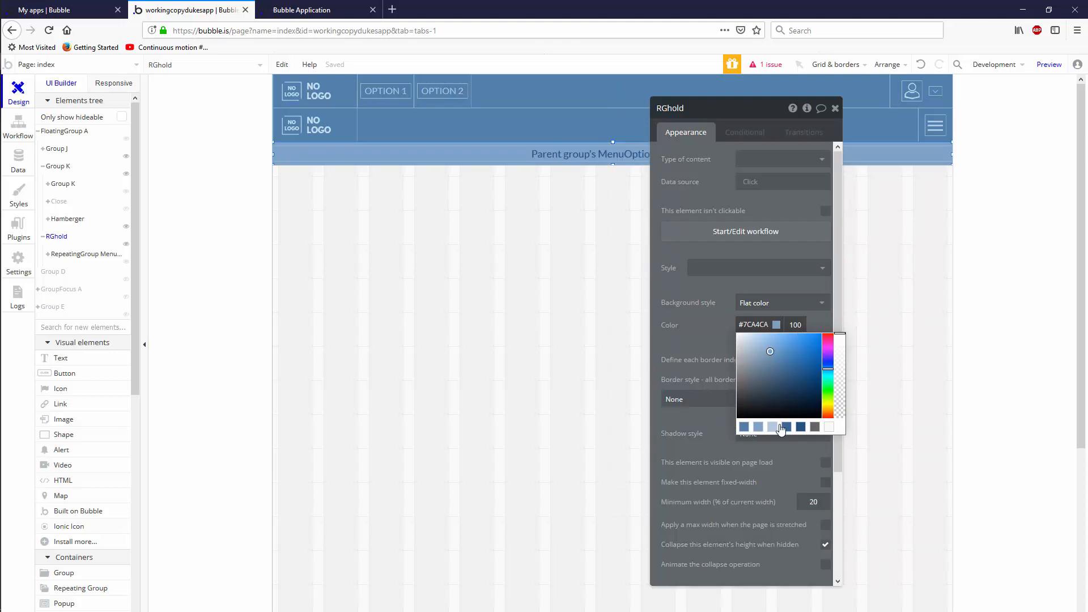
left_click(802, 366)
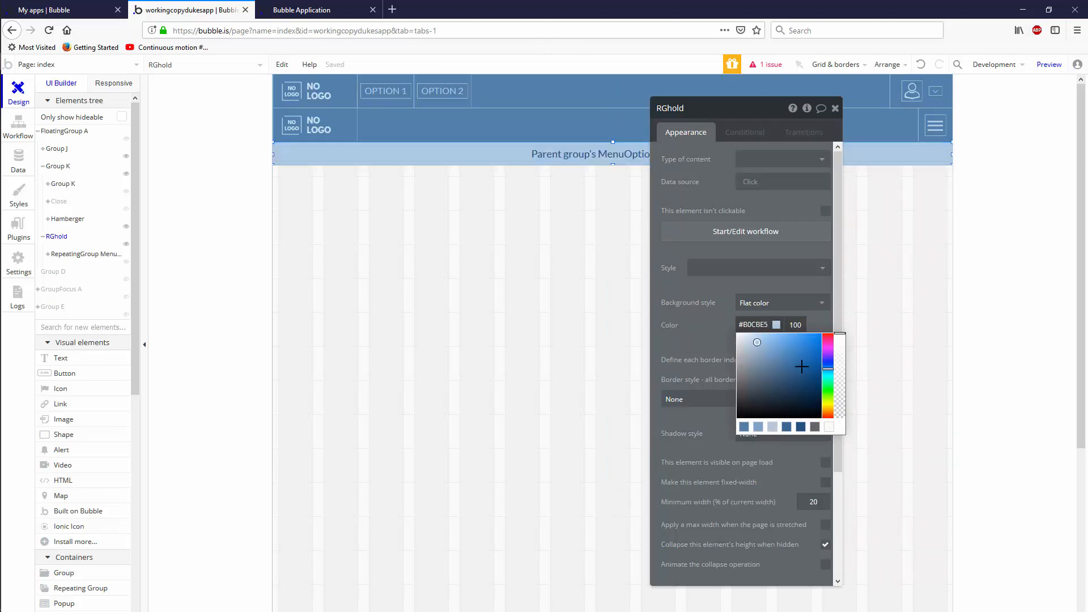
left_click(749, 336)
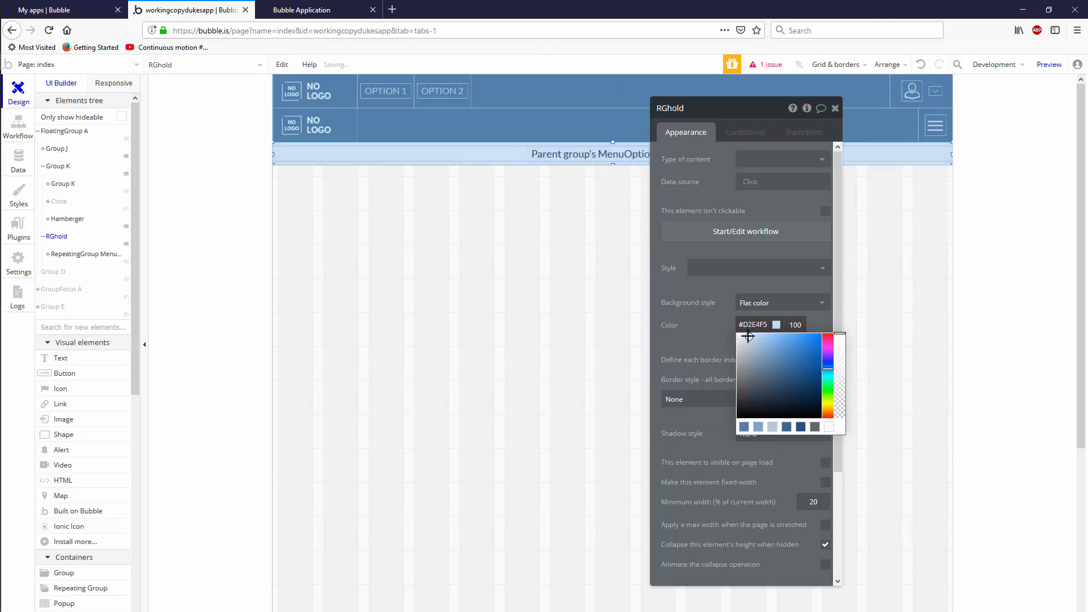
left_click(748, 336)
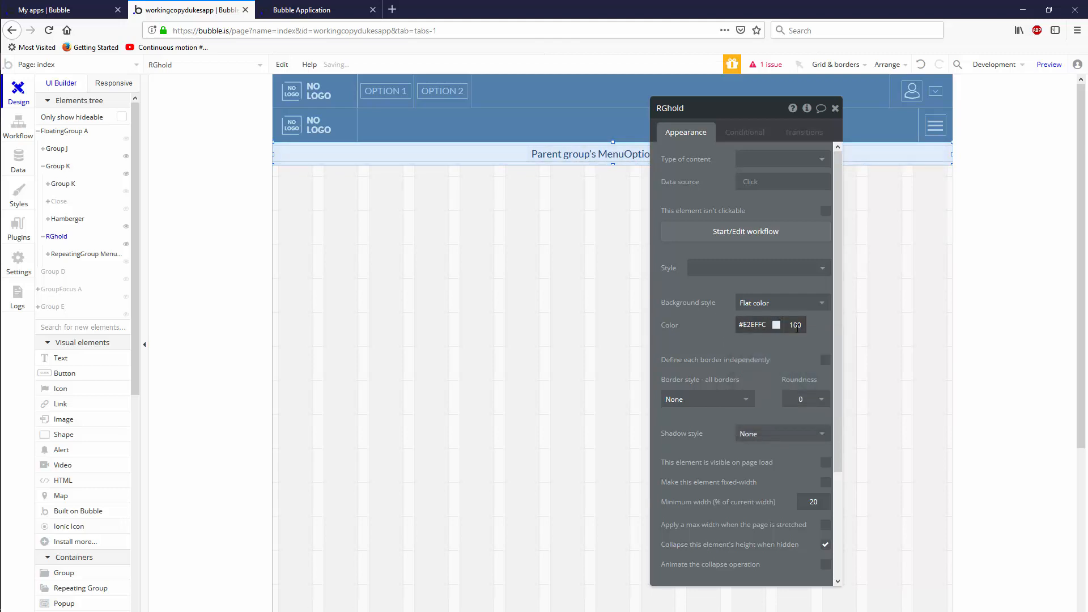
left_click(776, 326)
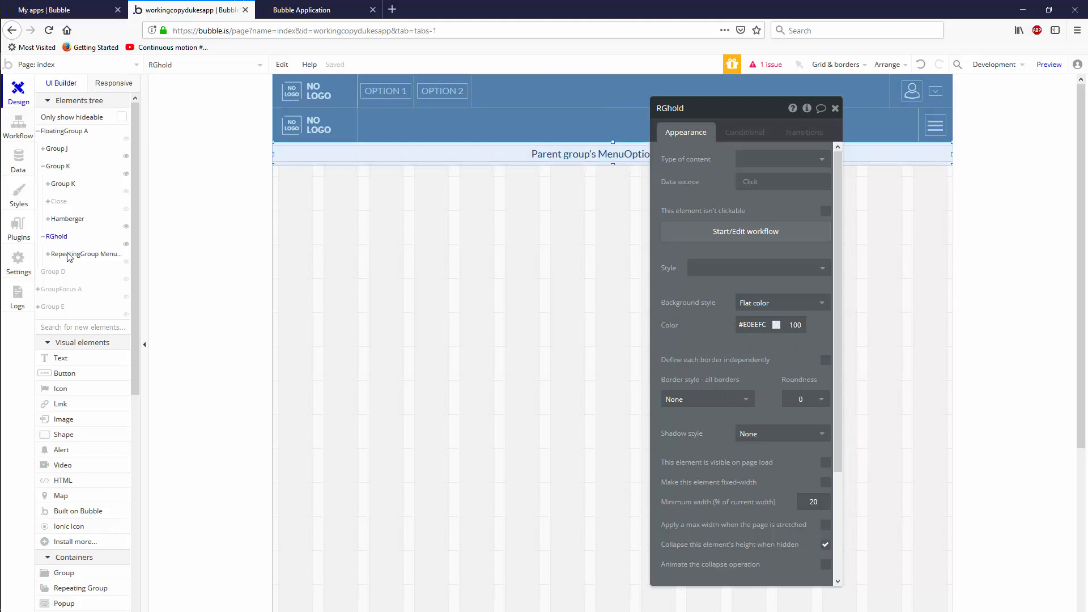
Make the Hamberger click workflow show the RGhold element.
left_click(67, 219)
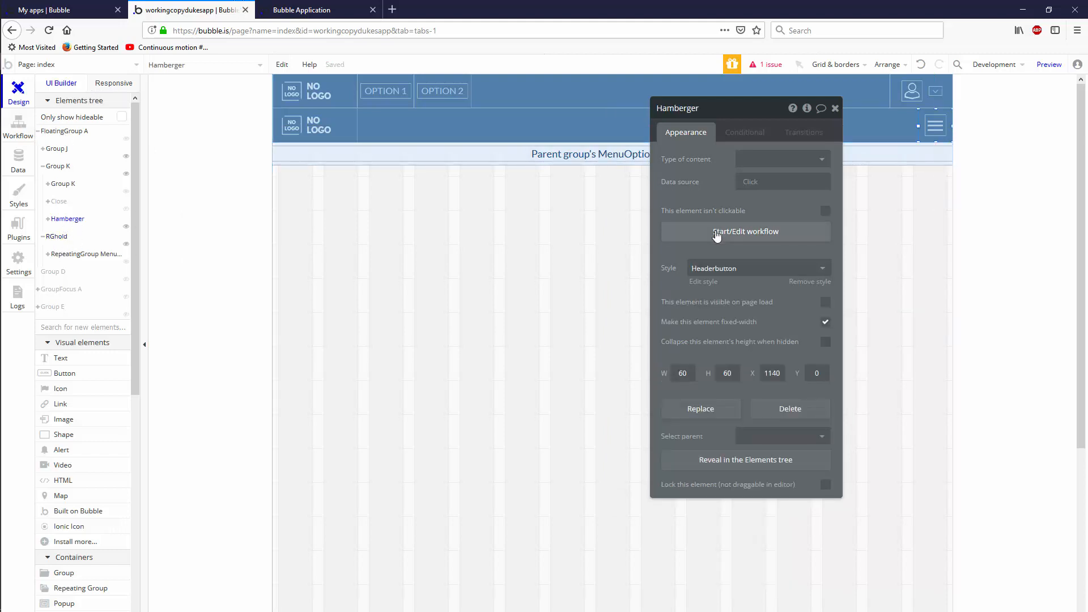
left_click(746, 231)
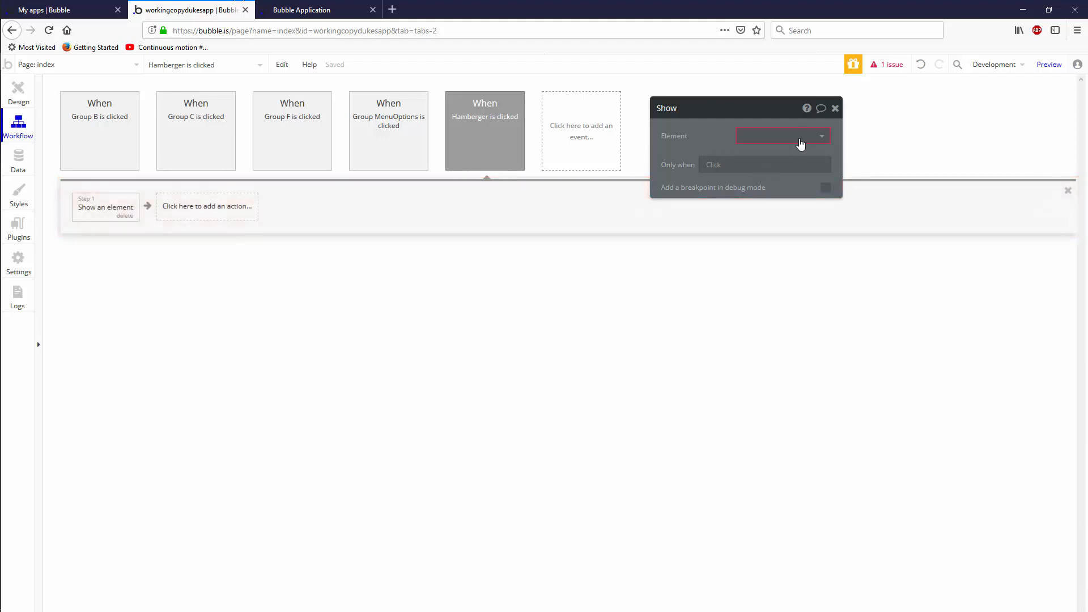
left_click(778, 135)
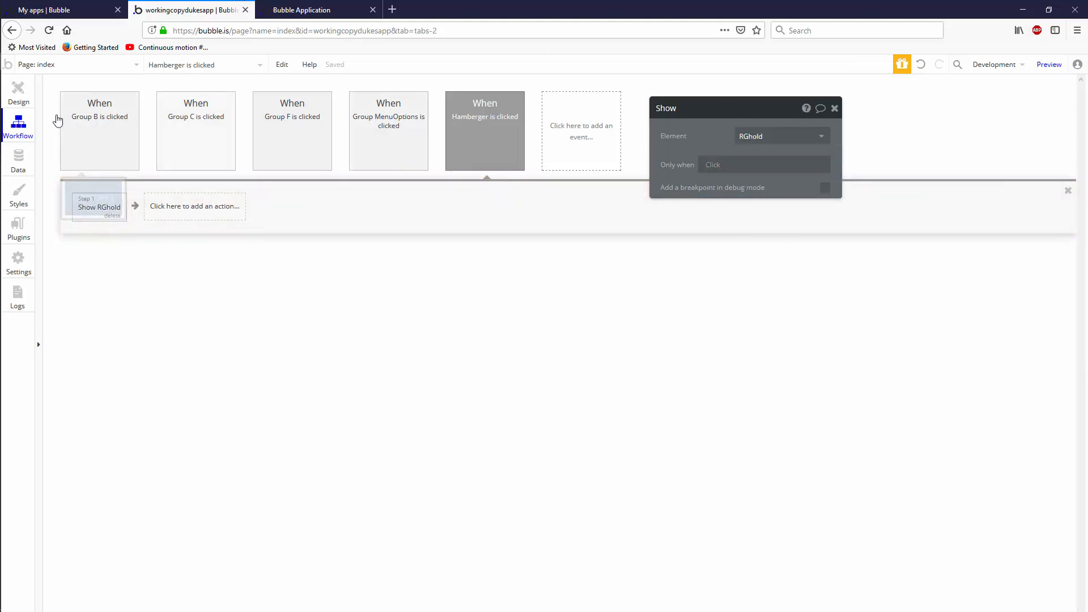
left_click(18, 91)
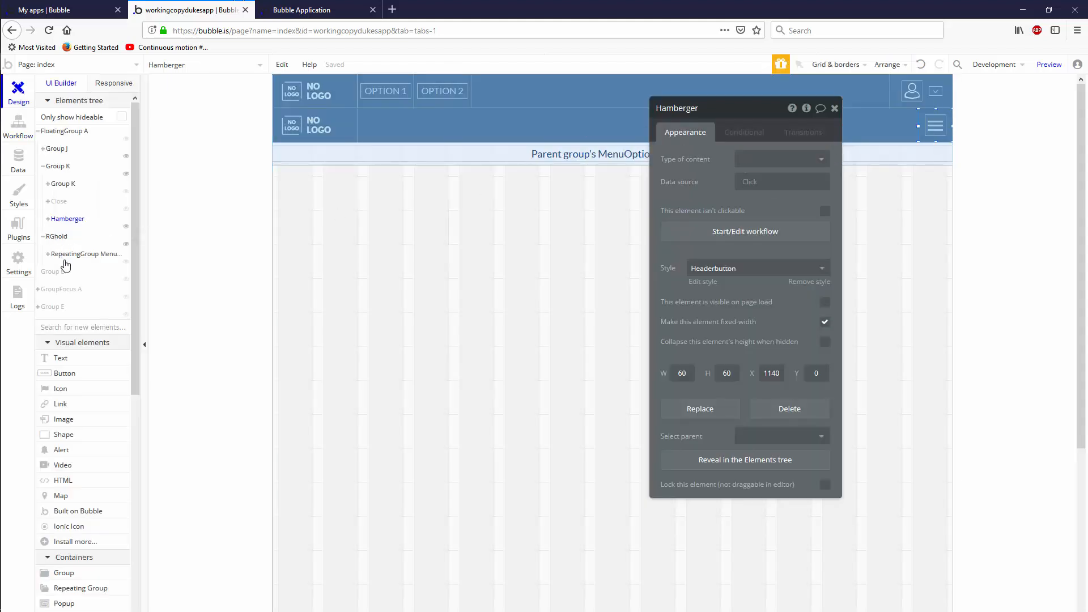
Create a Close-clicked workflow with an Element Actions > Hide step.
left_click(59, 202)
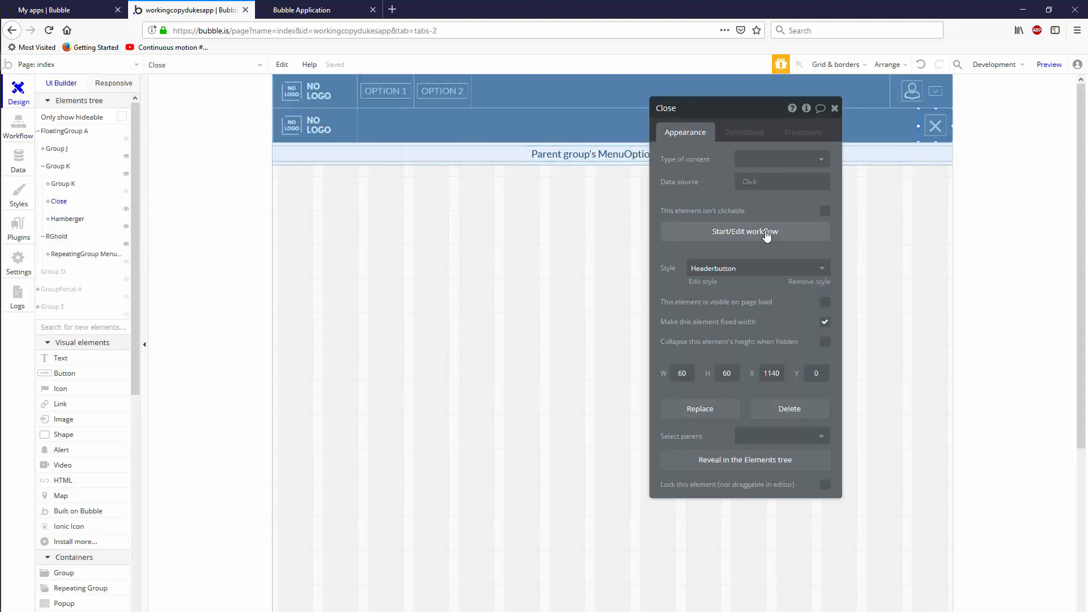
left_click(745, 231)
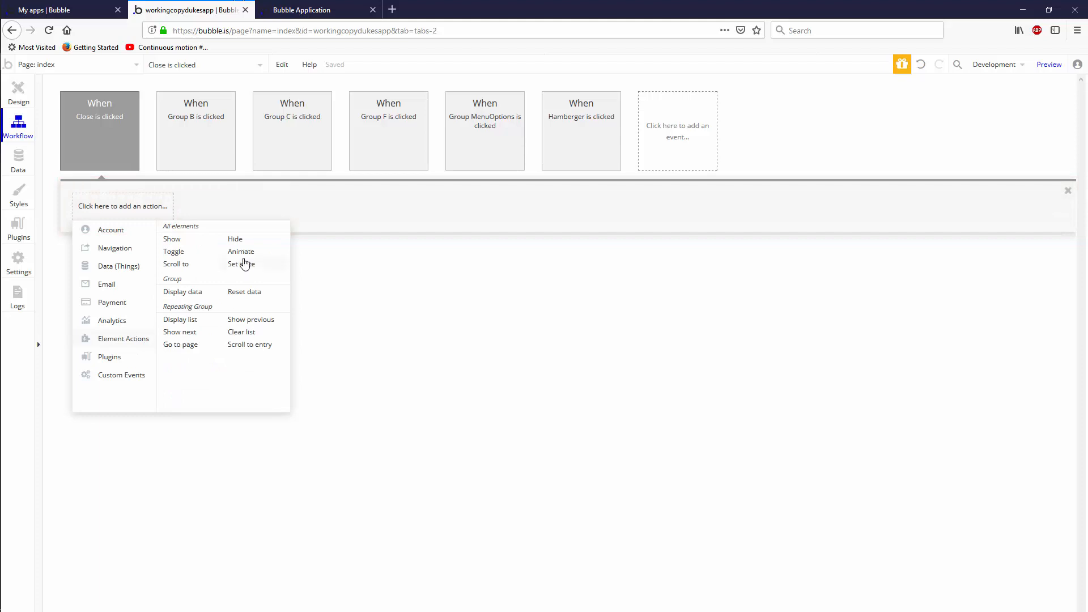
left_click(235, 239)
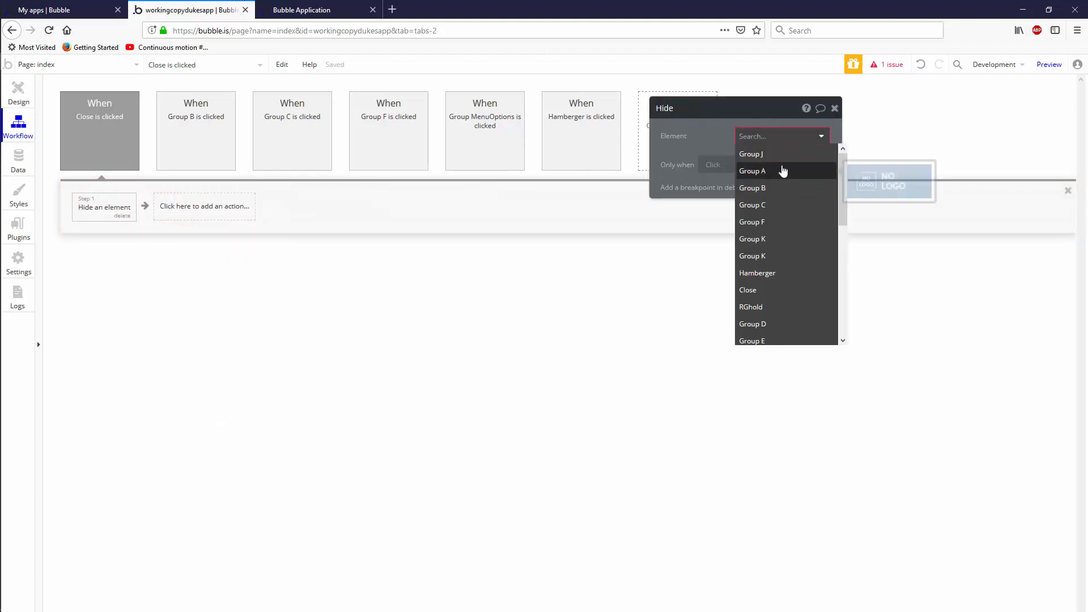
left_click(750, 307)
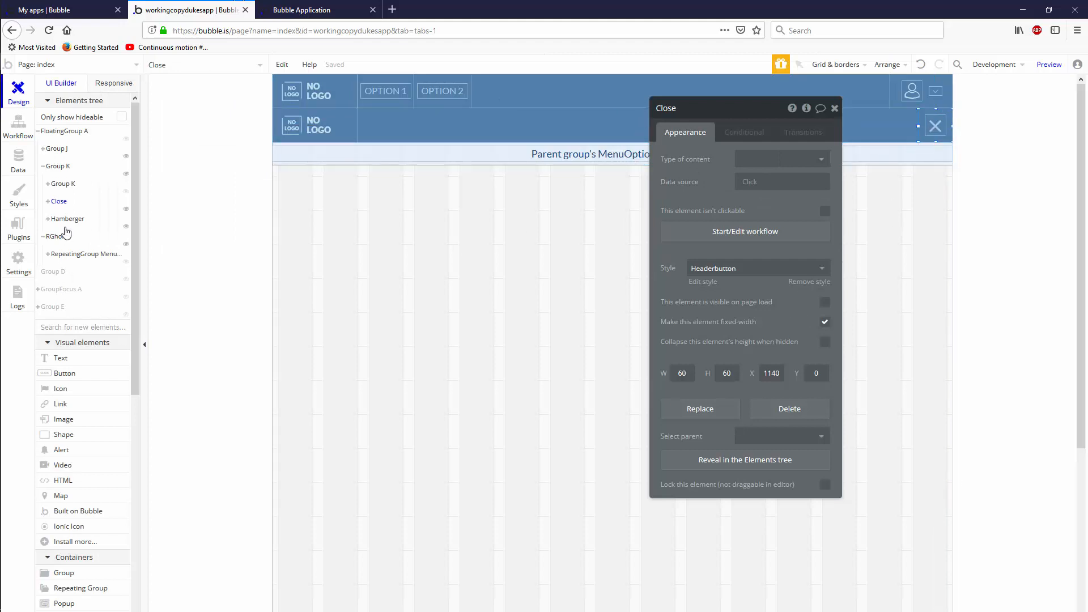
Start a conditional rule on Close and review the Hamberger element's conditions.
left_click(66, 219)
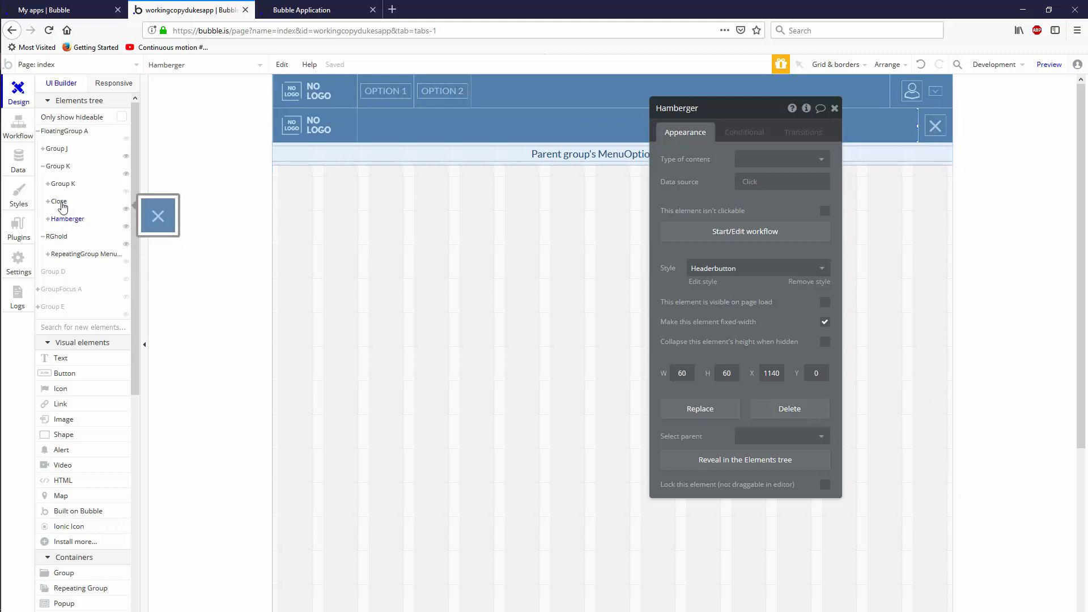
left_click(59, 201)
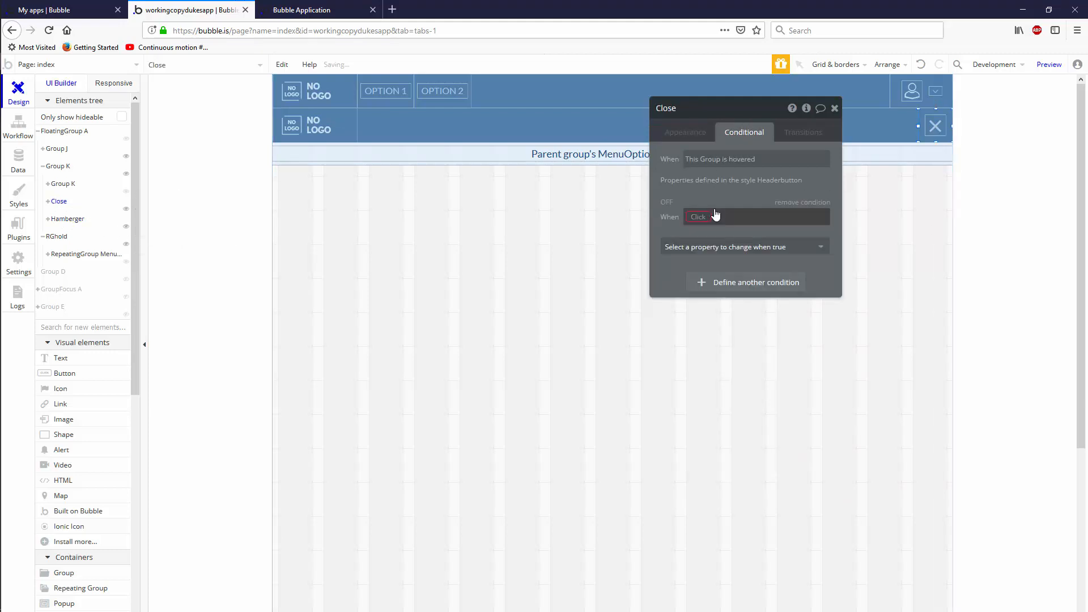
left_click(715, 217)
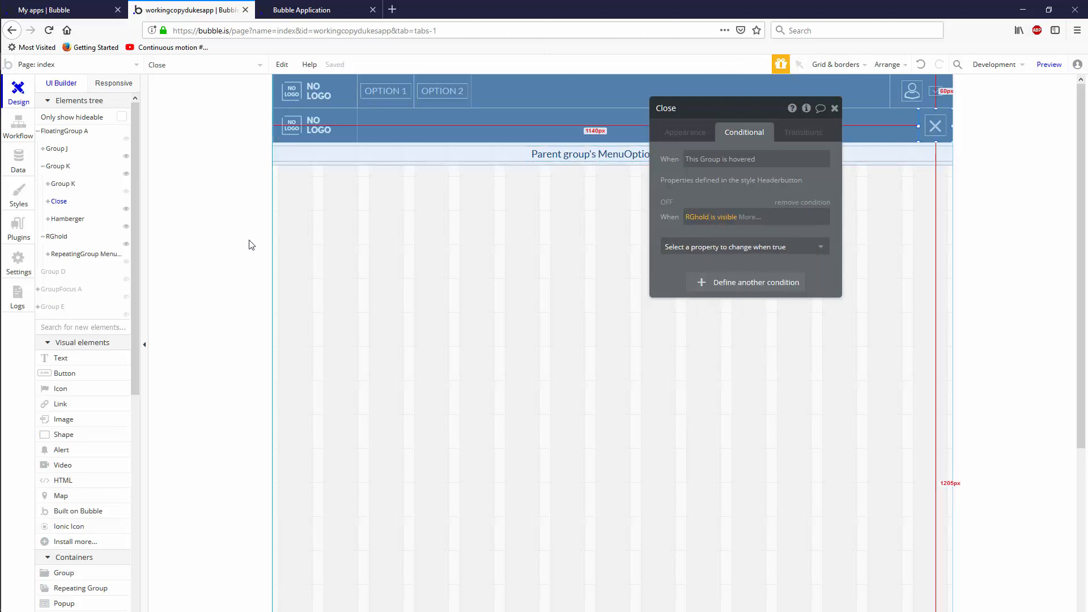
left_click(67, 219)
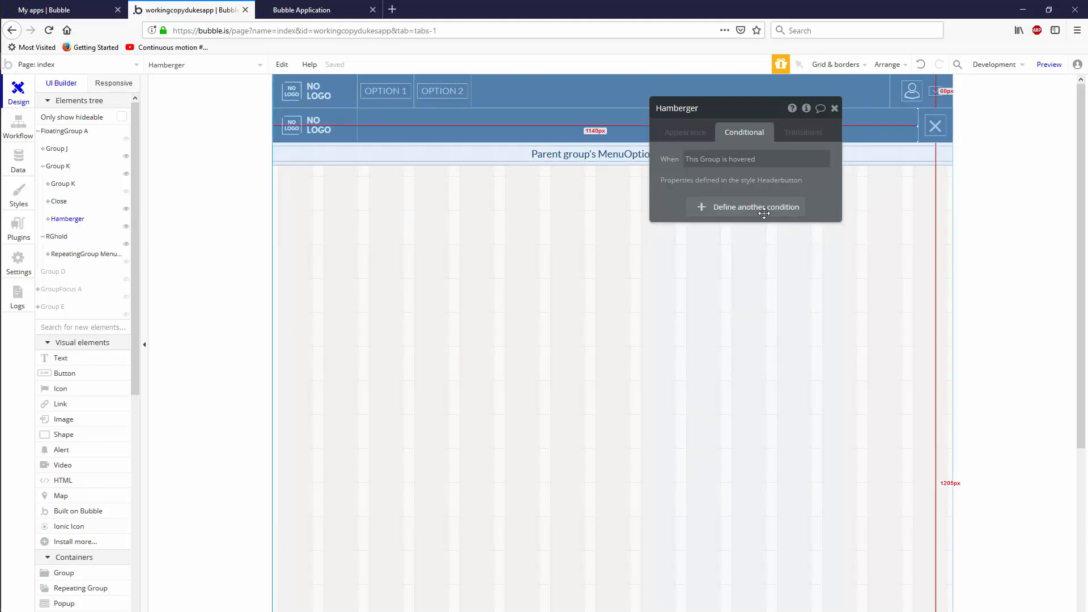
Add the condition 'When RGhold is visible' making the element visible, ticked on.
left_click(756, 206)
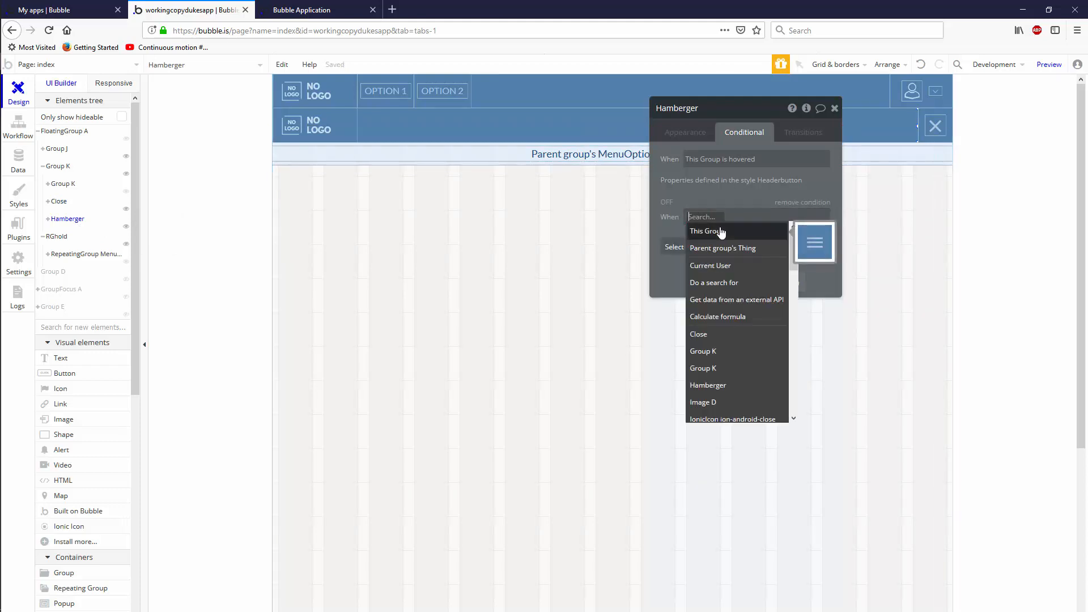
type("rg")
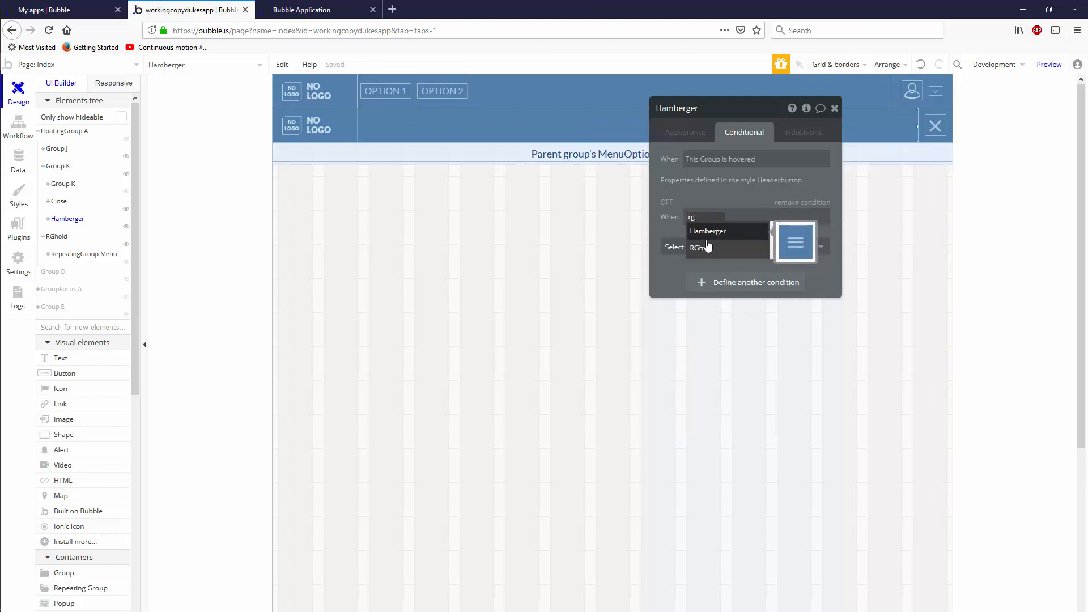
left_click(698, 248)
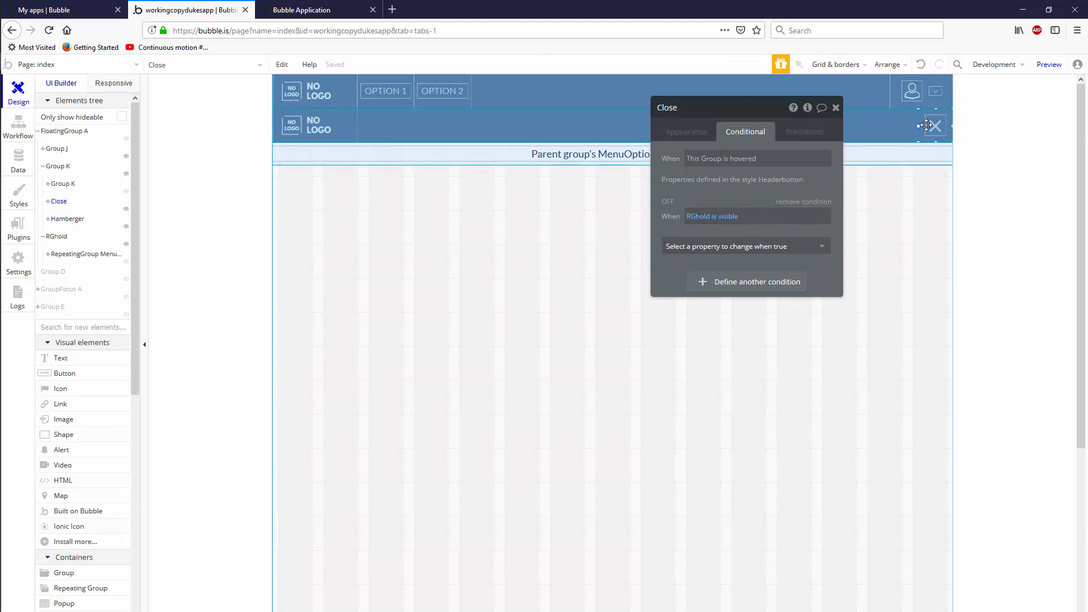
left_click(745, 246)
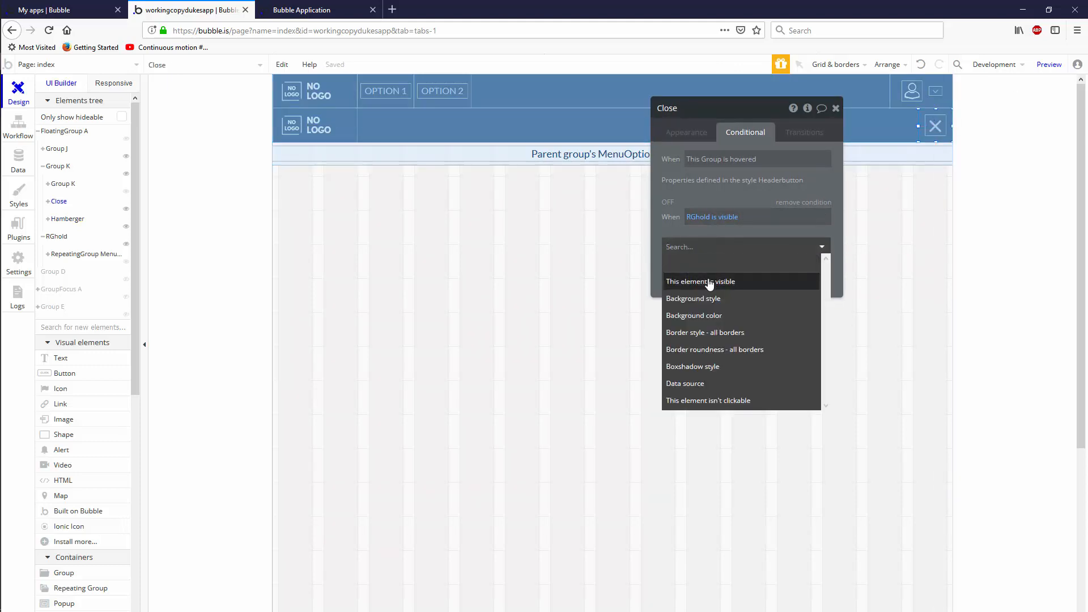
left_click(700, 281)
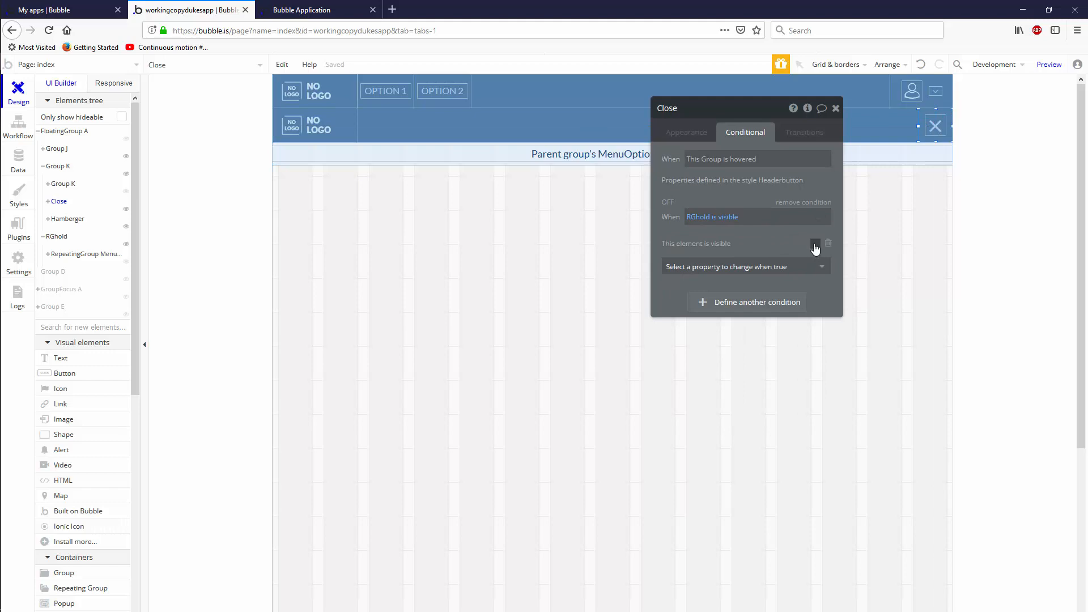
left_click(815, 243)
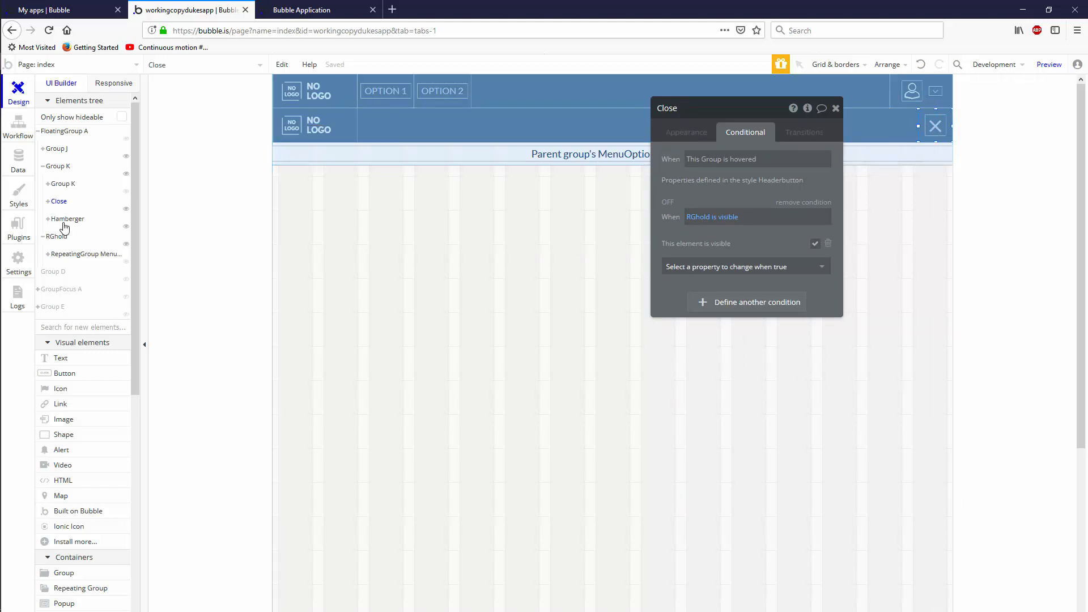
left_click(67, 219)
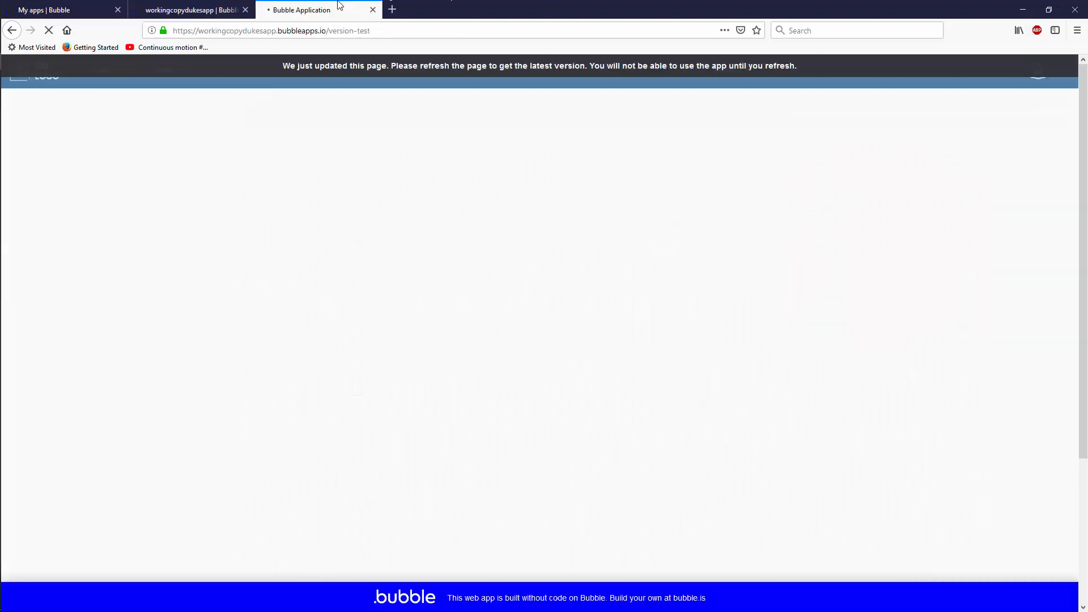
Try the X close button in the narrow preview window.
left_click(48, 29)
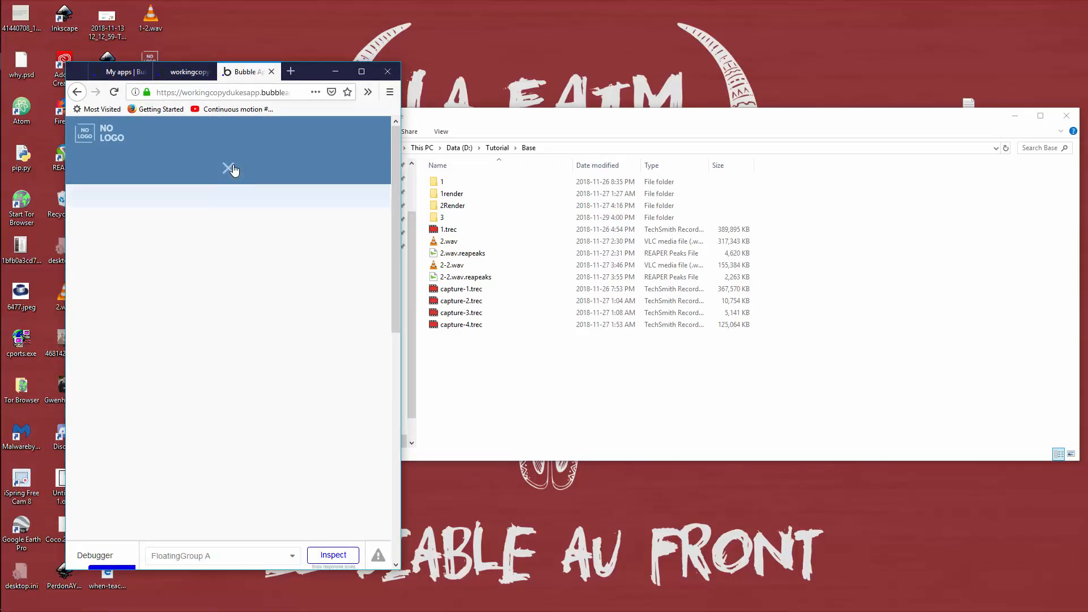
left_click(228, 168)
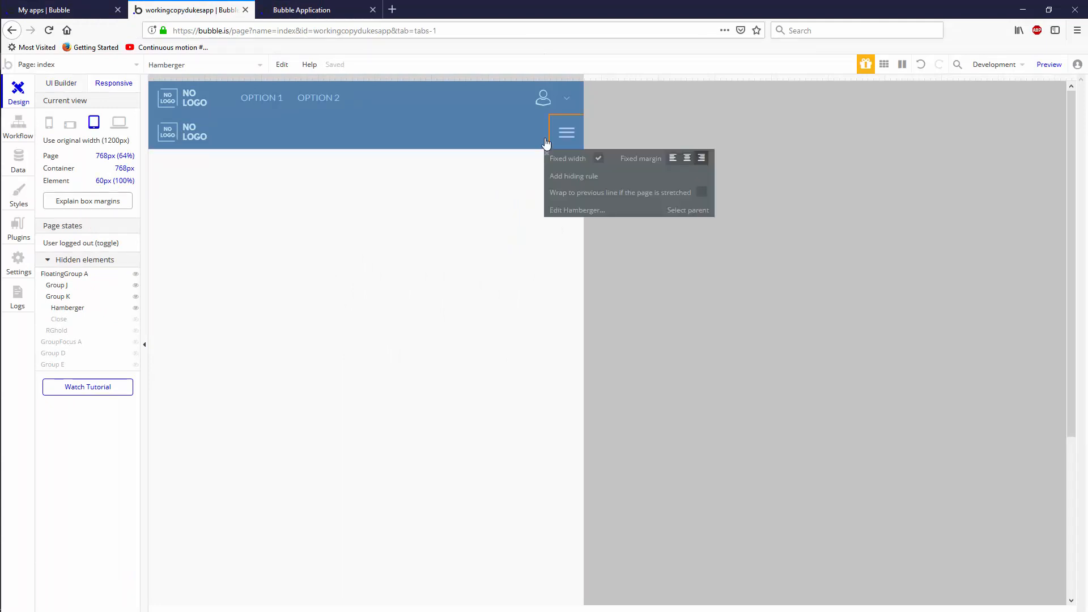
Reload the app preview and view it at 320 × 480 in Responsive Design Mode.
left_click(566, 132)
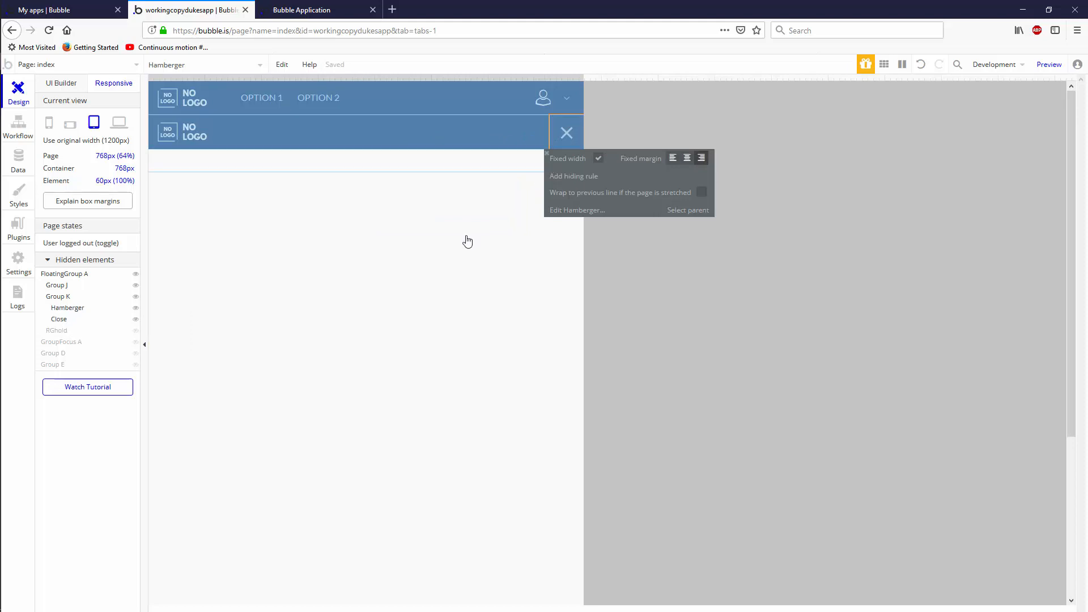
left_click(302, 10)
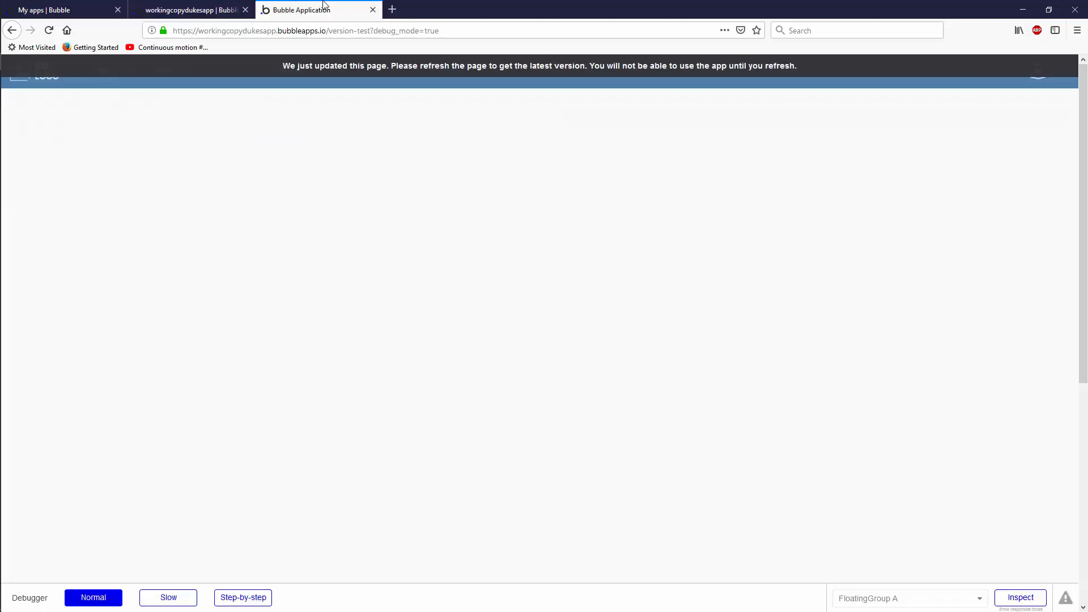
left_click(48, 29)
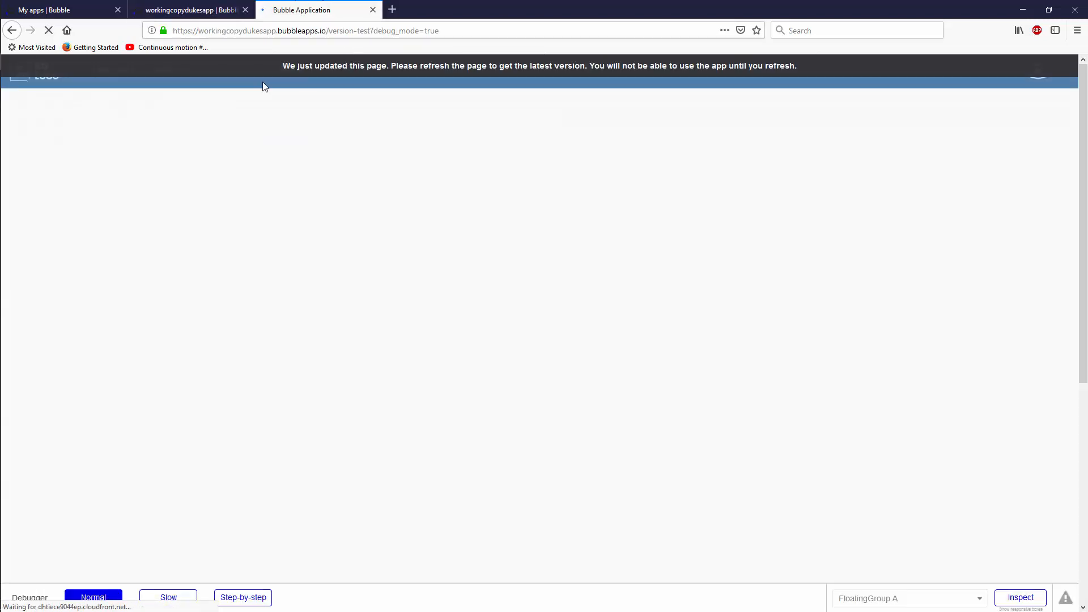
left_click(48, 29)
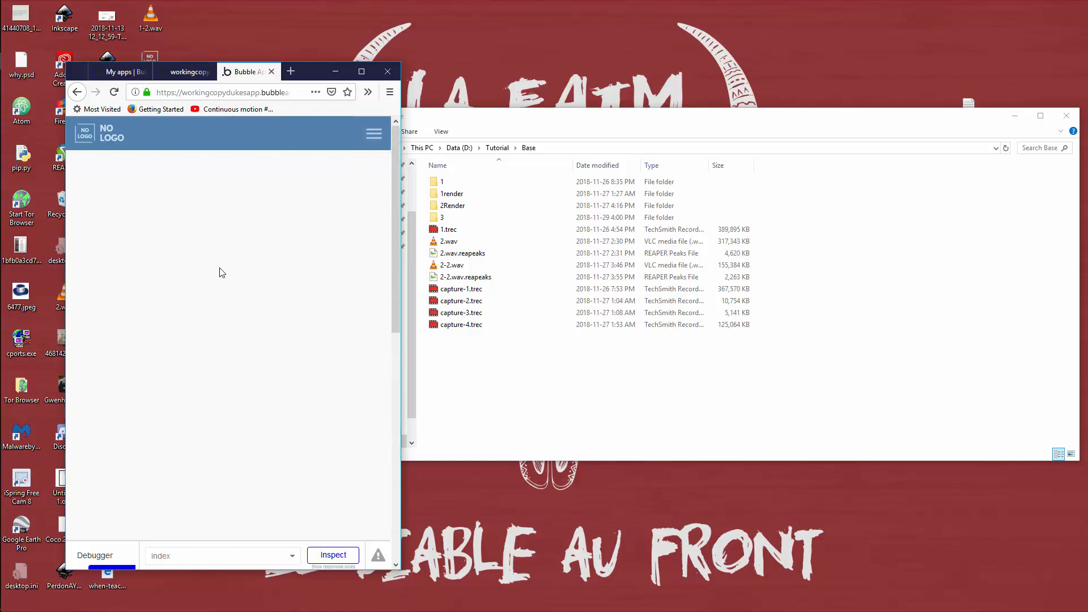
mouse_move(406, 145)
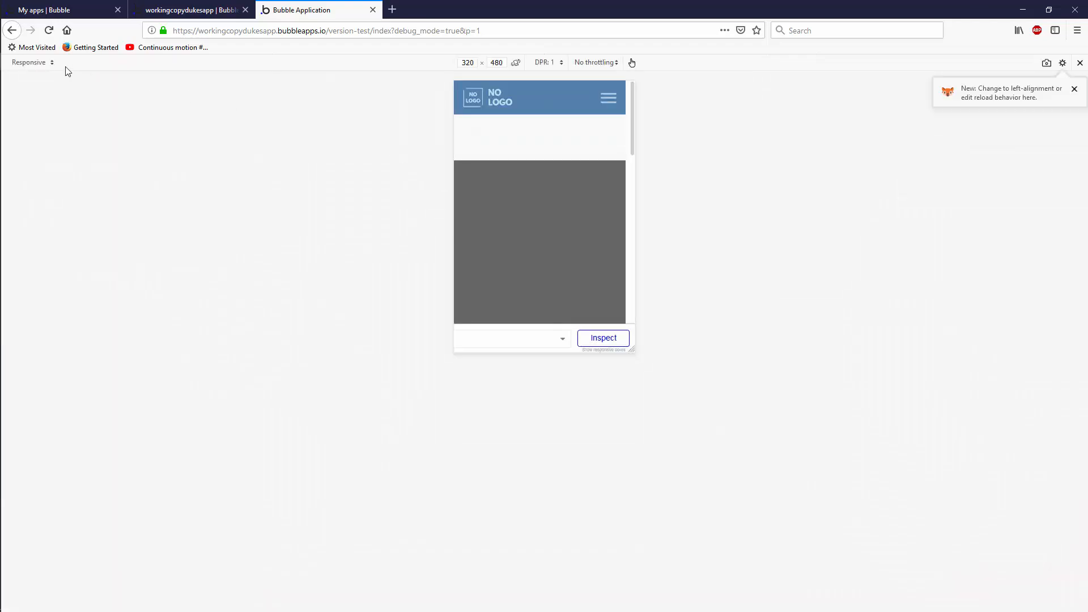
Simulate iPhone X/XS, open the hamburger menu and choose Option 1.
left_click(29, 61)
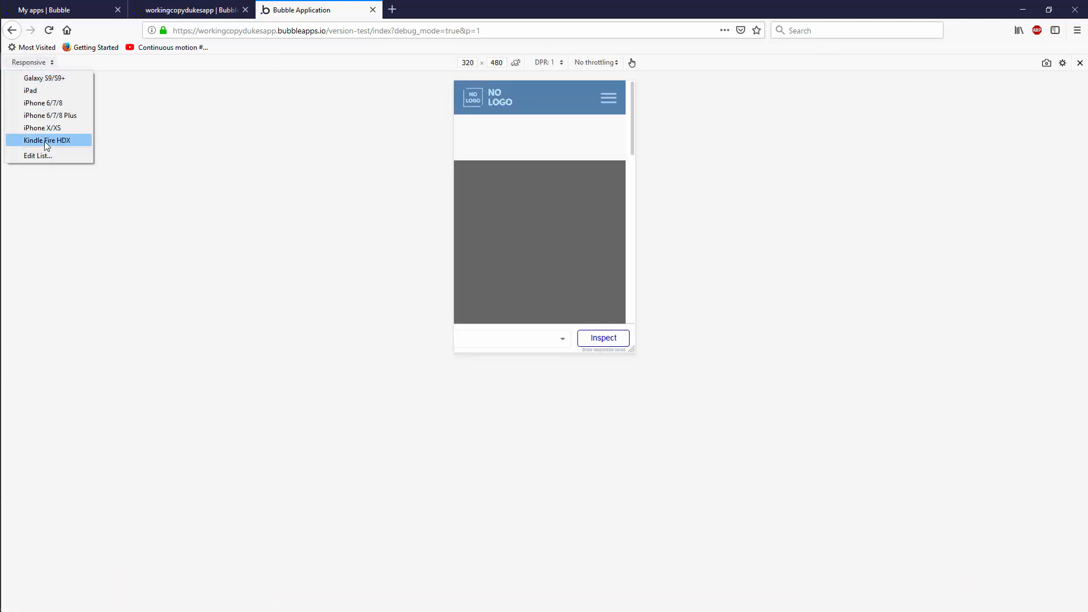
left_click(42, 128)
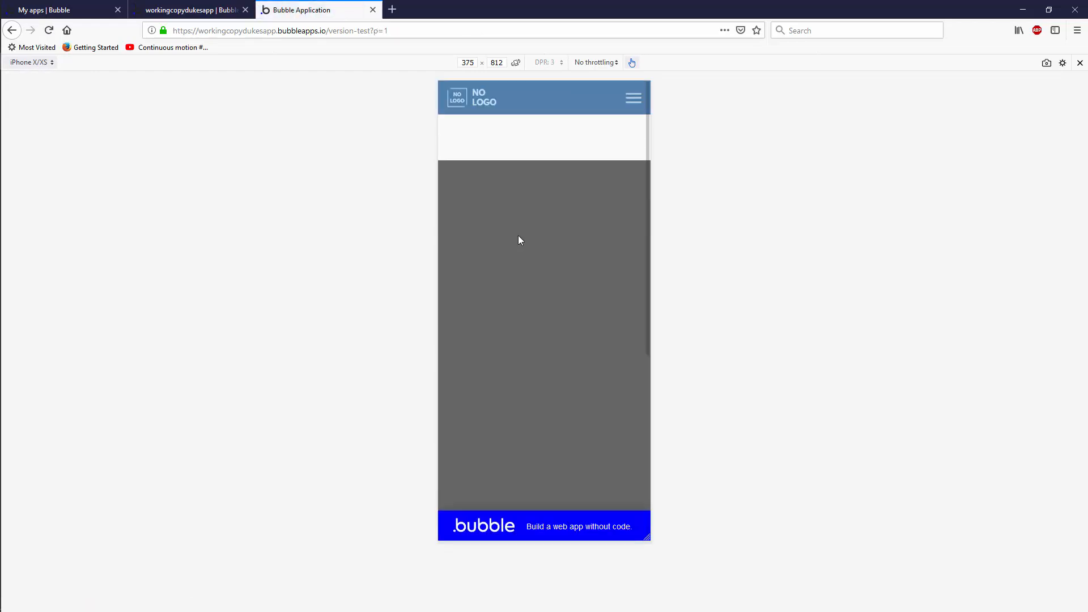
left_click(632, 98)
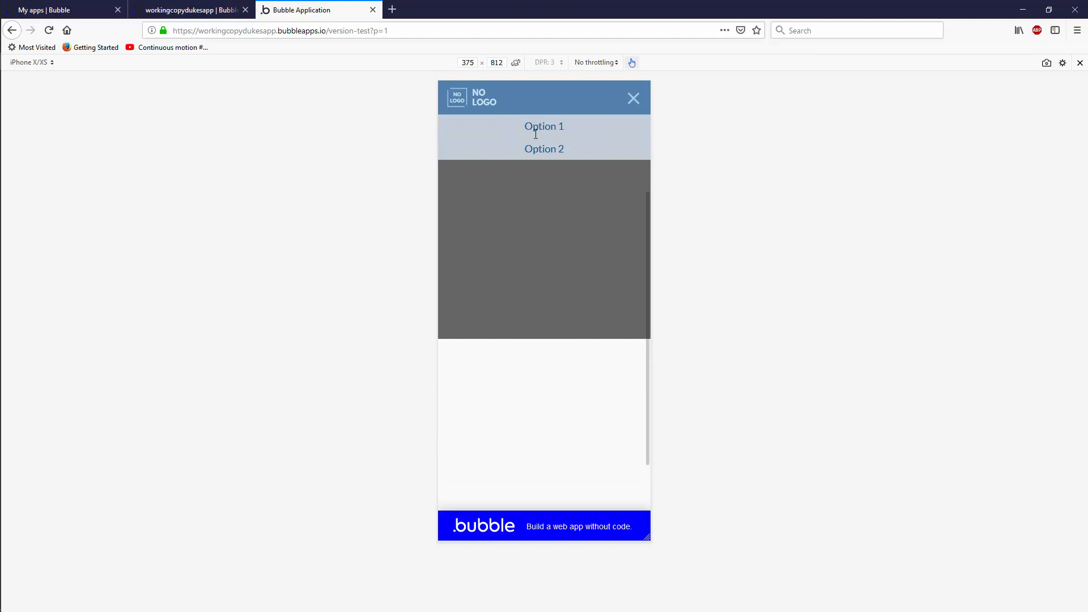
left_click(190, 10)
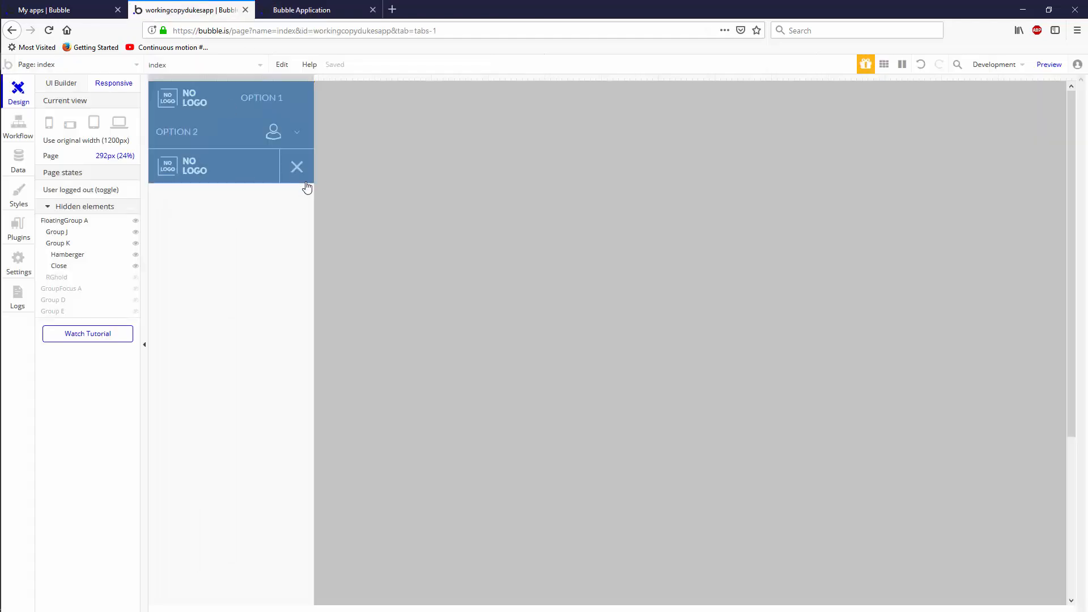
In Workflows, add a Hide RGhold action to 'Group MenuOptions is clicked'.
left_click(19, 128)
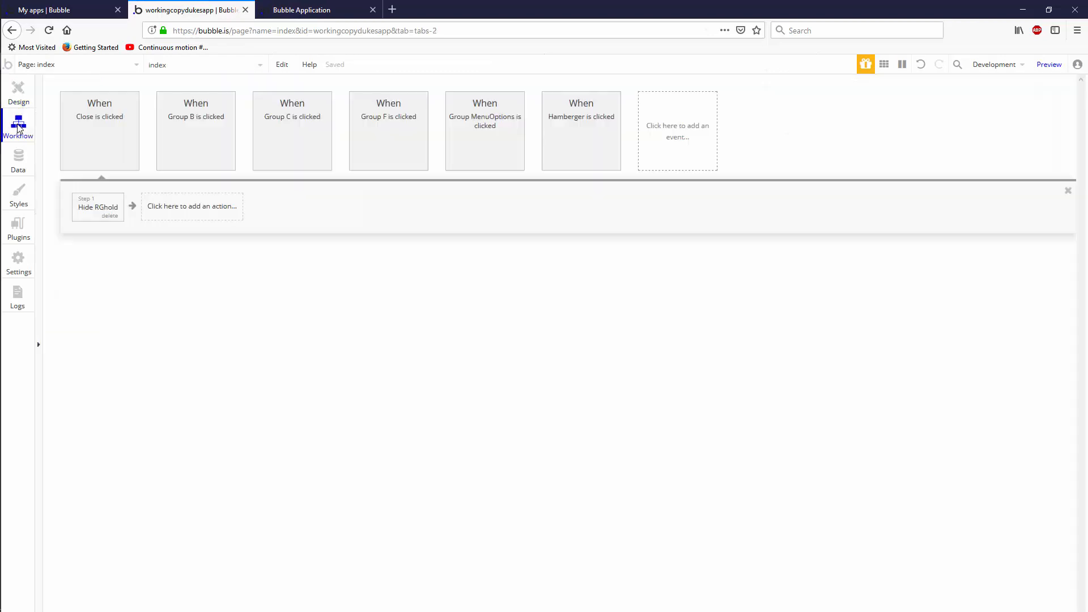
left_click(192, 206)
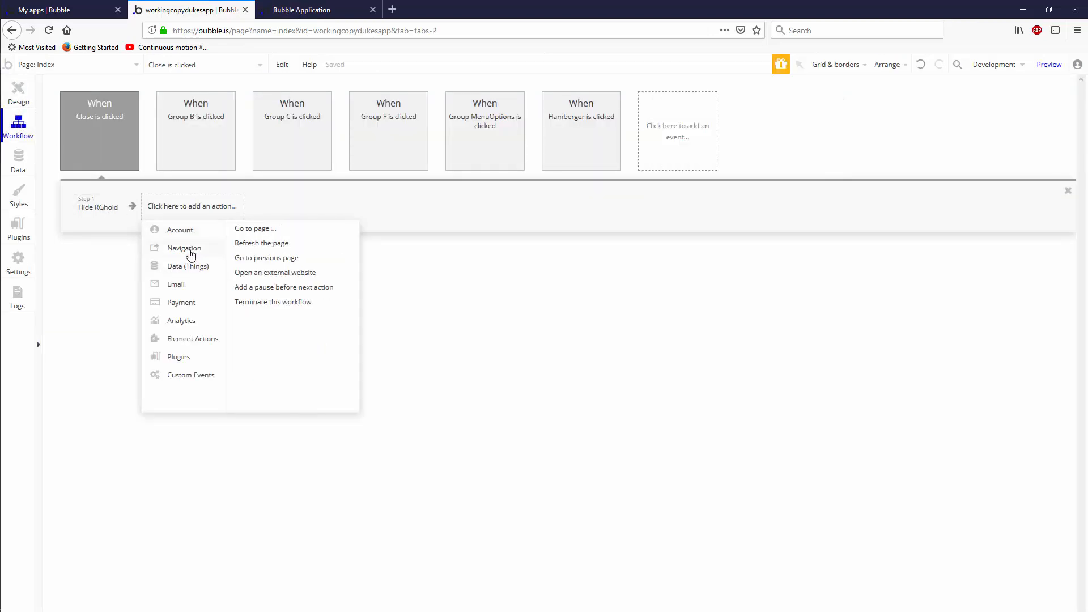
right_click(98, 207)
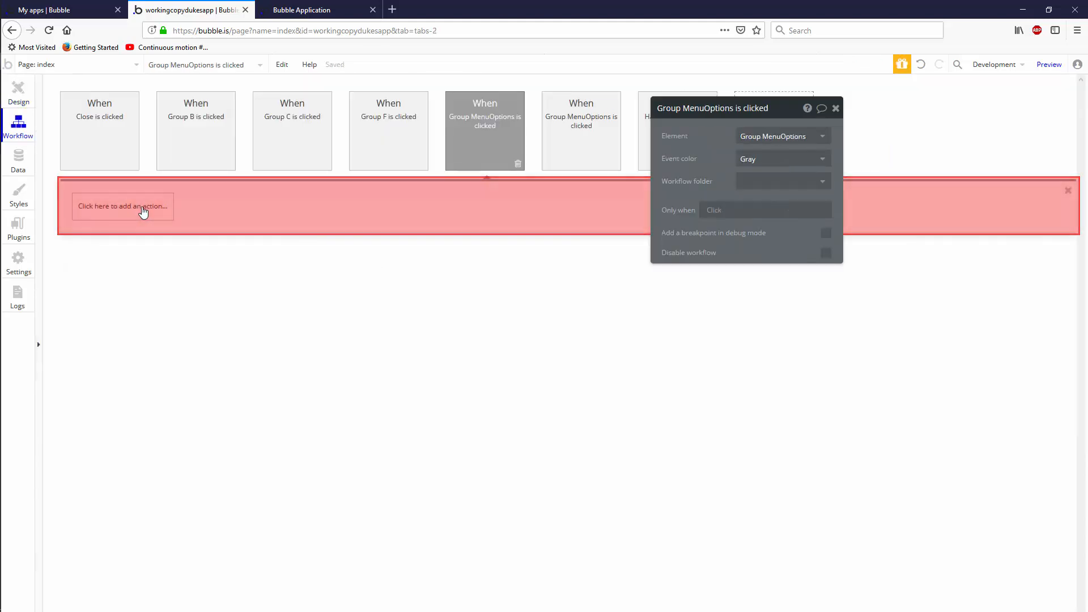
left_click(388, 131)
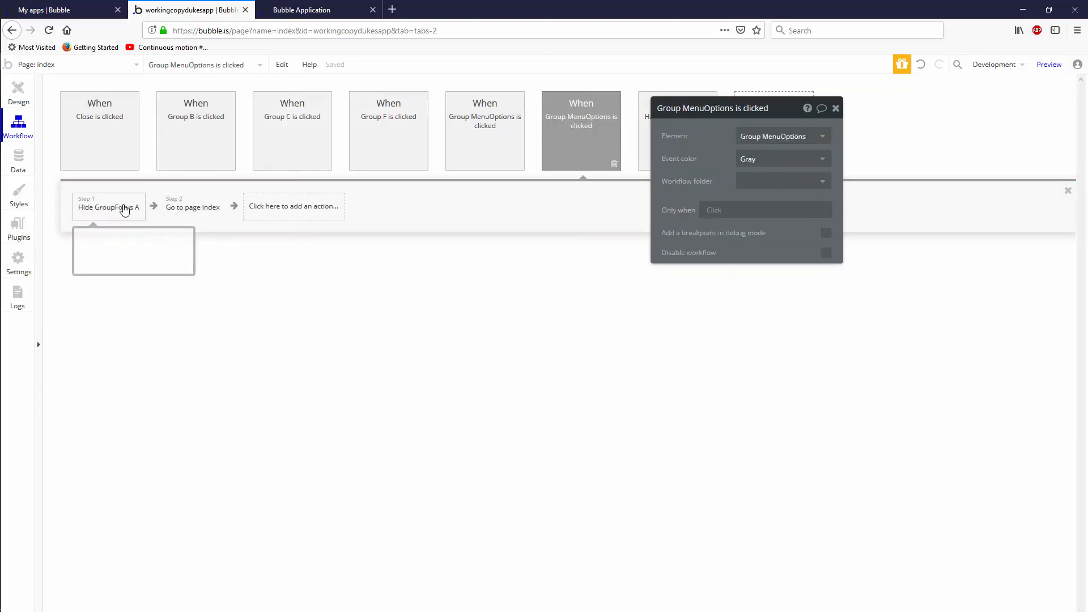
Add 'Go to page index' sending p = Current cell's index, then return to Design.
left_click(192, 206)
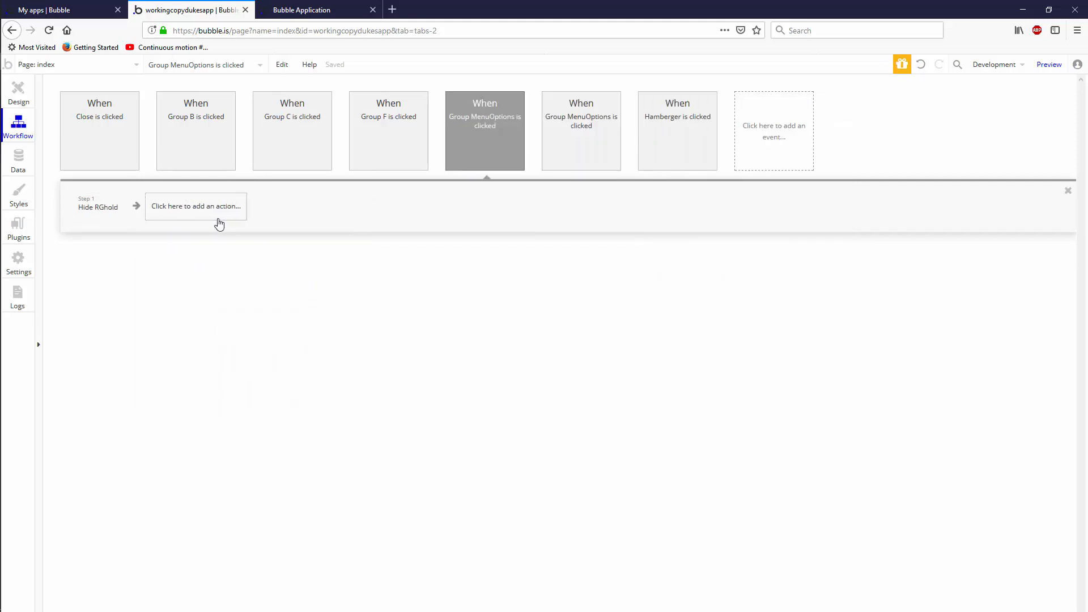
left_click(196, 207)
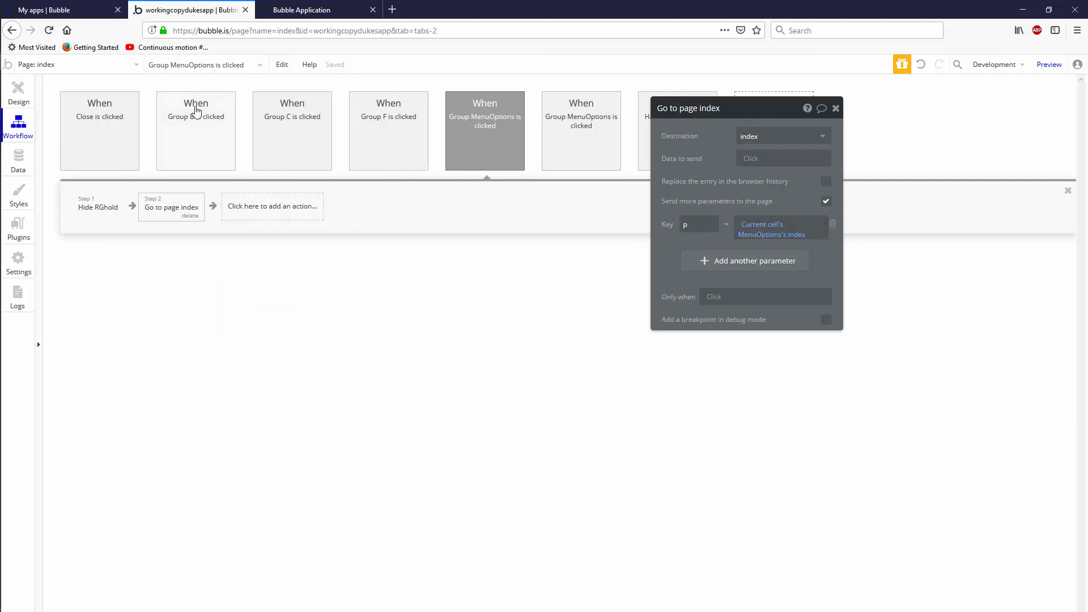
left_click(19, 91)
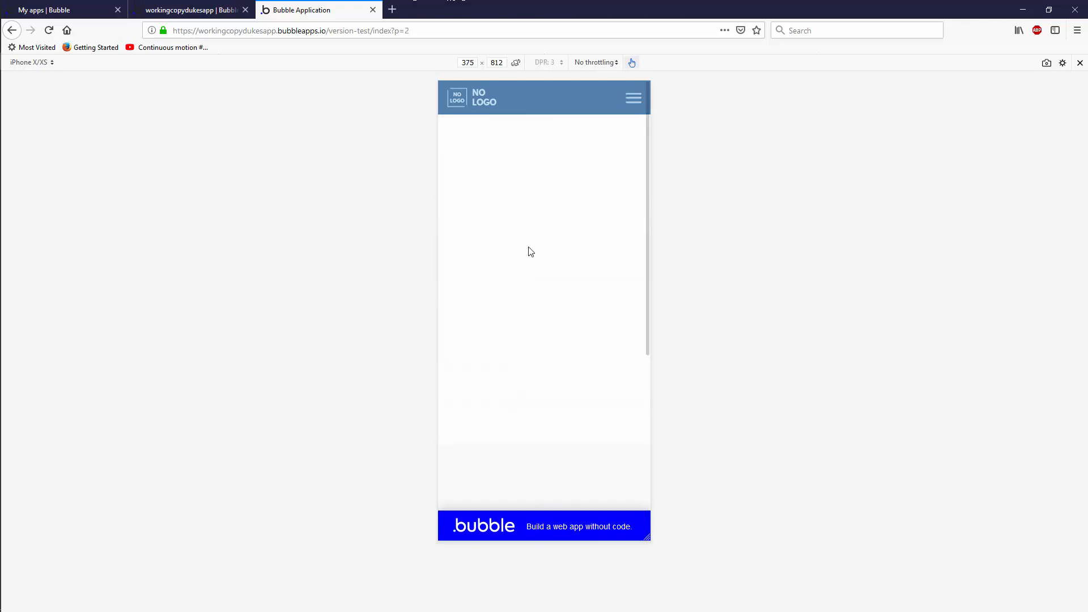
Reopen the hamburger menu in the iPhone preview after the page reloads at p=1.
left_click(633, 97)
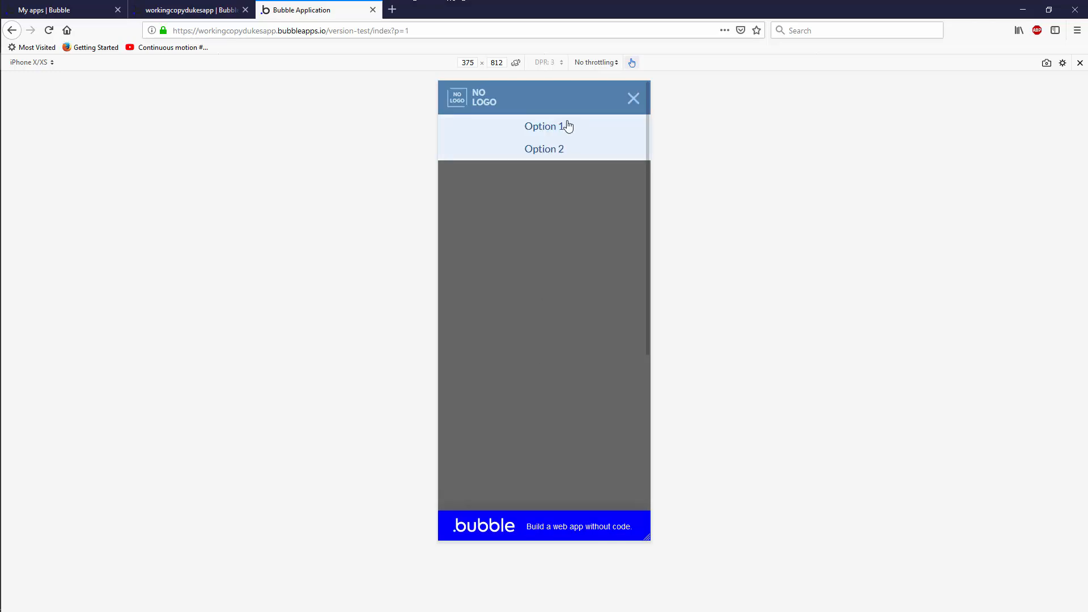